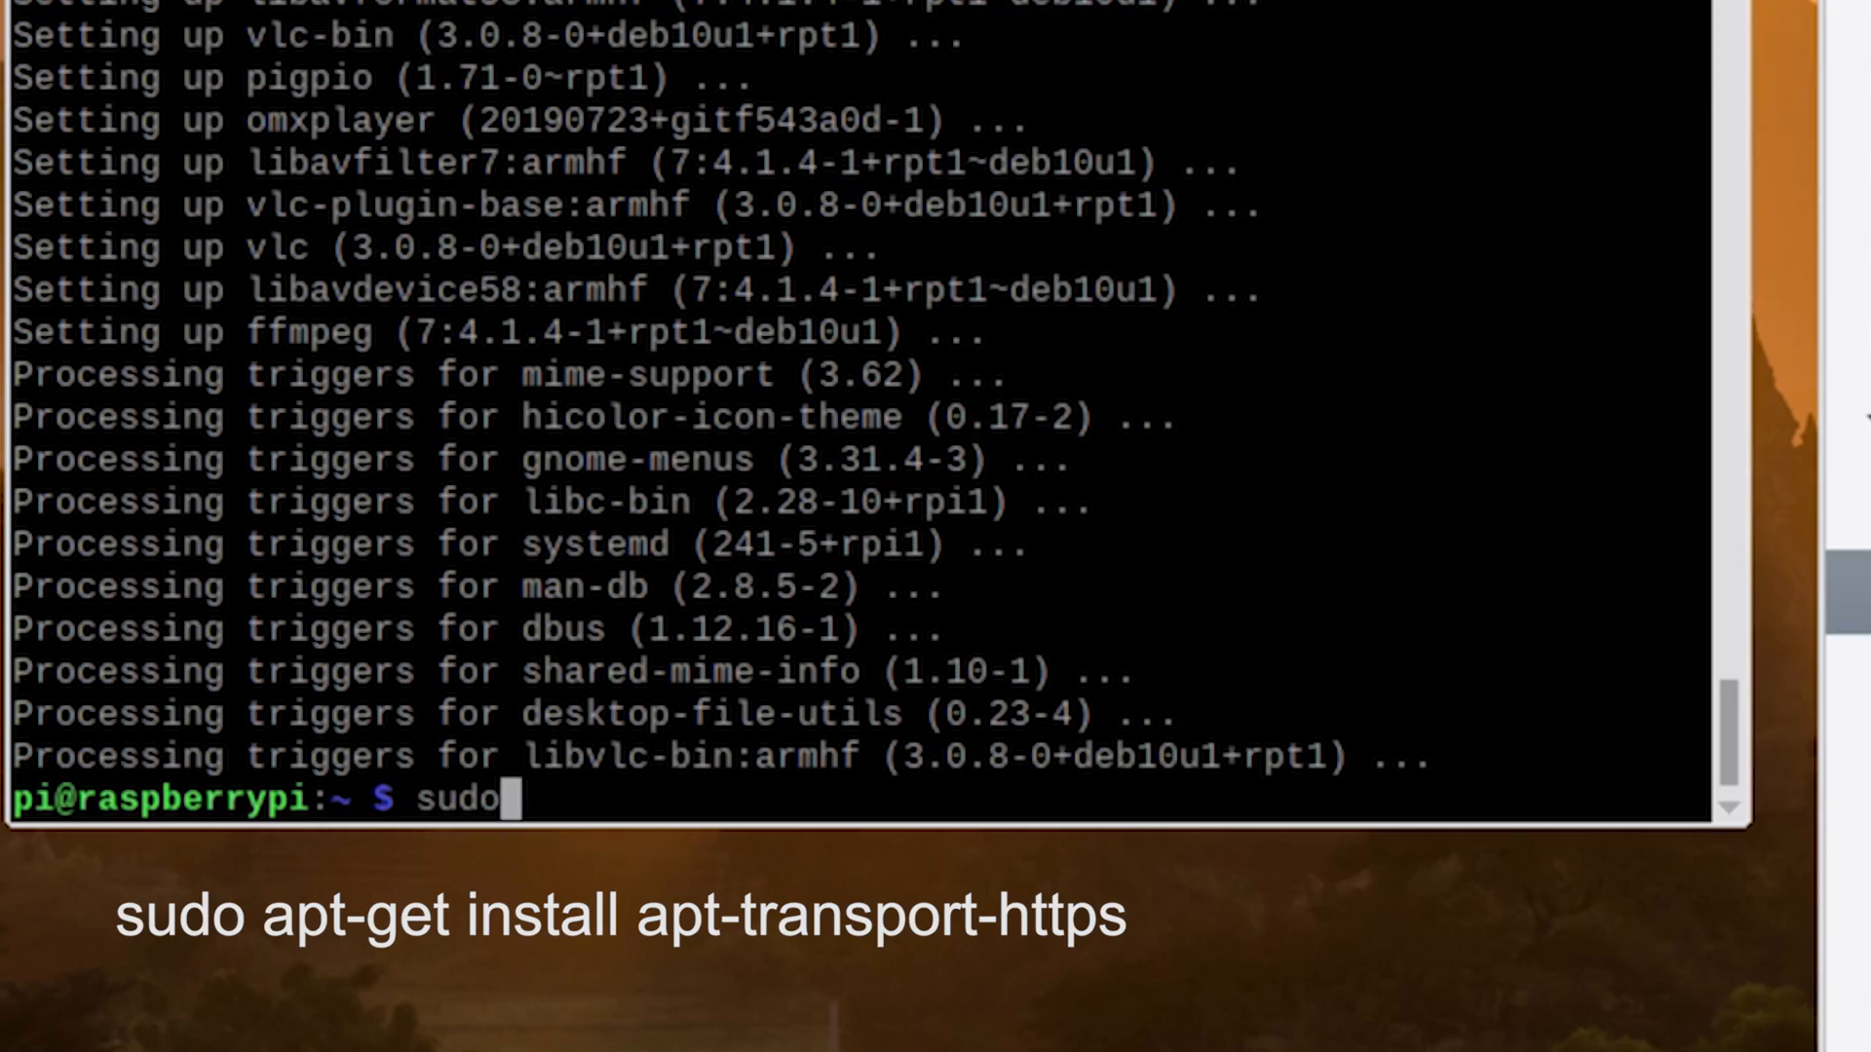
Step: Install apt-transport-https with sudo apt-get; it is already the newest version
{"action": "type", "text": "apt-get install apt-"}
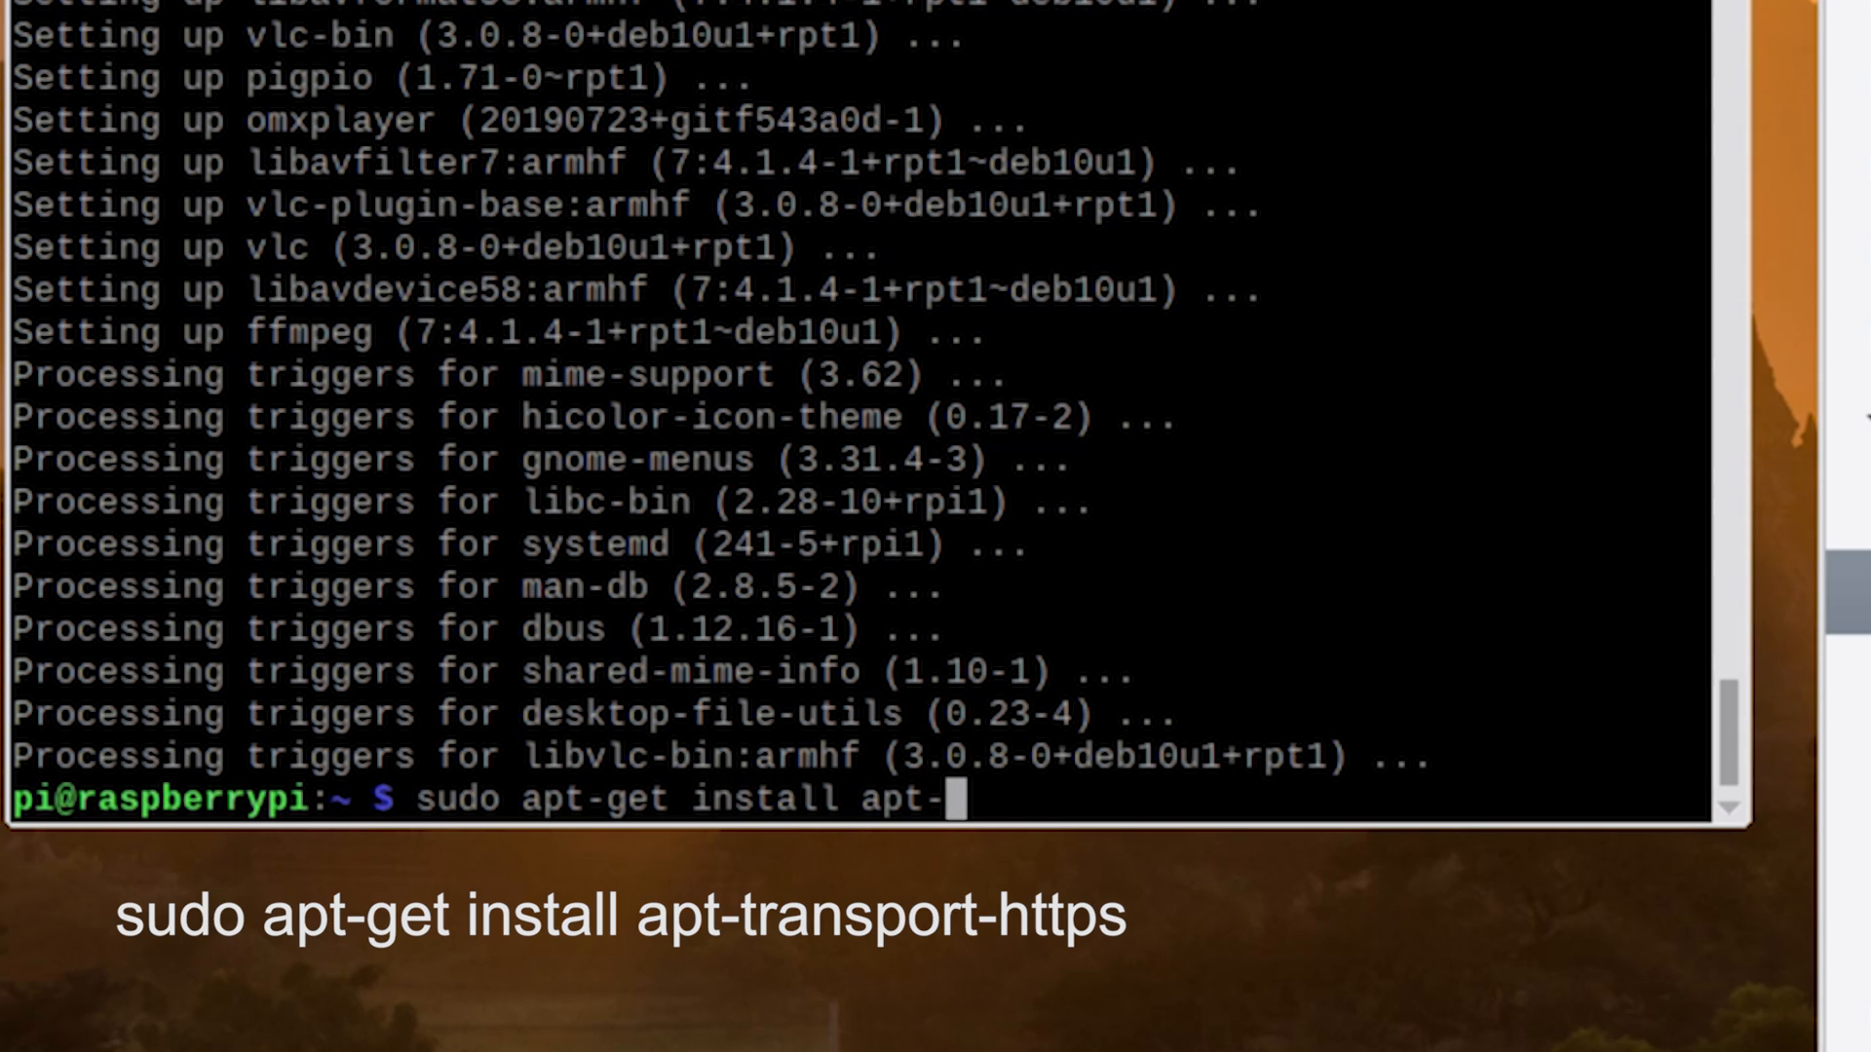
{"action": "type", "text": "ransport"}
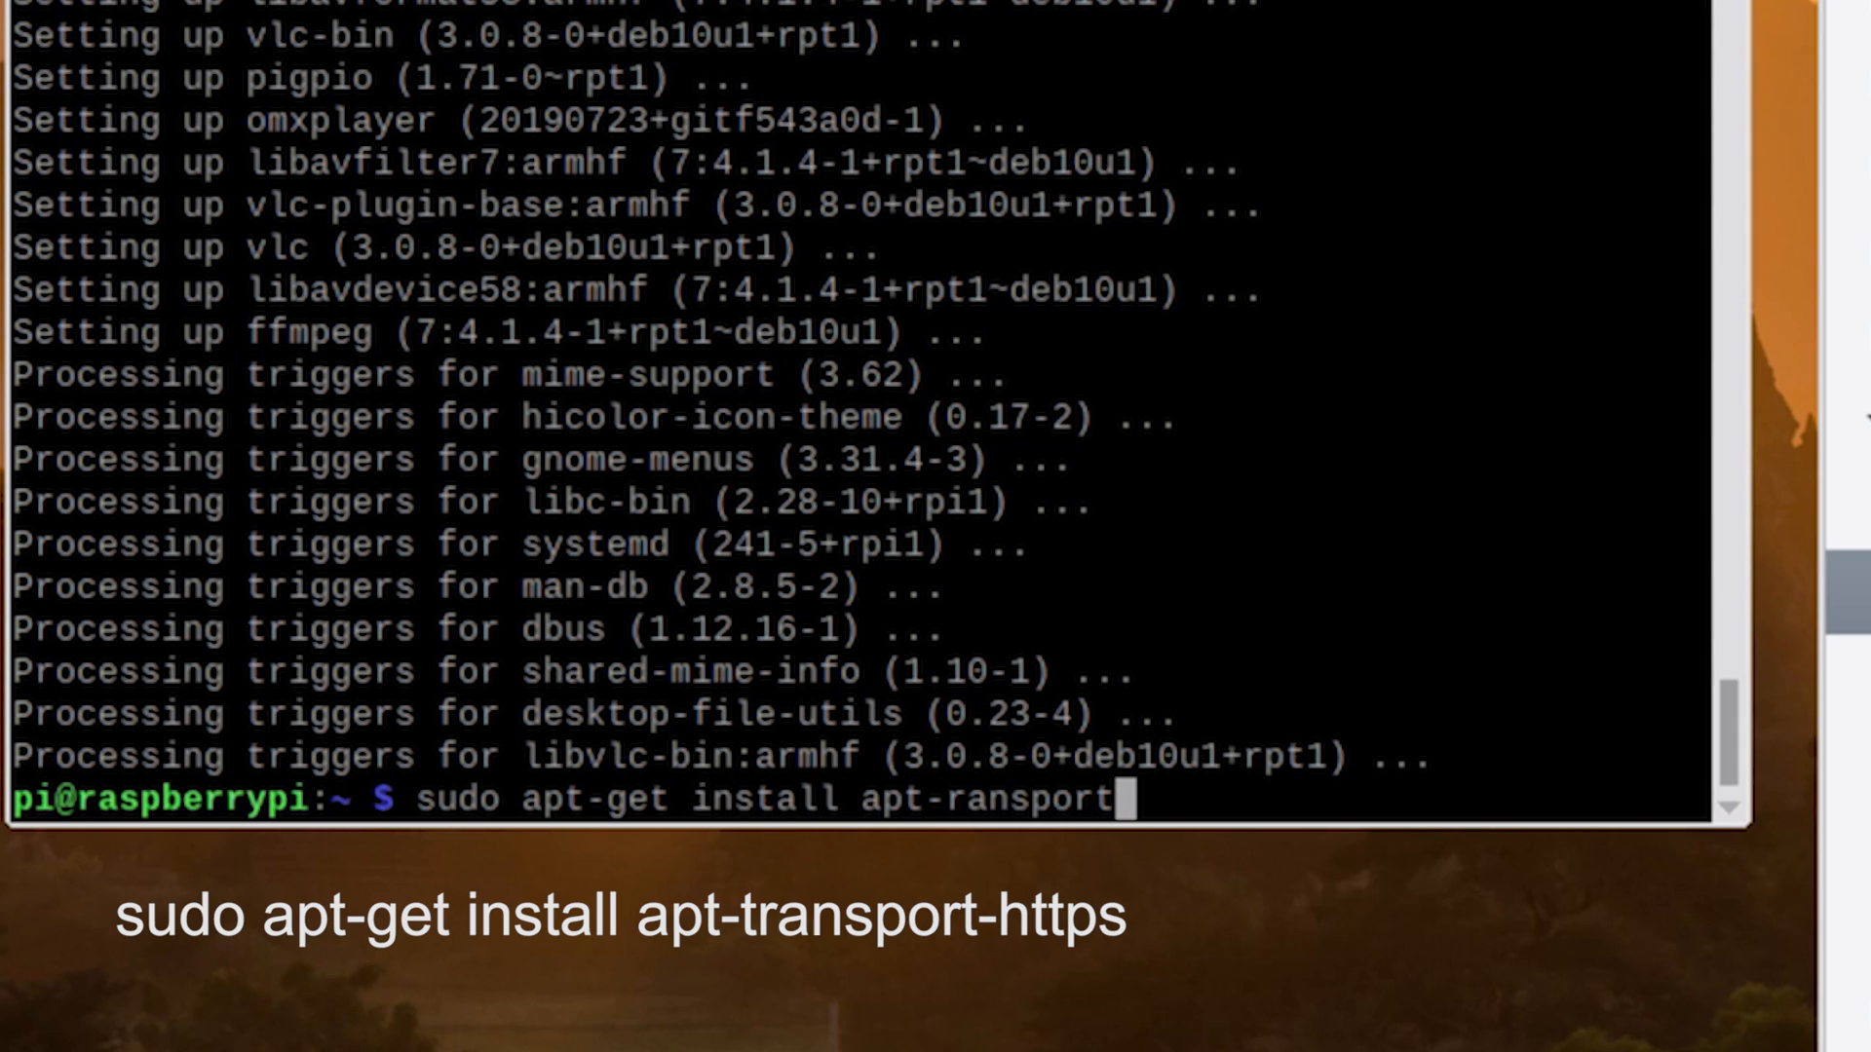
{"action": "type", "text": "-https"}
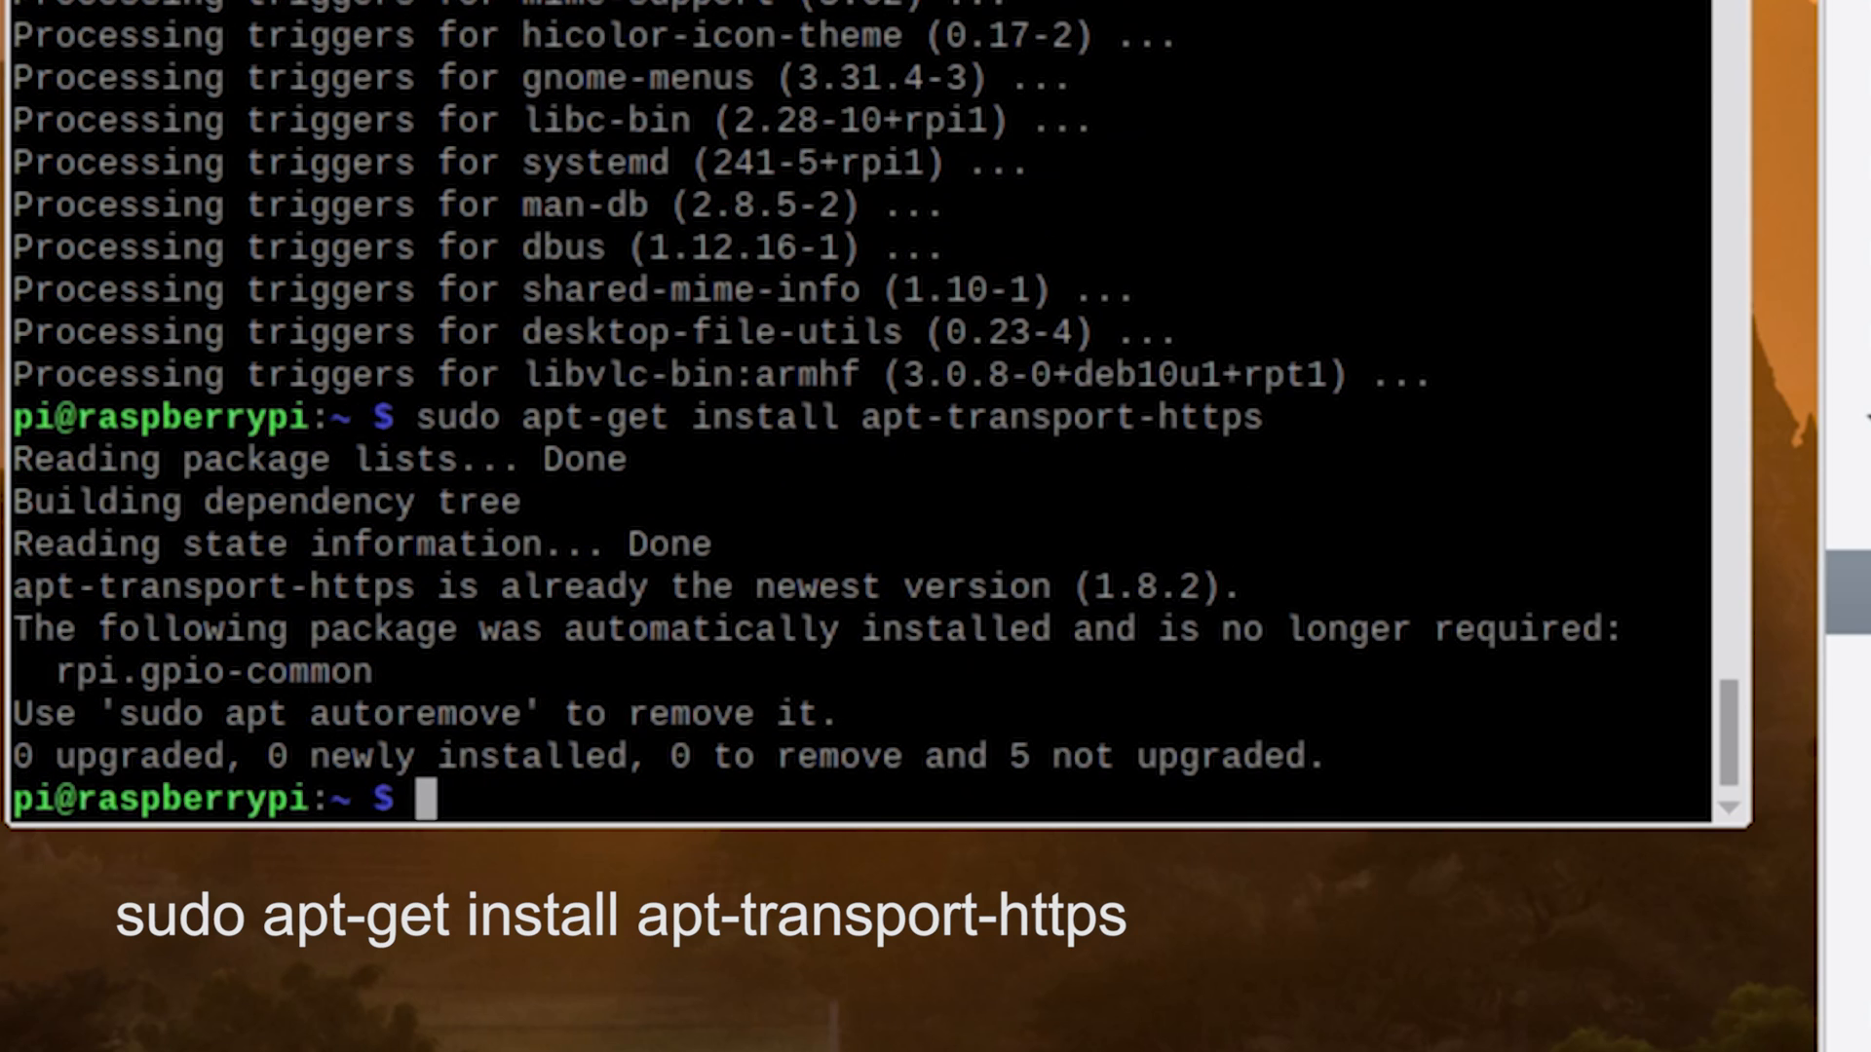
{"action": "type", "text": "curl"}
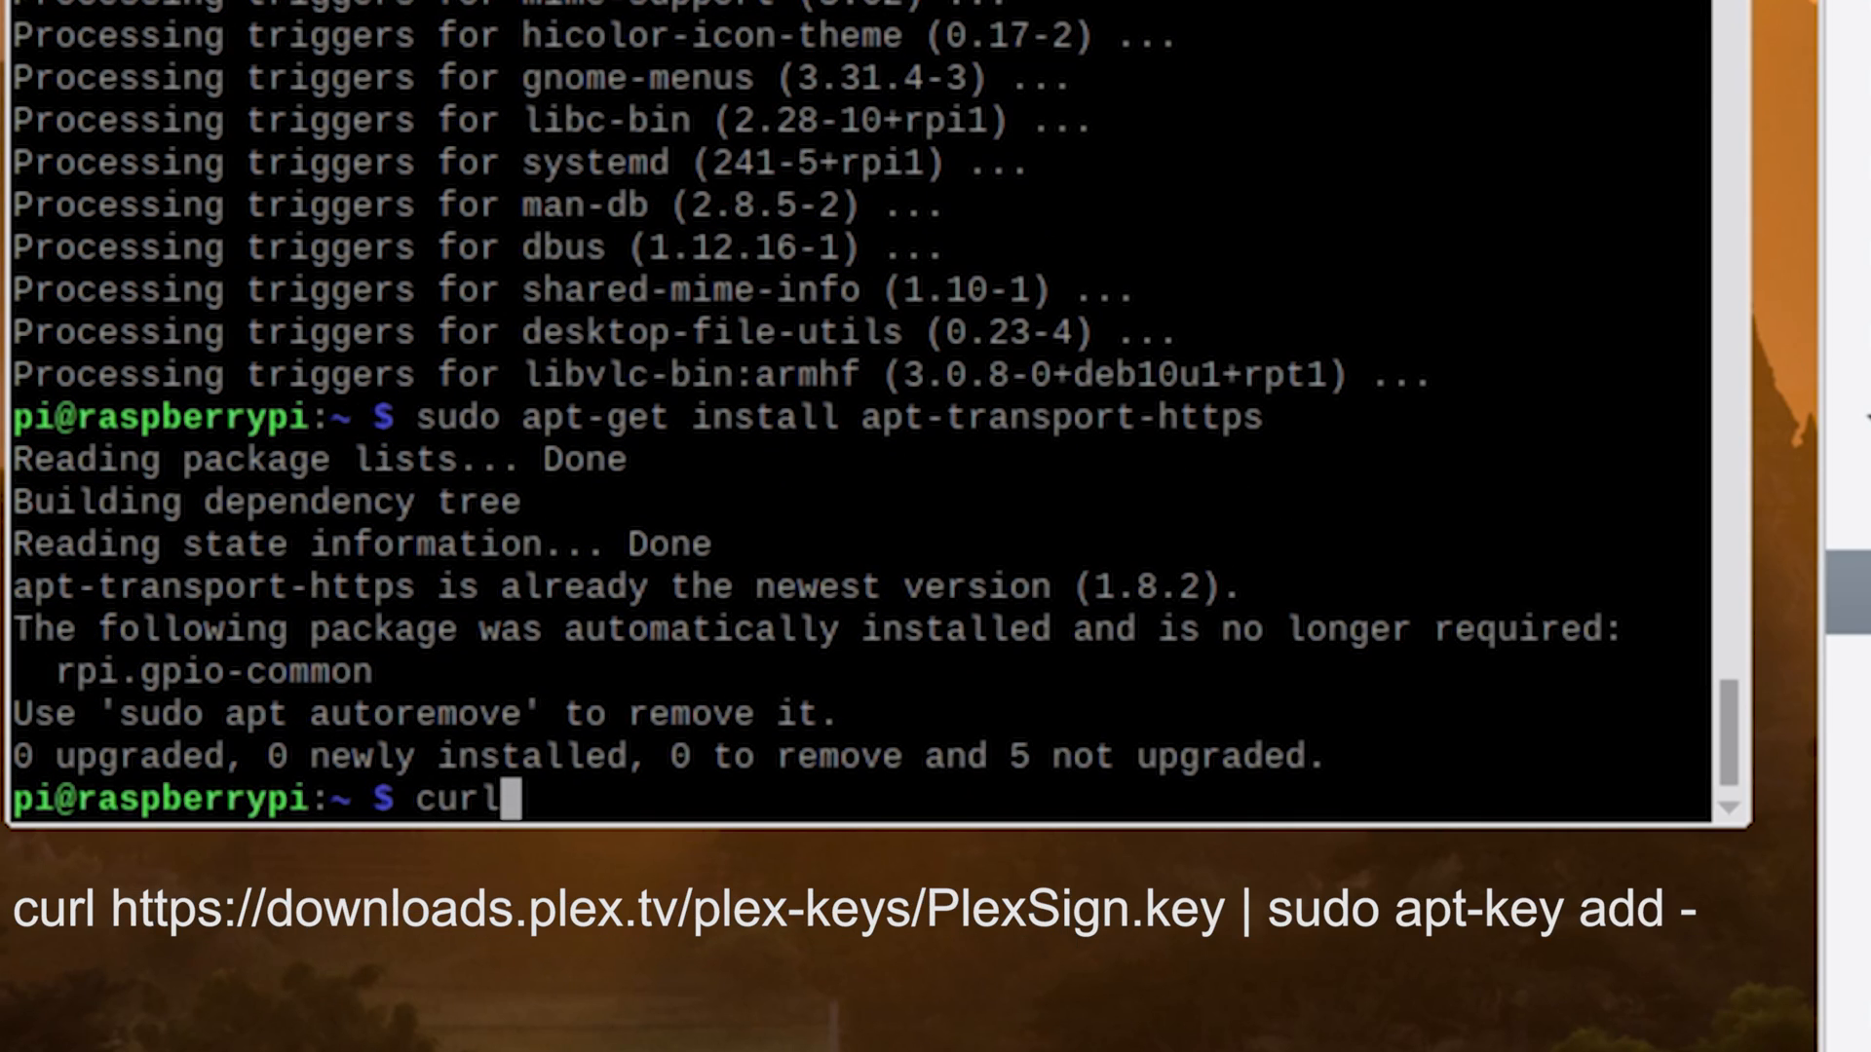
{"action": "type", "text": "https://downloa"}
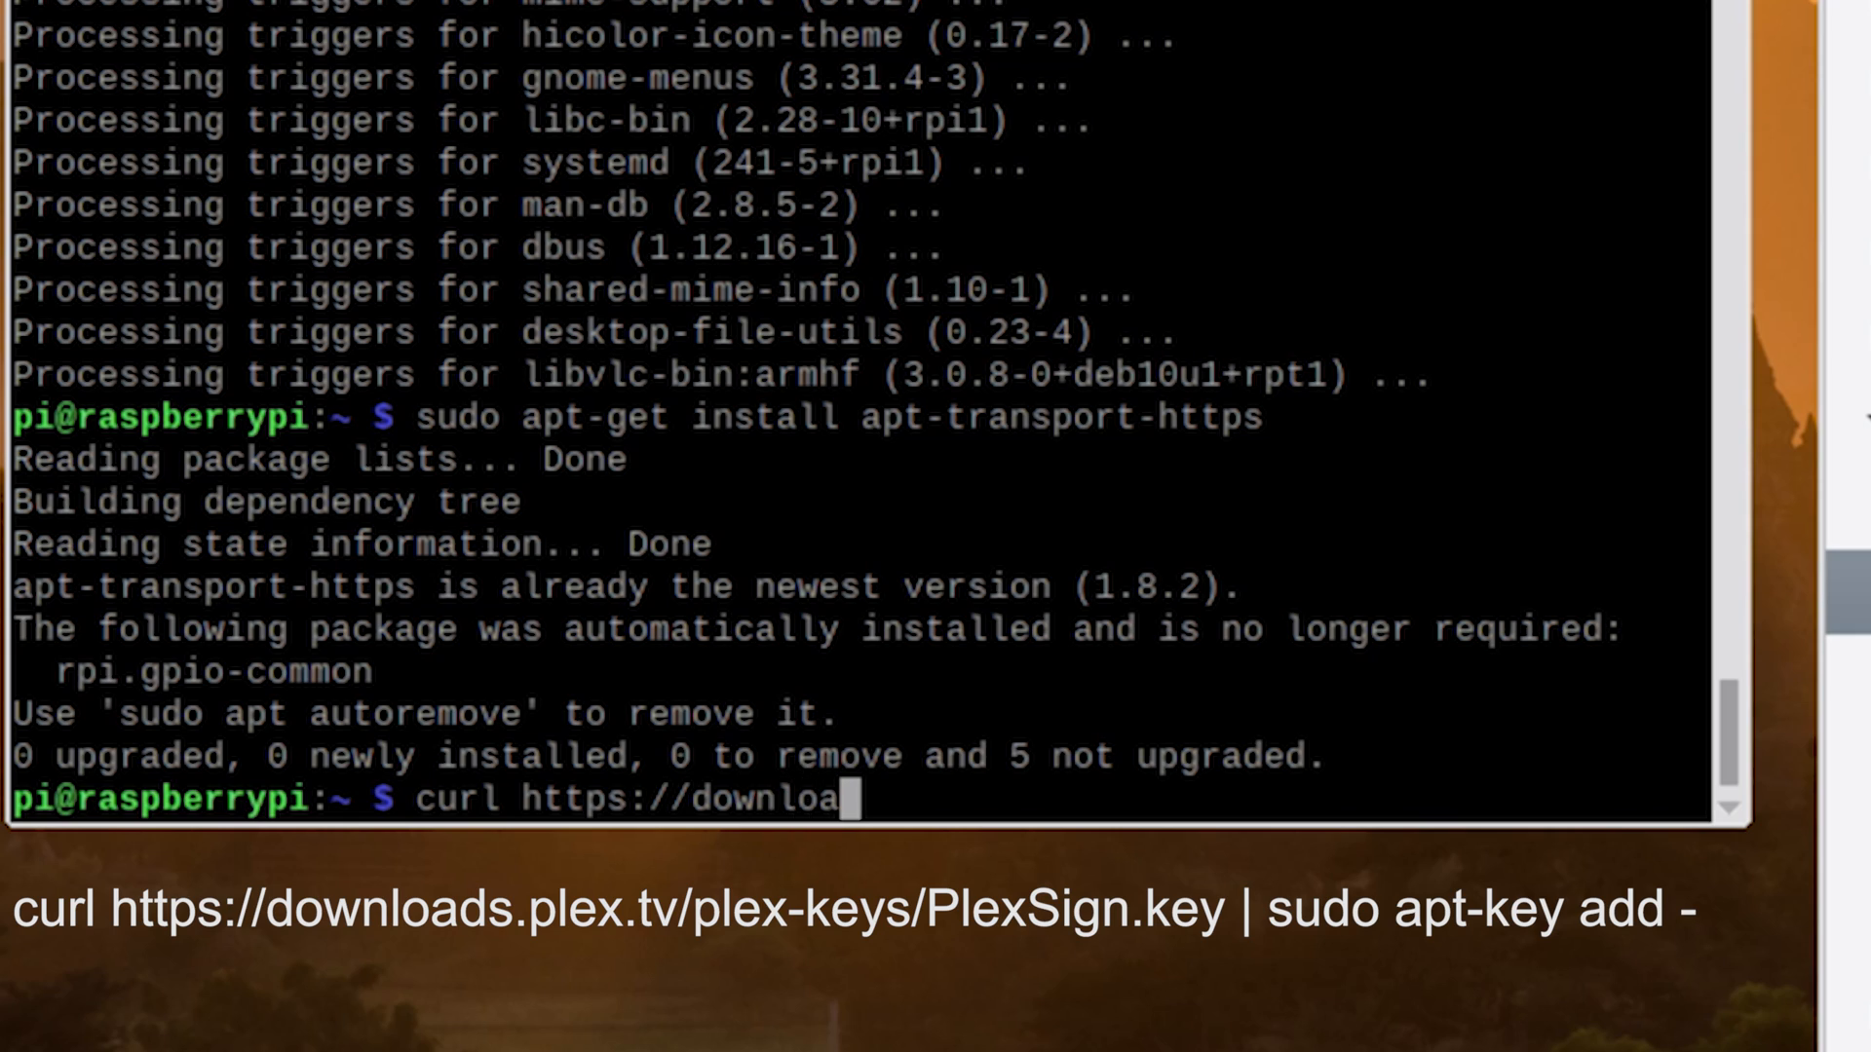
{"action": "type", "text": "ds.plex.tv"}
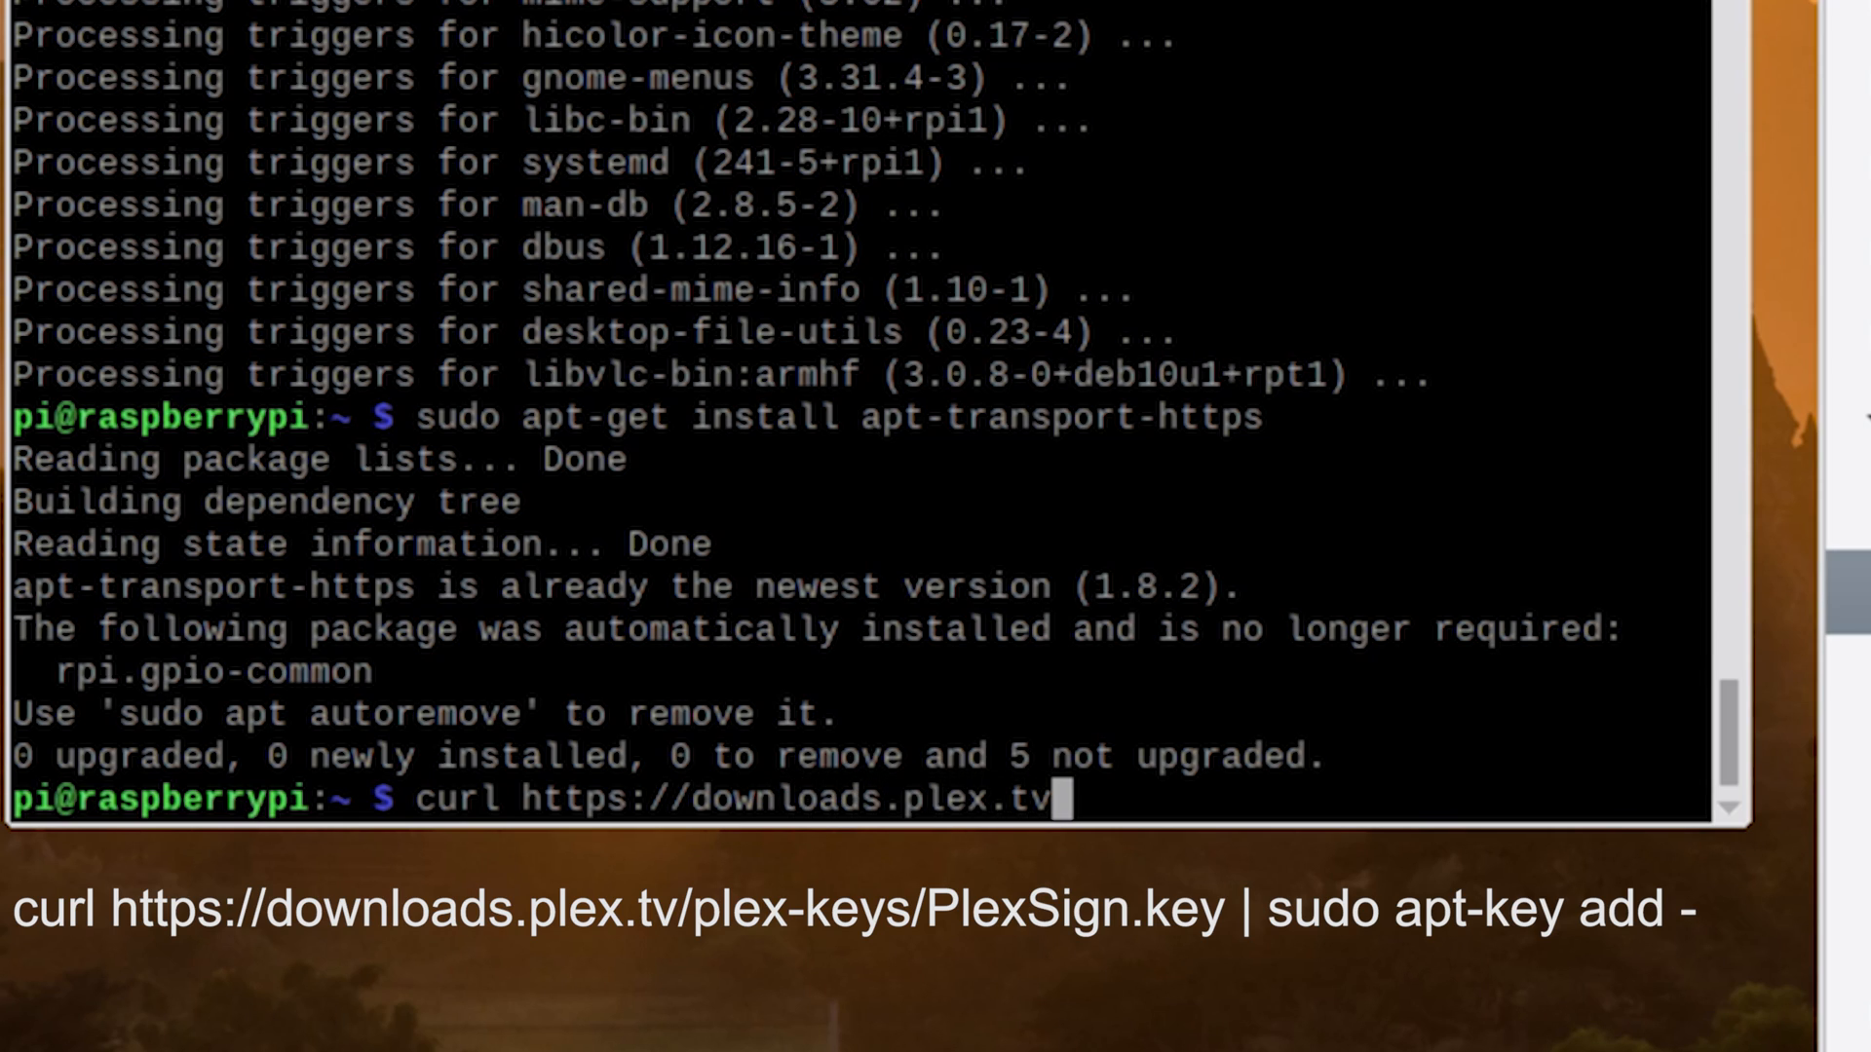
{"action": "type", "text": "/plex"}
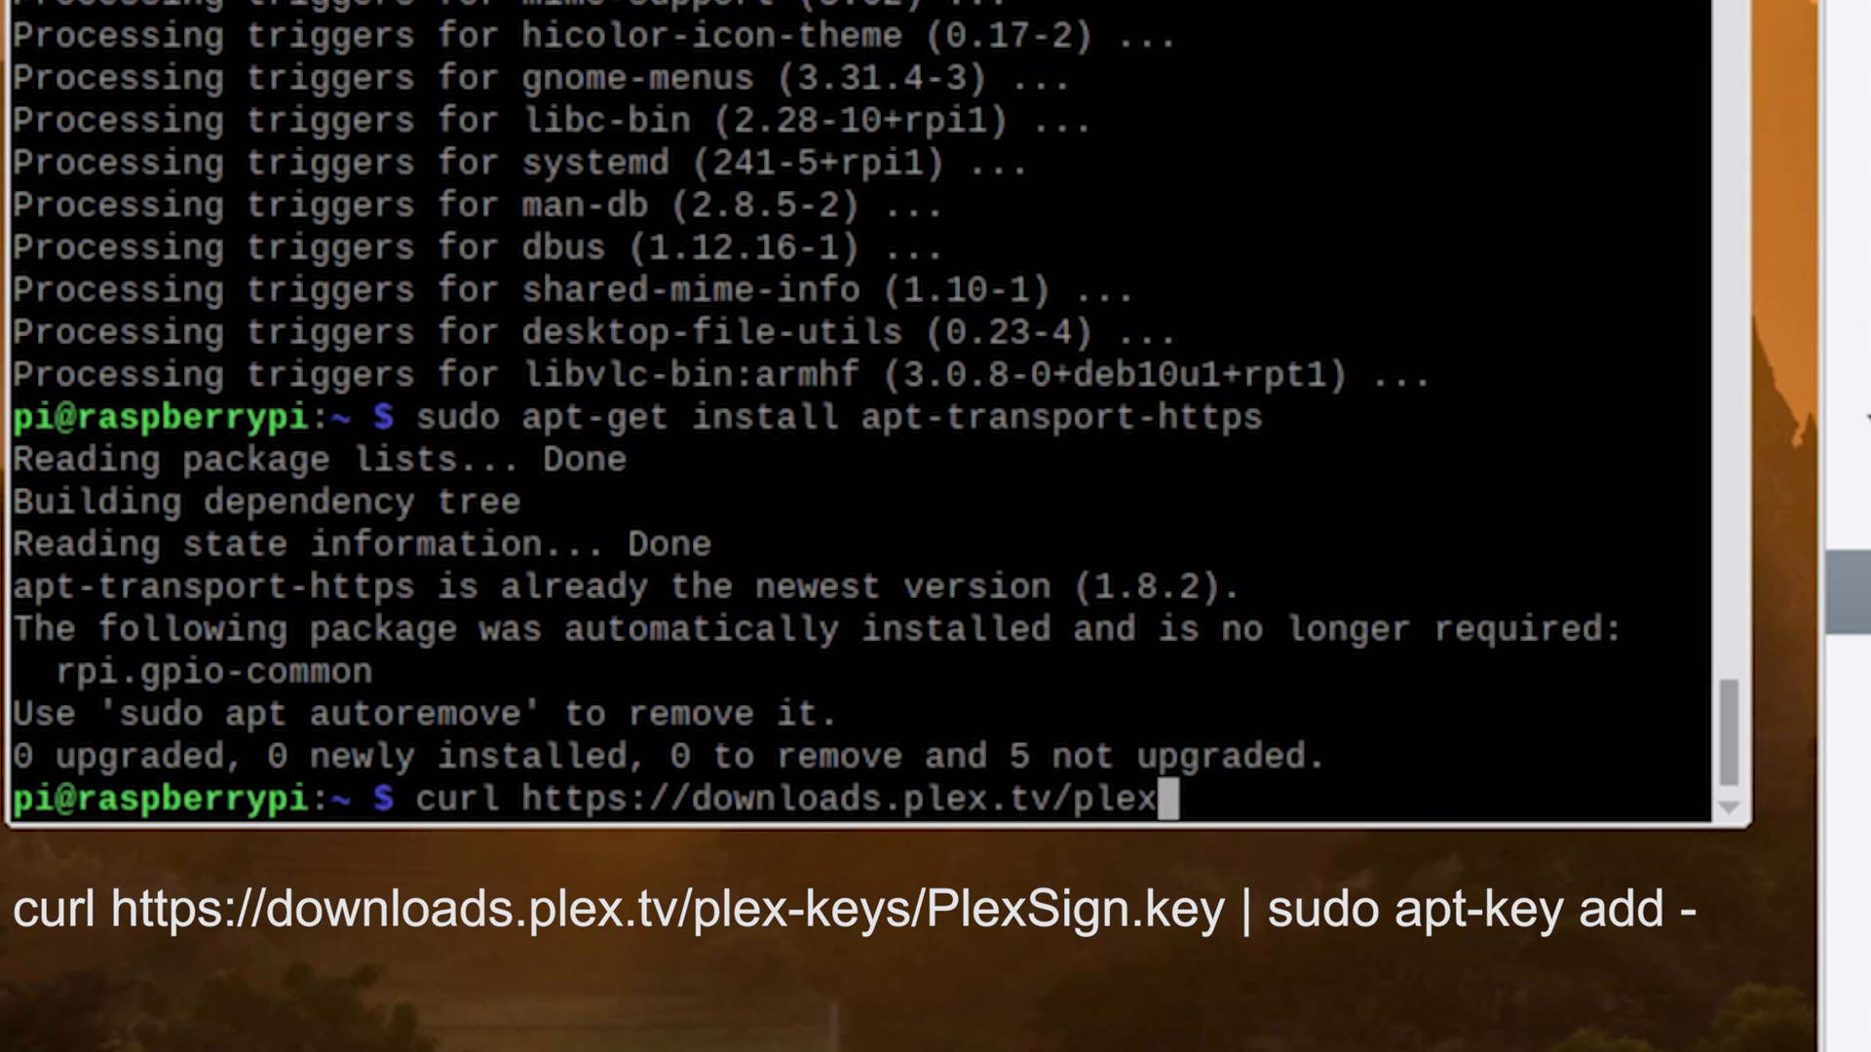
{"action": "type", "text": "keys/"}
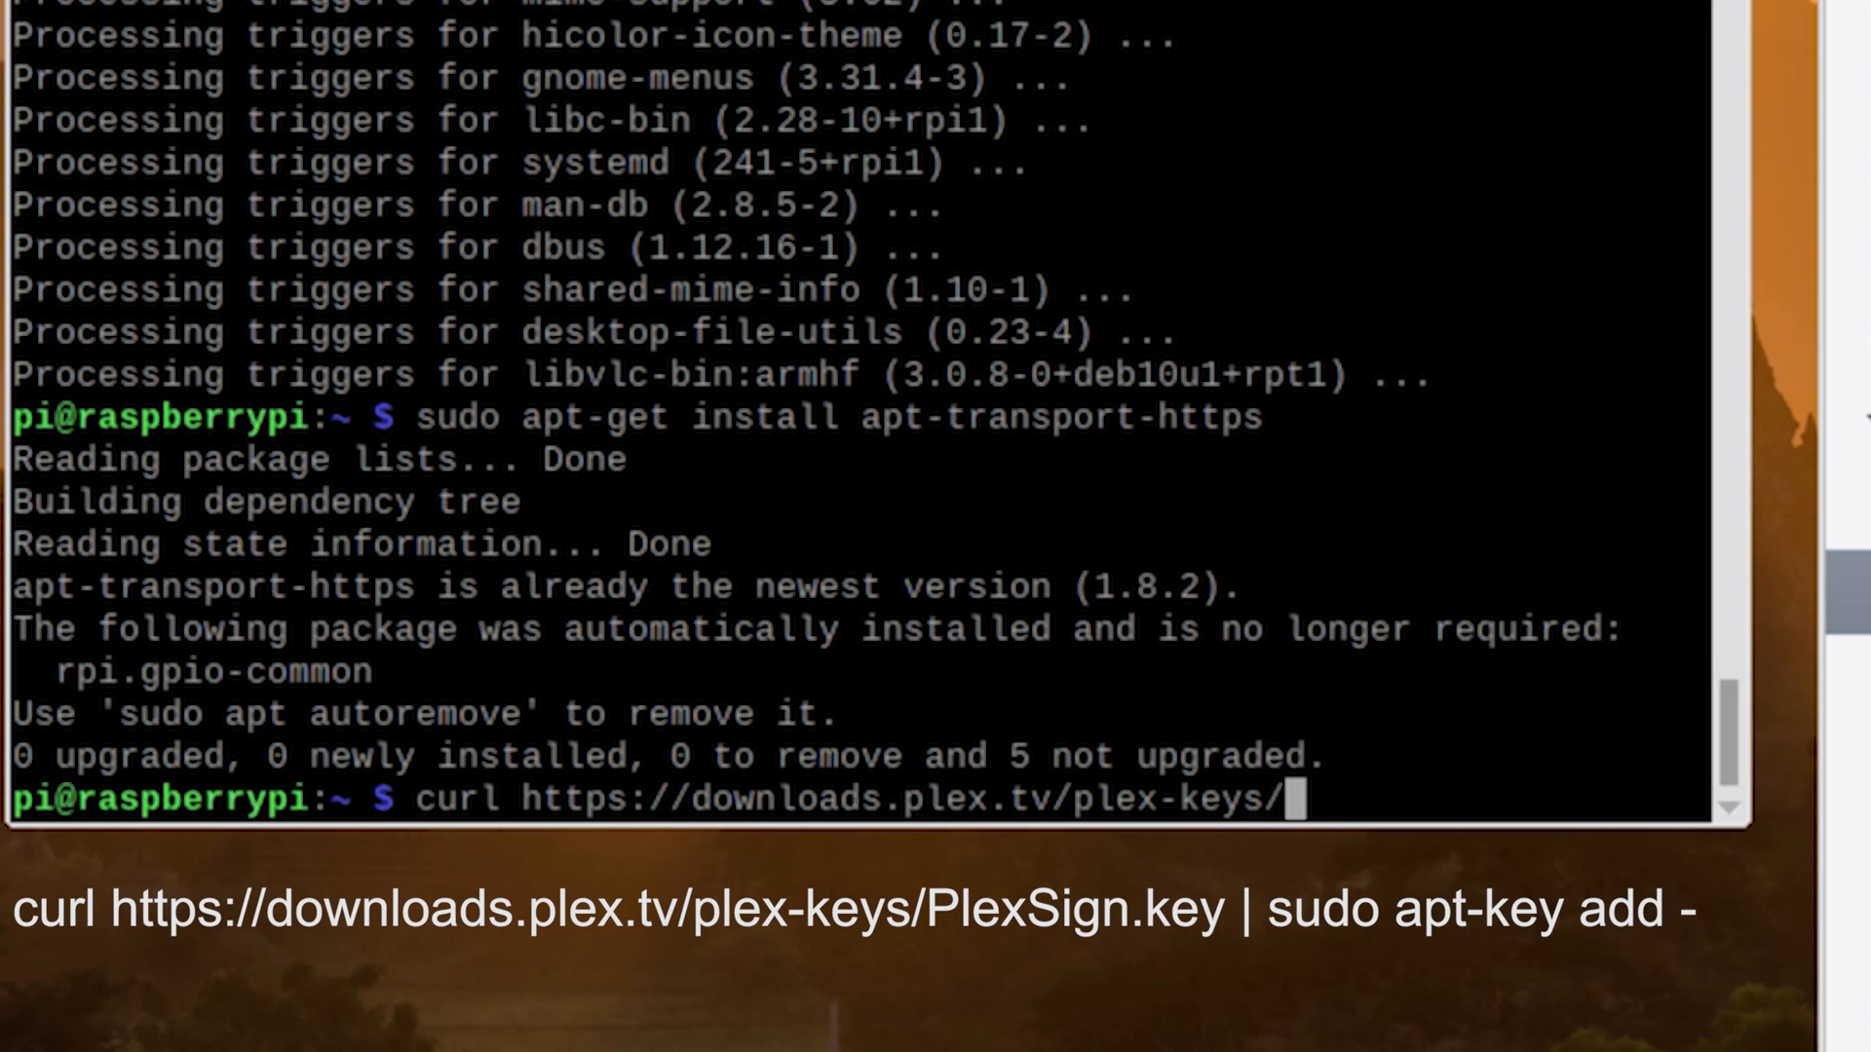
{"action": "type", "text": "PlexSign.key | s"}
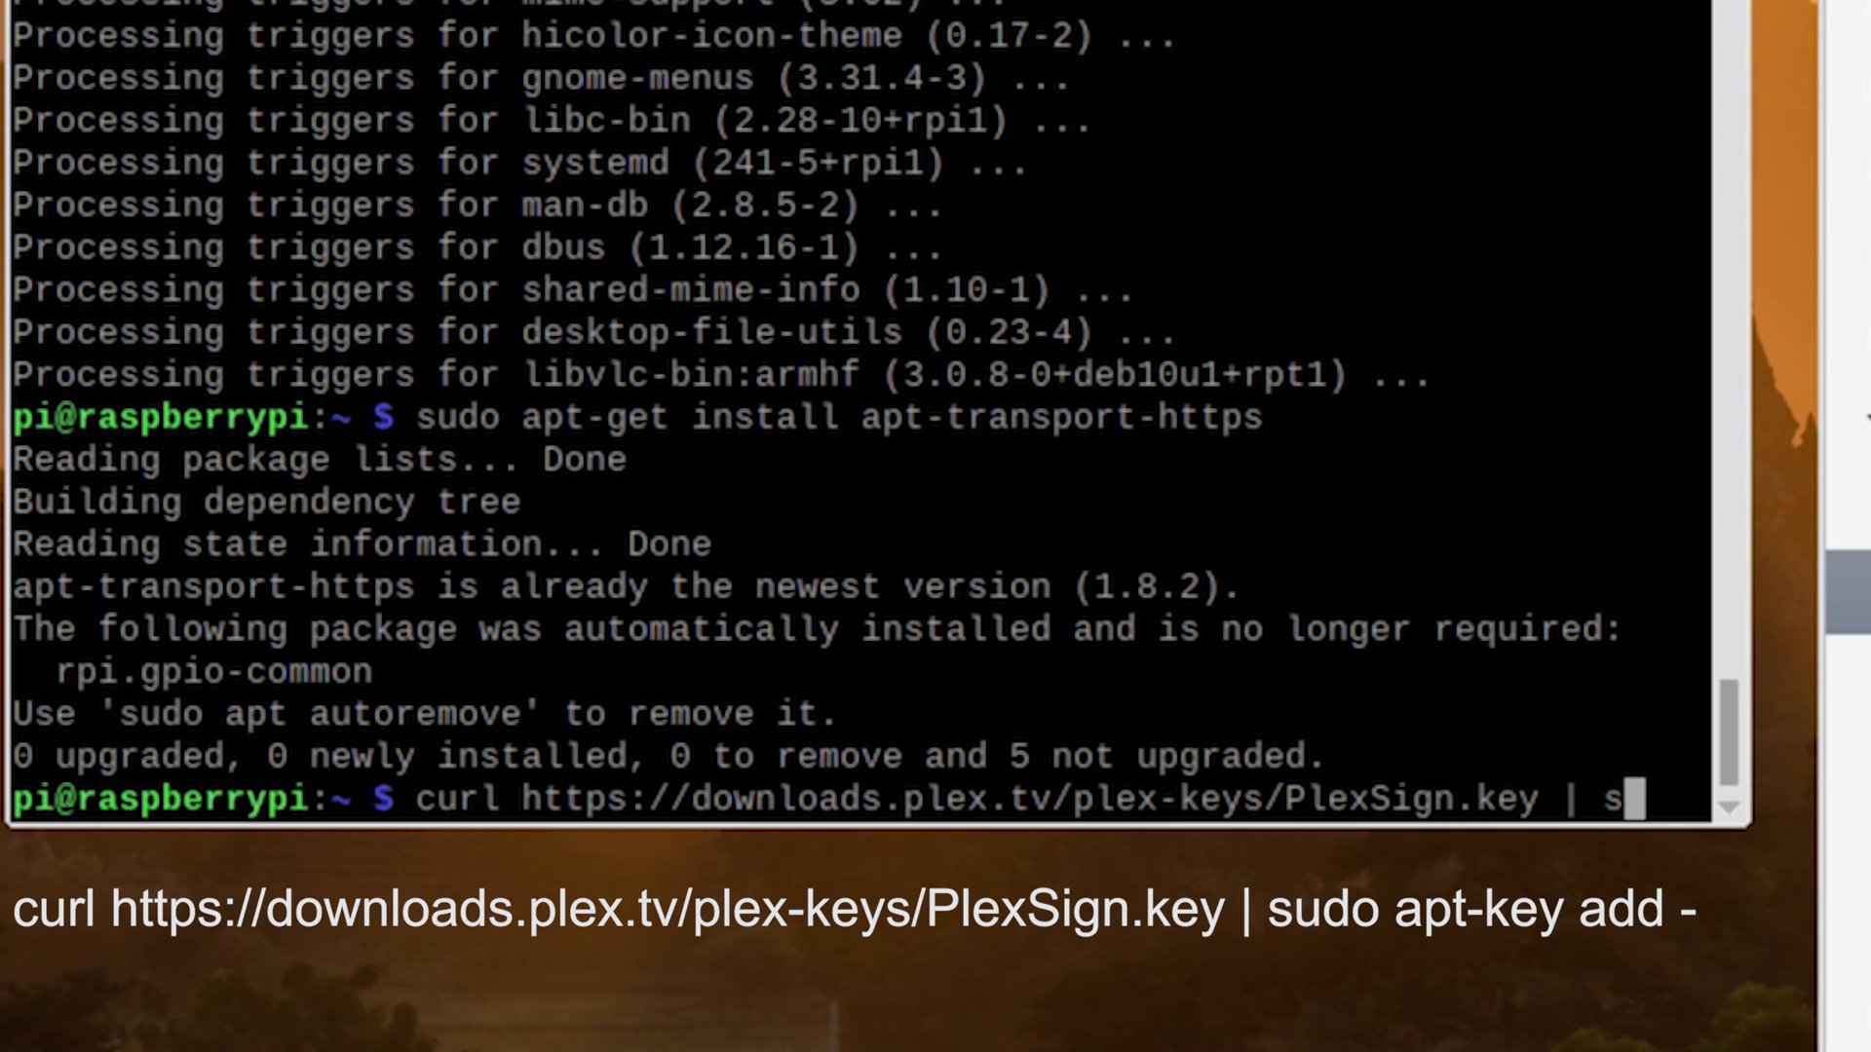
Step: Pipe the key into sudo apt-key add - and begin the echo deb repository line
{"action": "type", "text": "udo ap"}
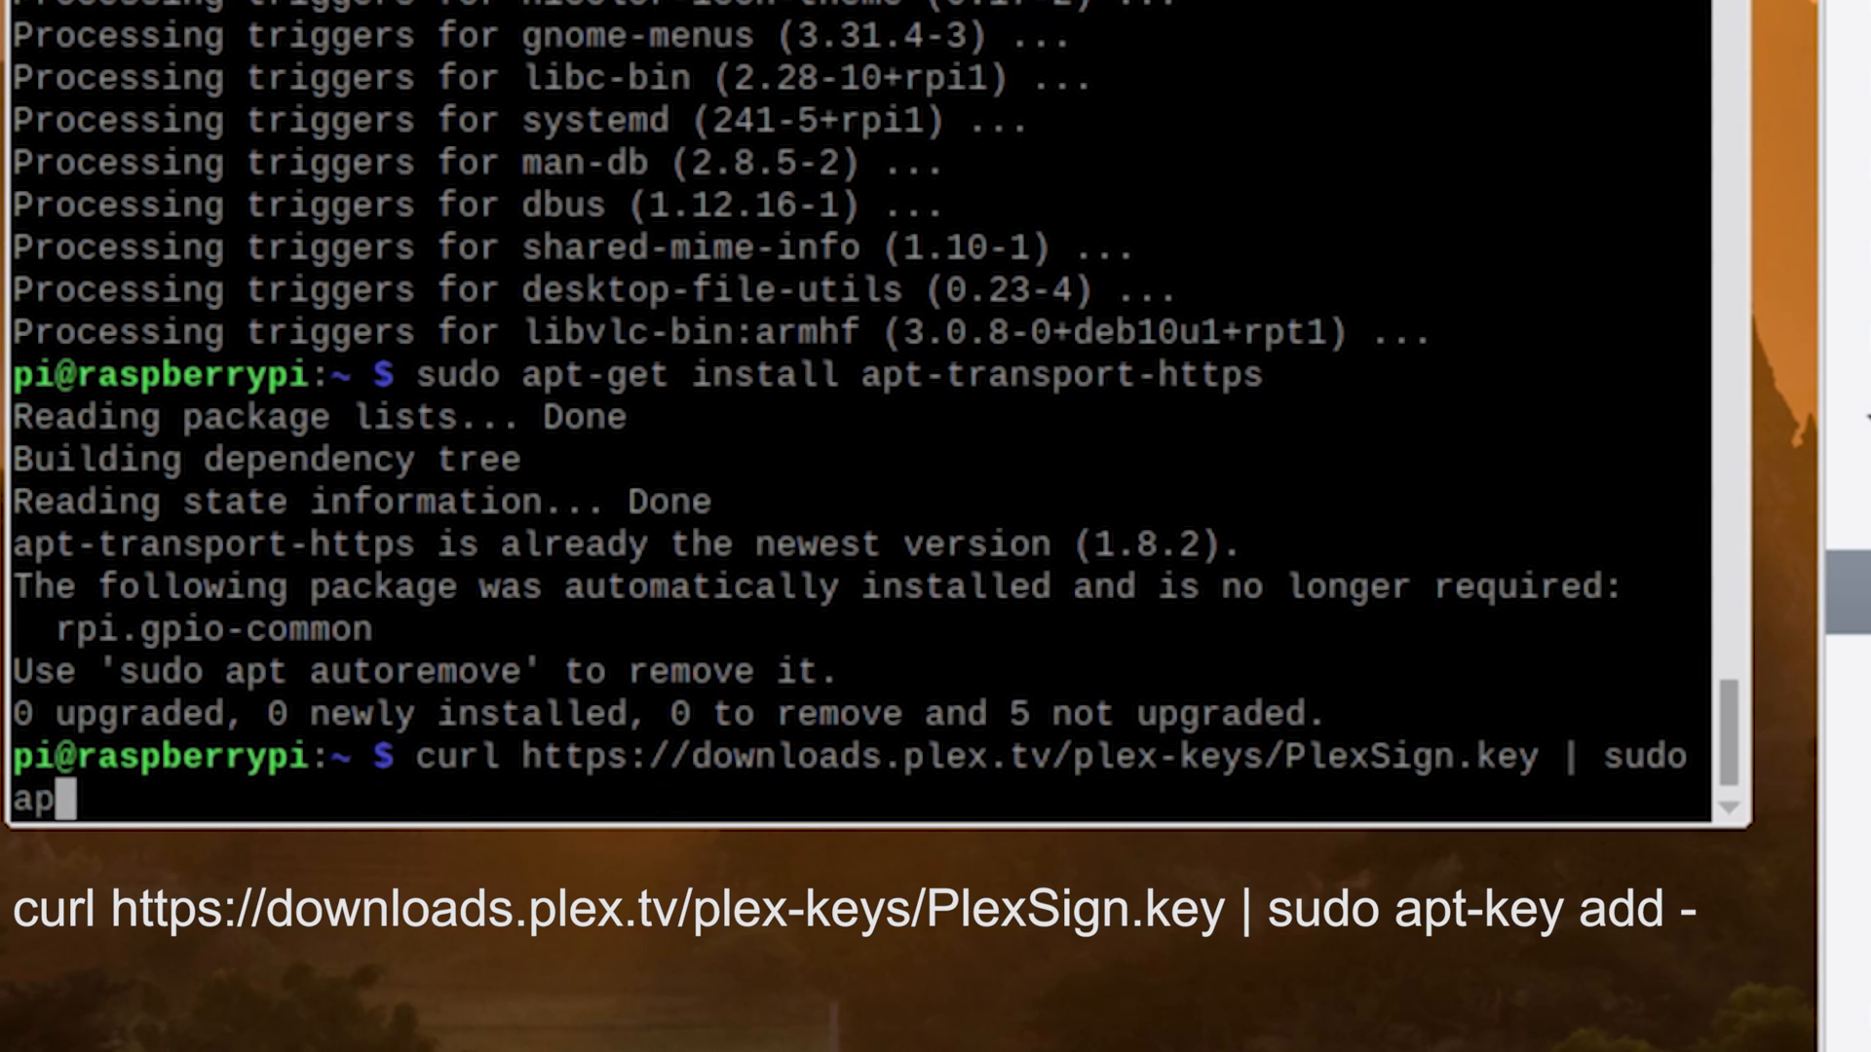
{"action": "type", "text": "t-key a"}
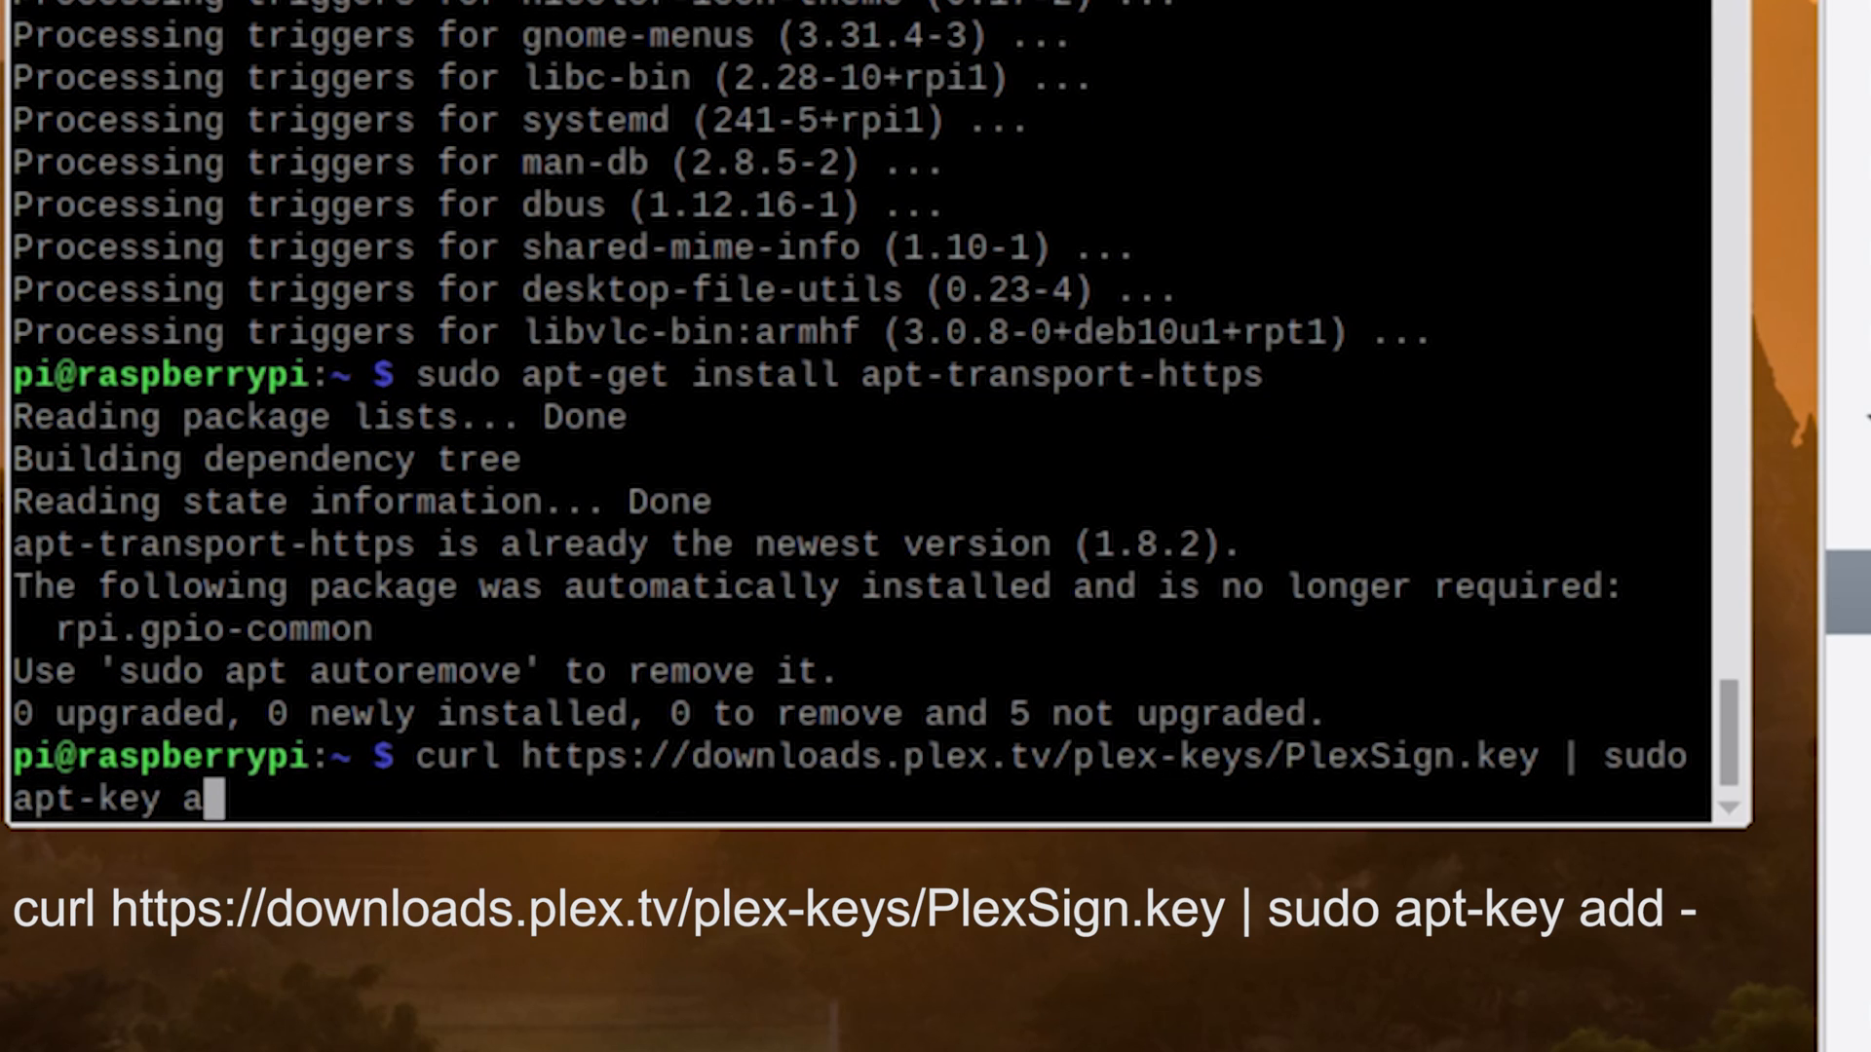
{"action": "type", "text": "dd -"}
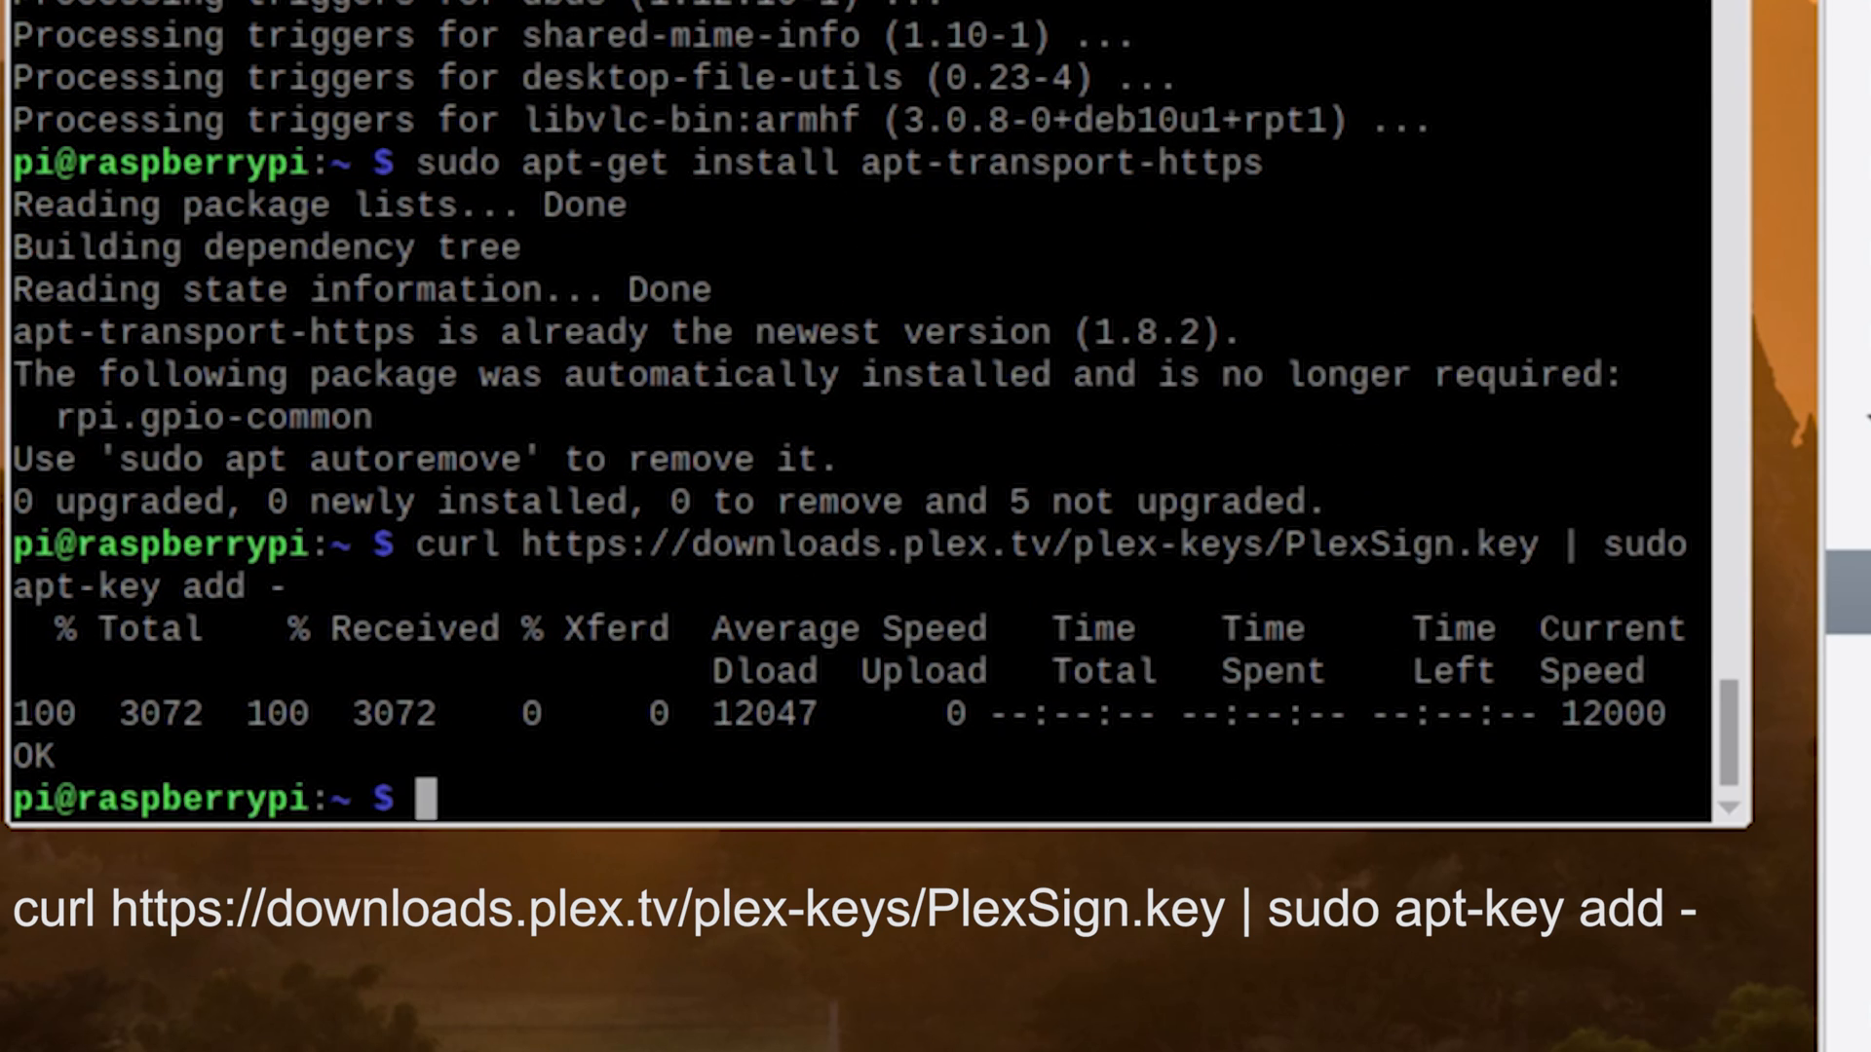
{"action": "type", "text": "echo deb https://downloads.plex.tv/repo/deb public main | sudo tee"}
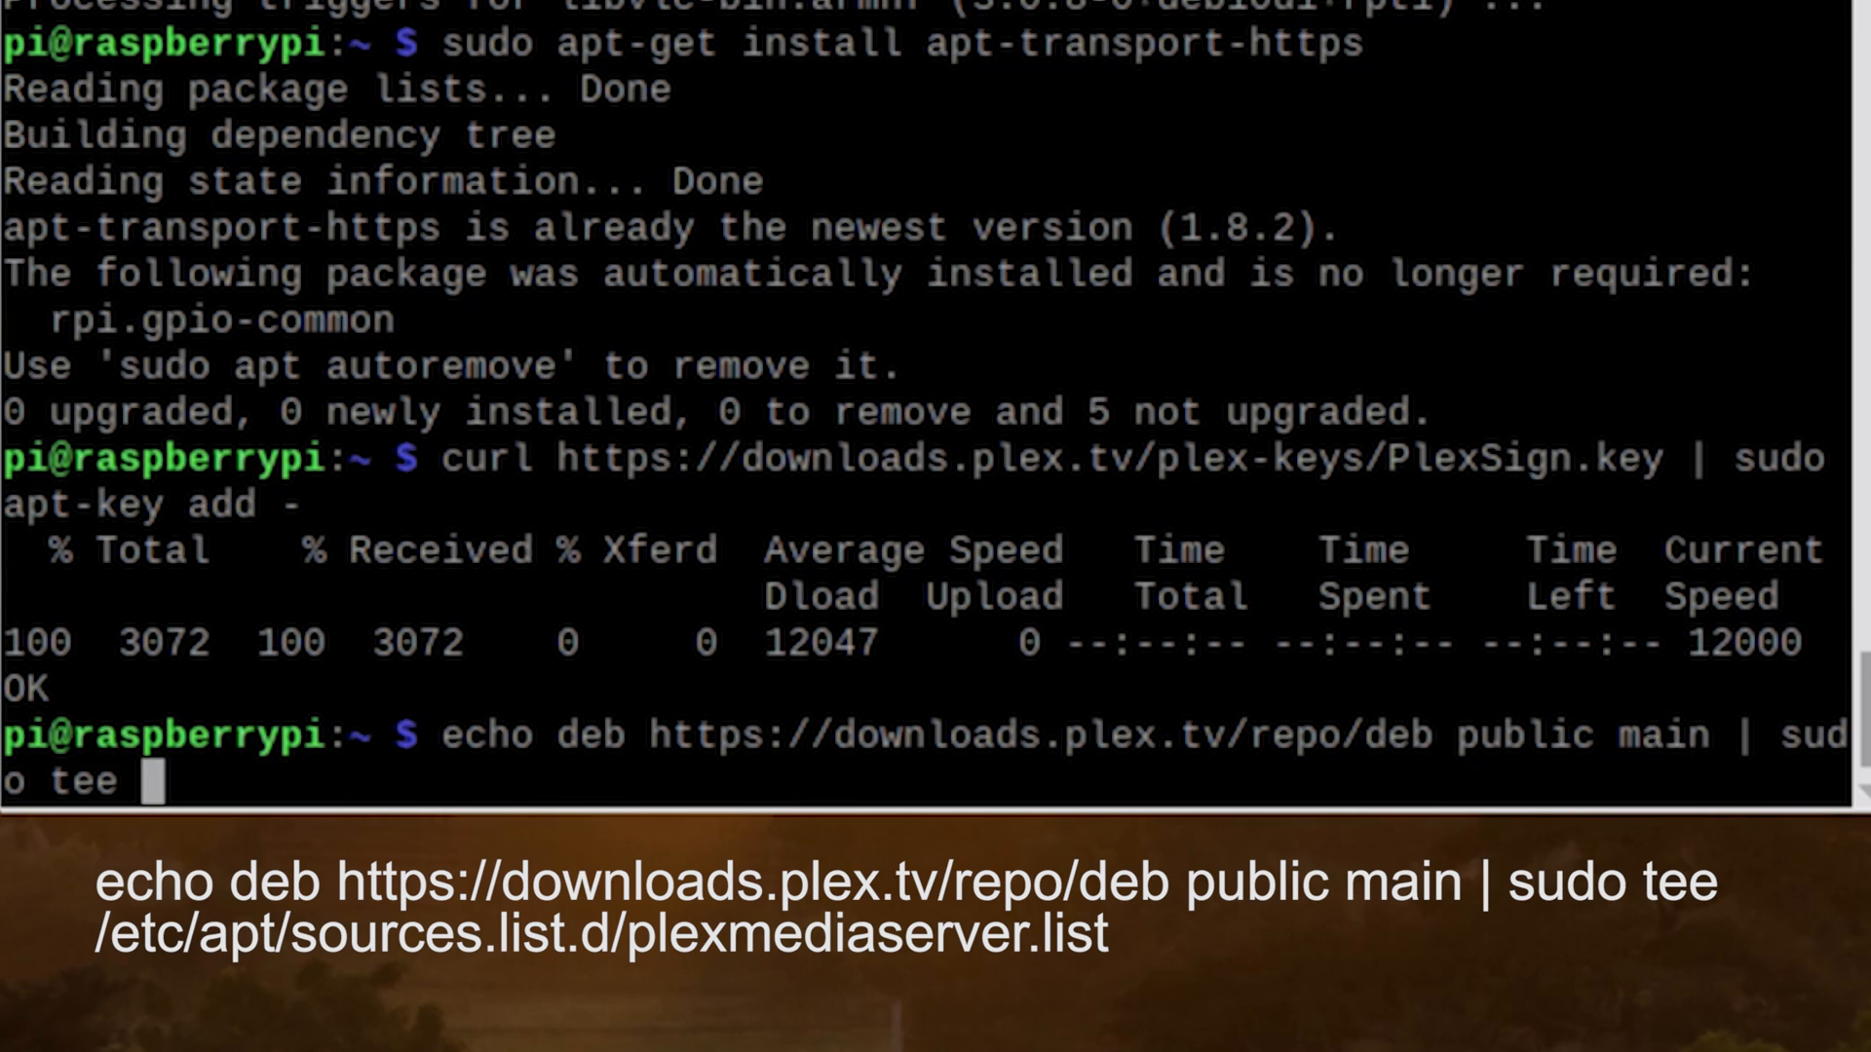
Step: Tee the Plex deb repository line into /etc/apt/sources.list.d/plexmediaserver.list
{"action": "type", "text": "/etc/apt/sources"}
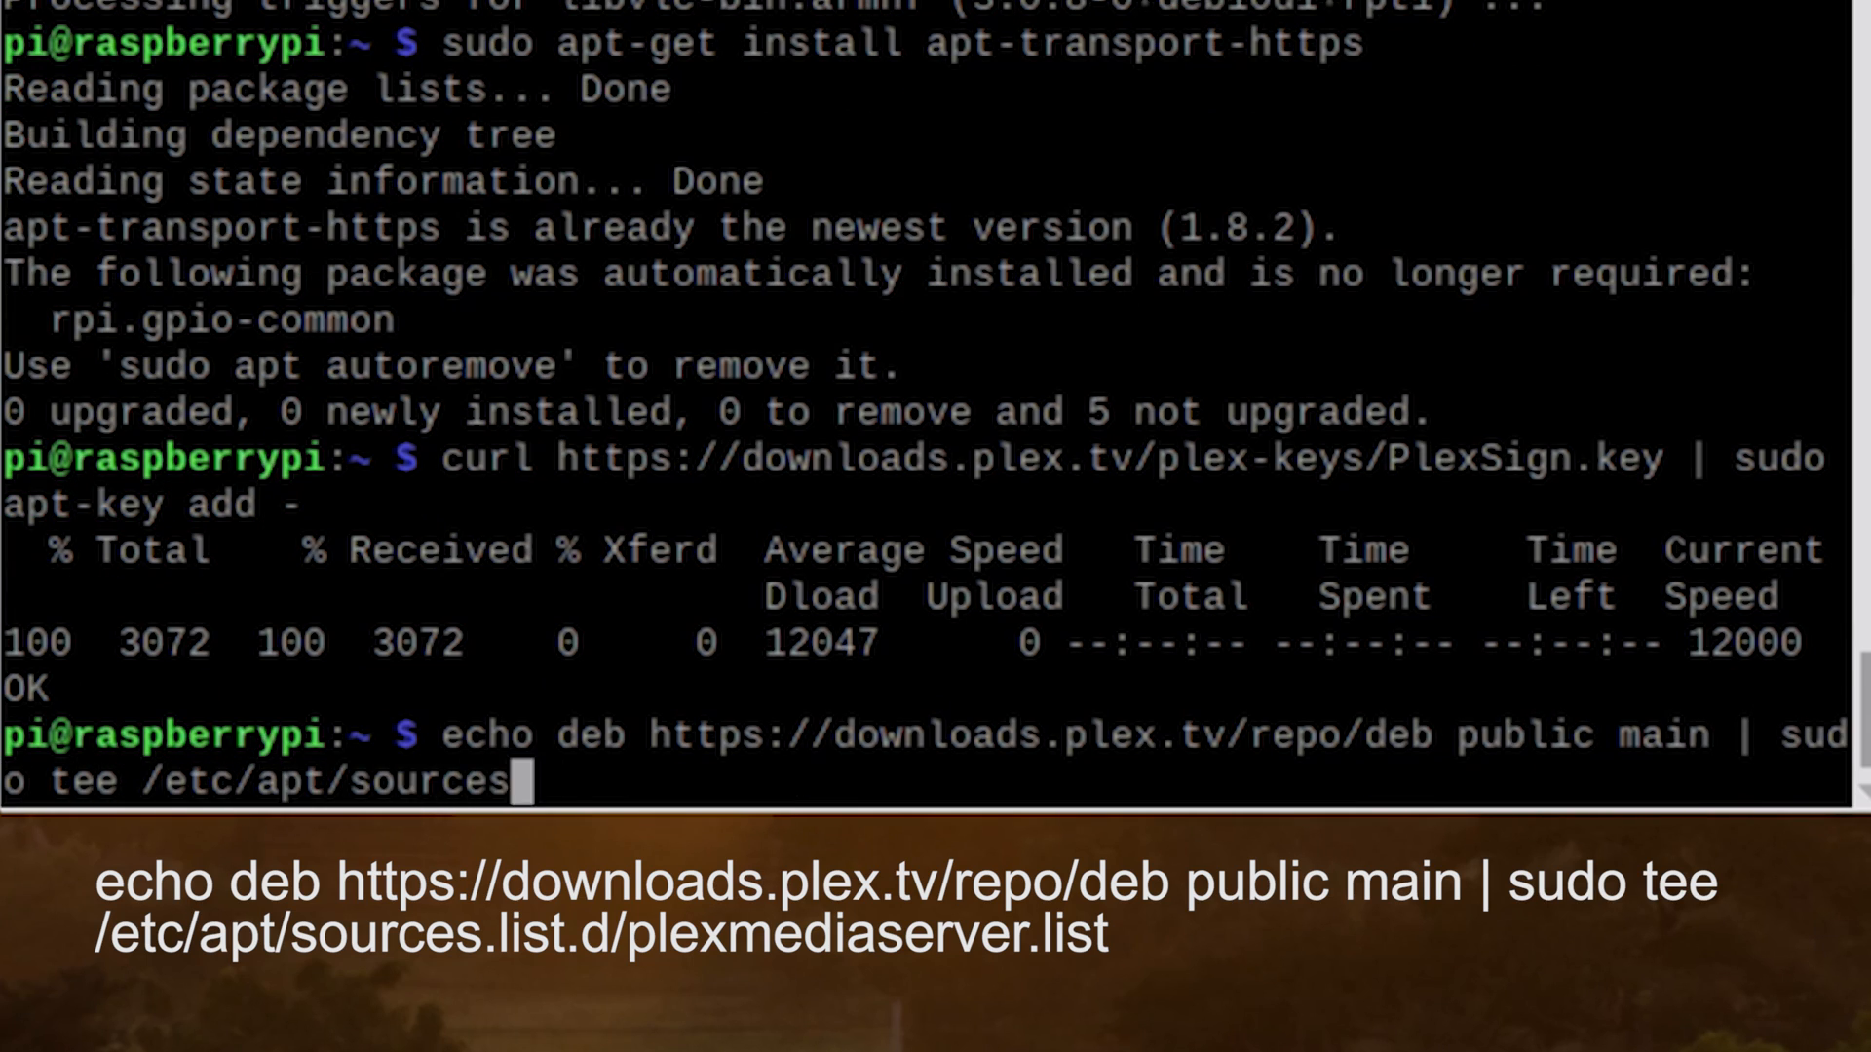
{"action": "type", "text": "list.d/plexmediaserver.list"}
{"action": "type", "text": "sudo apt-get"}
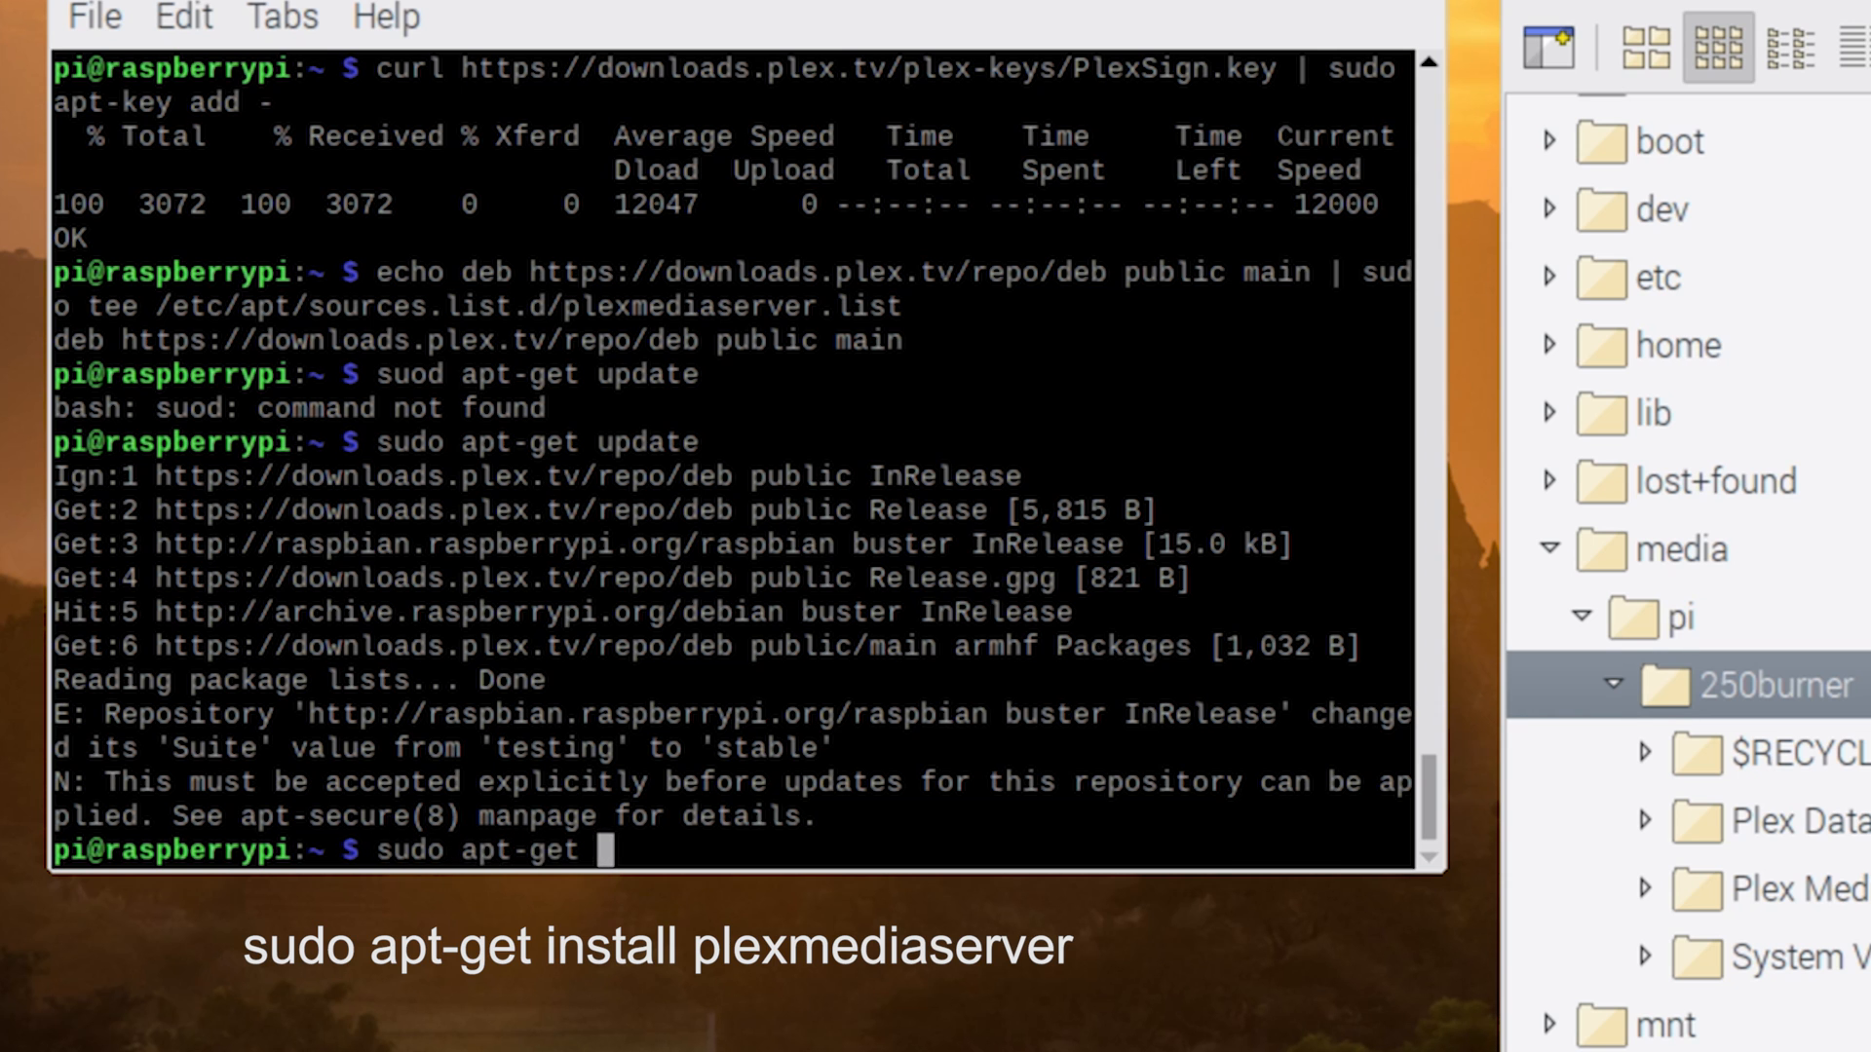
Step: Install plexmediaserver via apt-get, answering n to keep the existing plexmediaserver.list
{"action": "type", "text": "install plexmediaserver"}
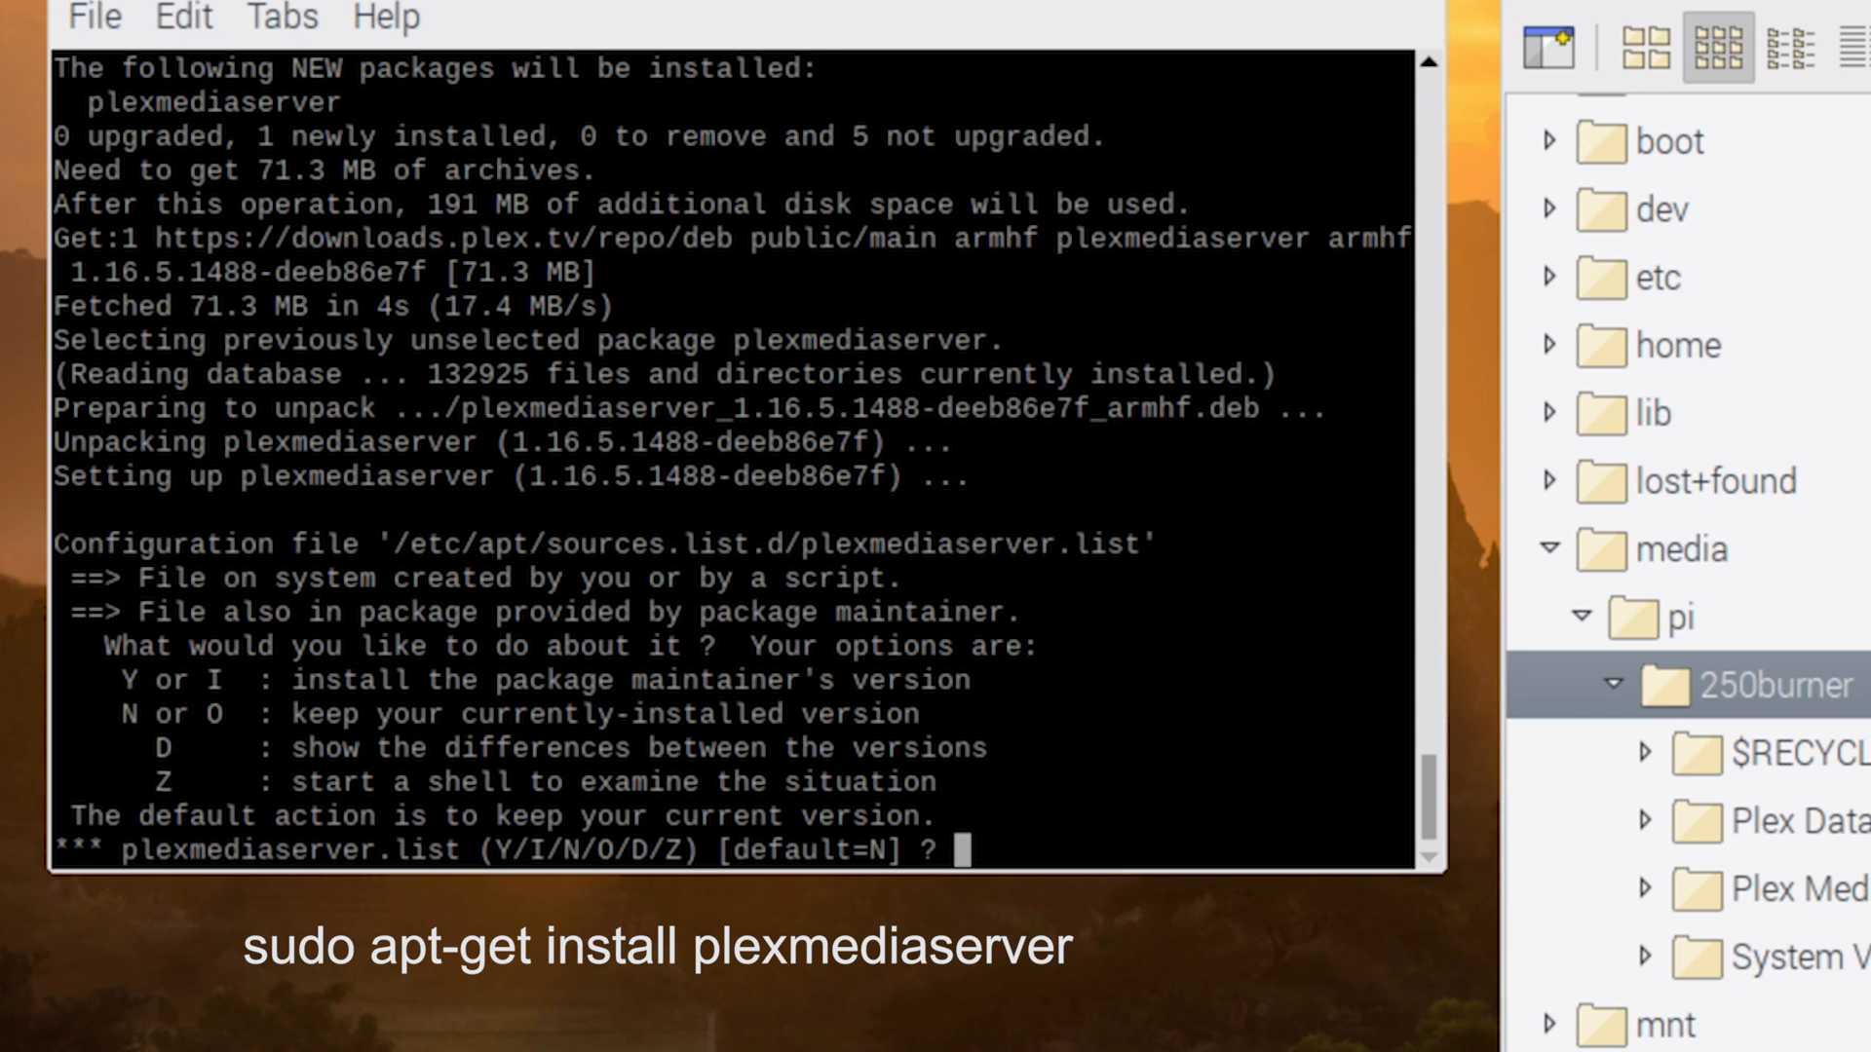
{"action": "type", "text": "n"}
{"action": "type", "text": "sudo nano /etc/d"}
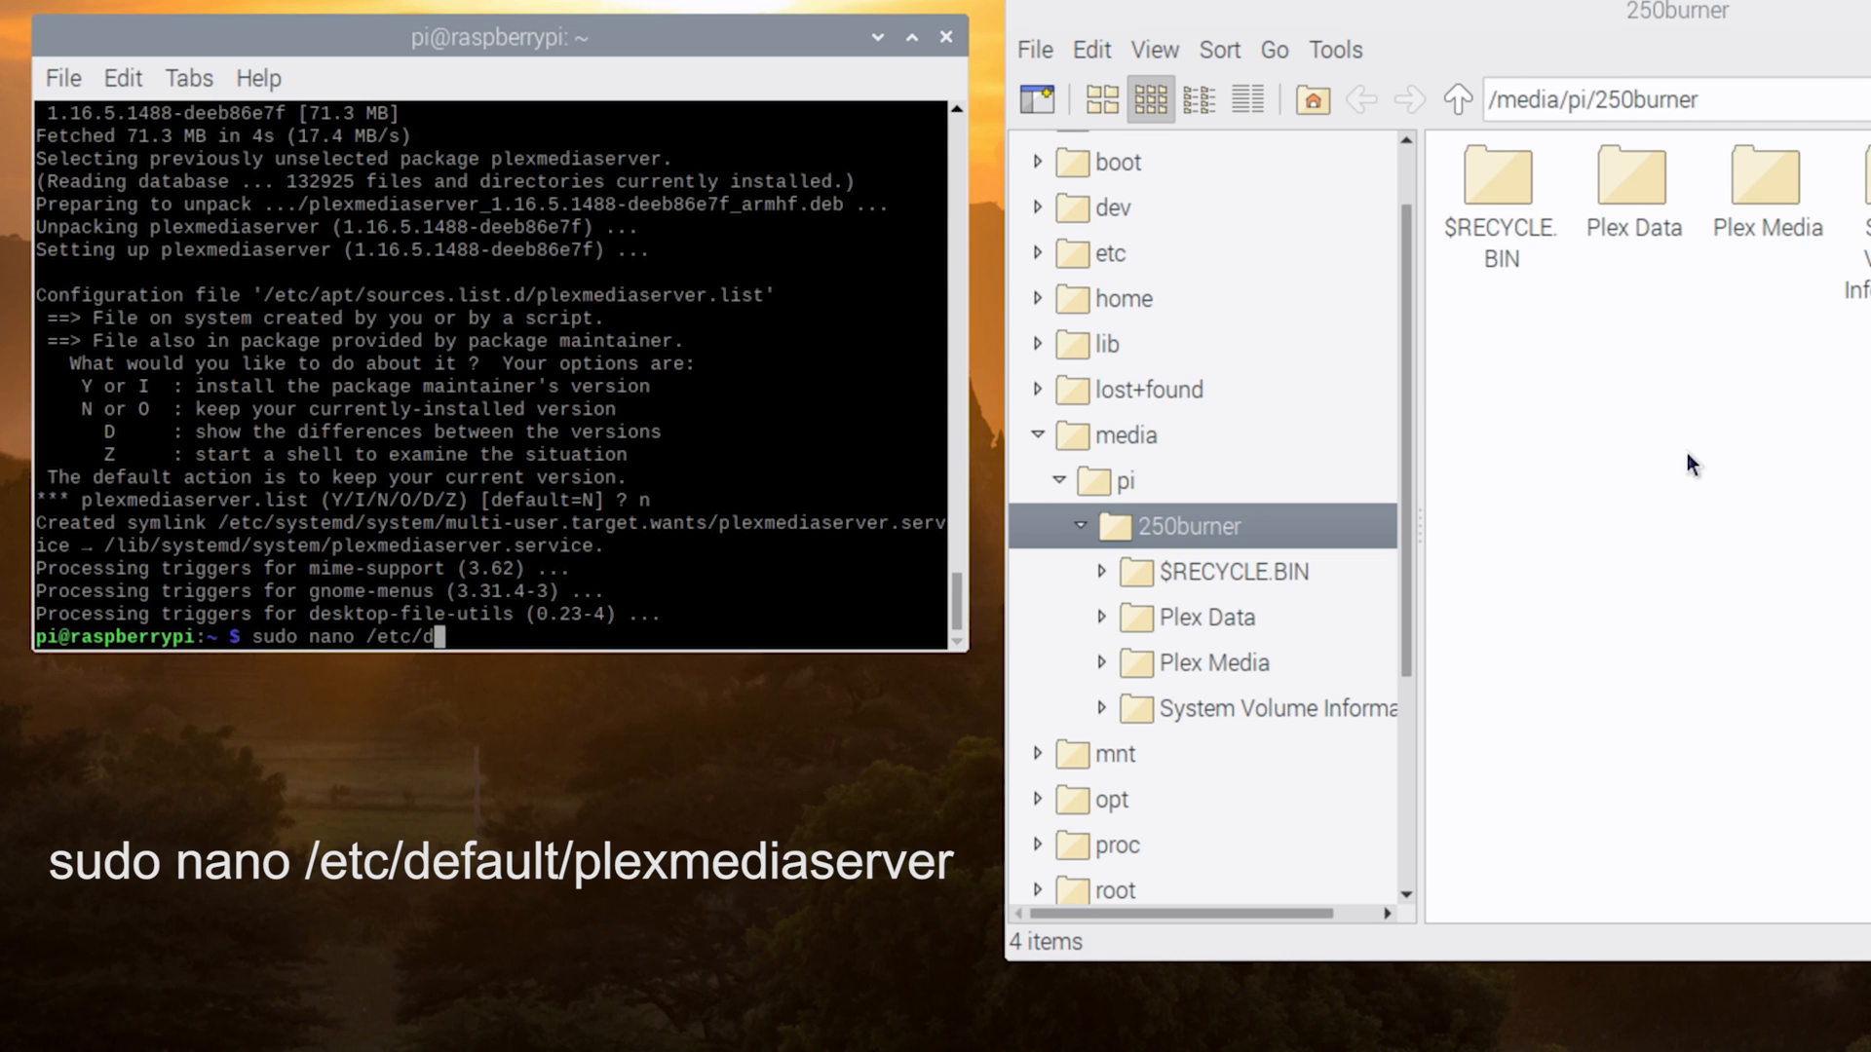
Step: Edit /etc/default/plexmediaserver with sudo nano
{"action": "type", "text": "efault/ple"}
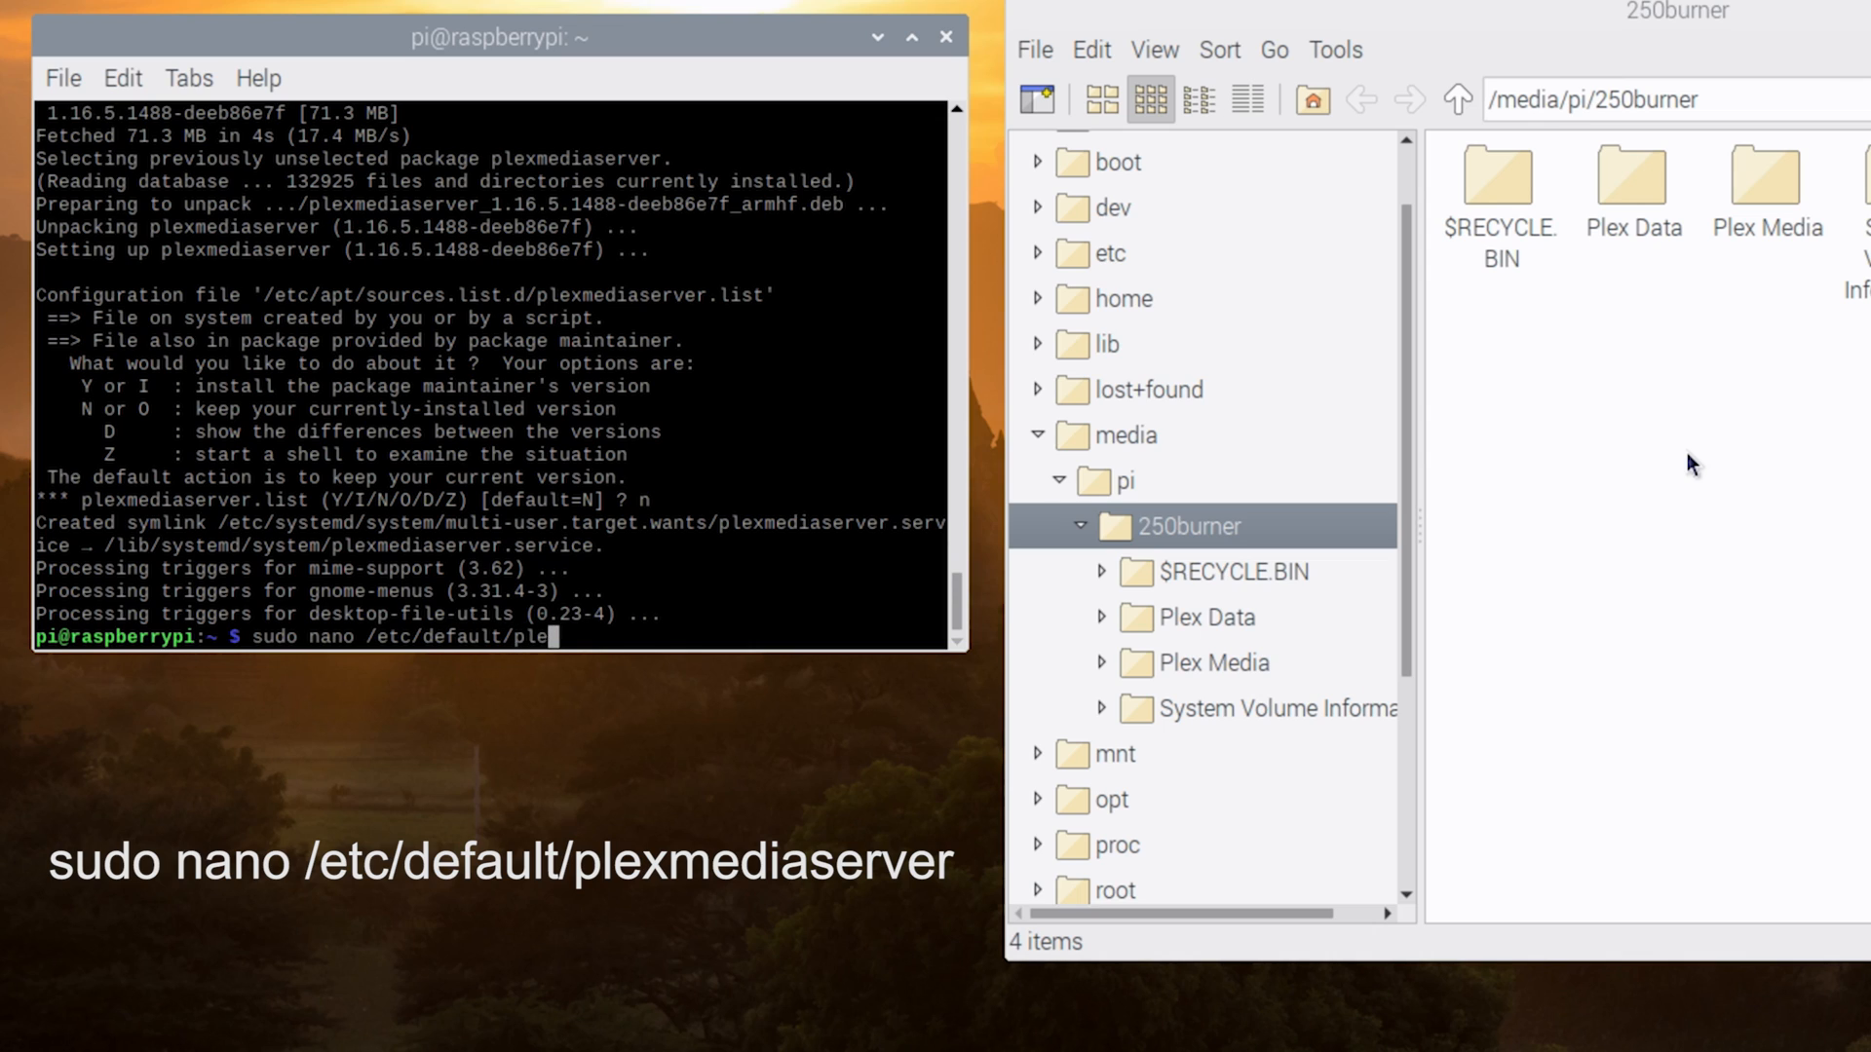
{"action": "type", "text": "mediaserver"}
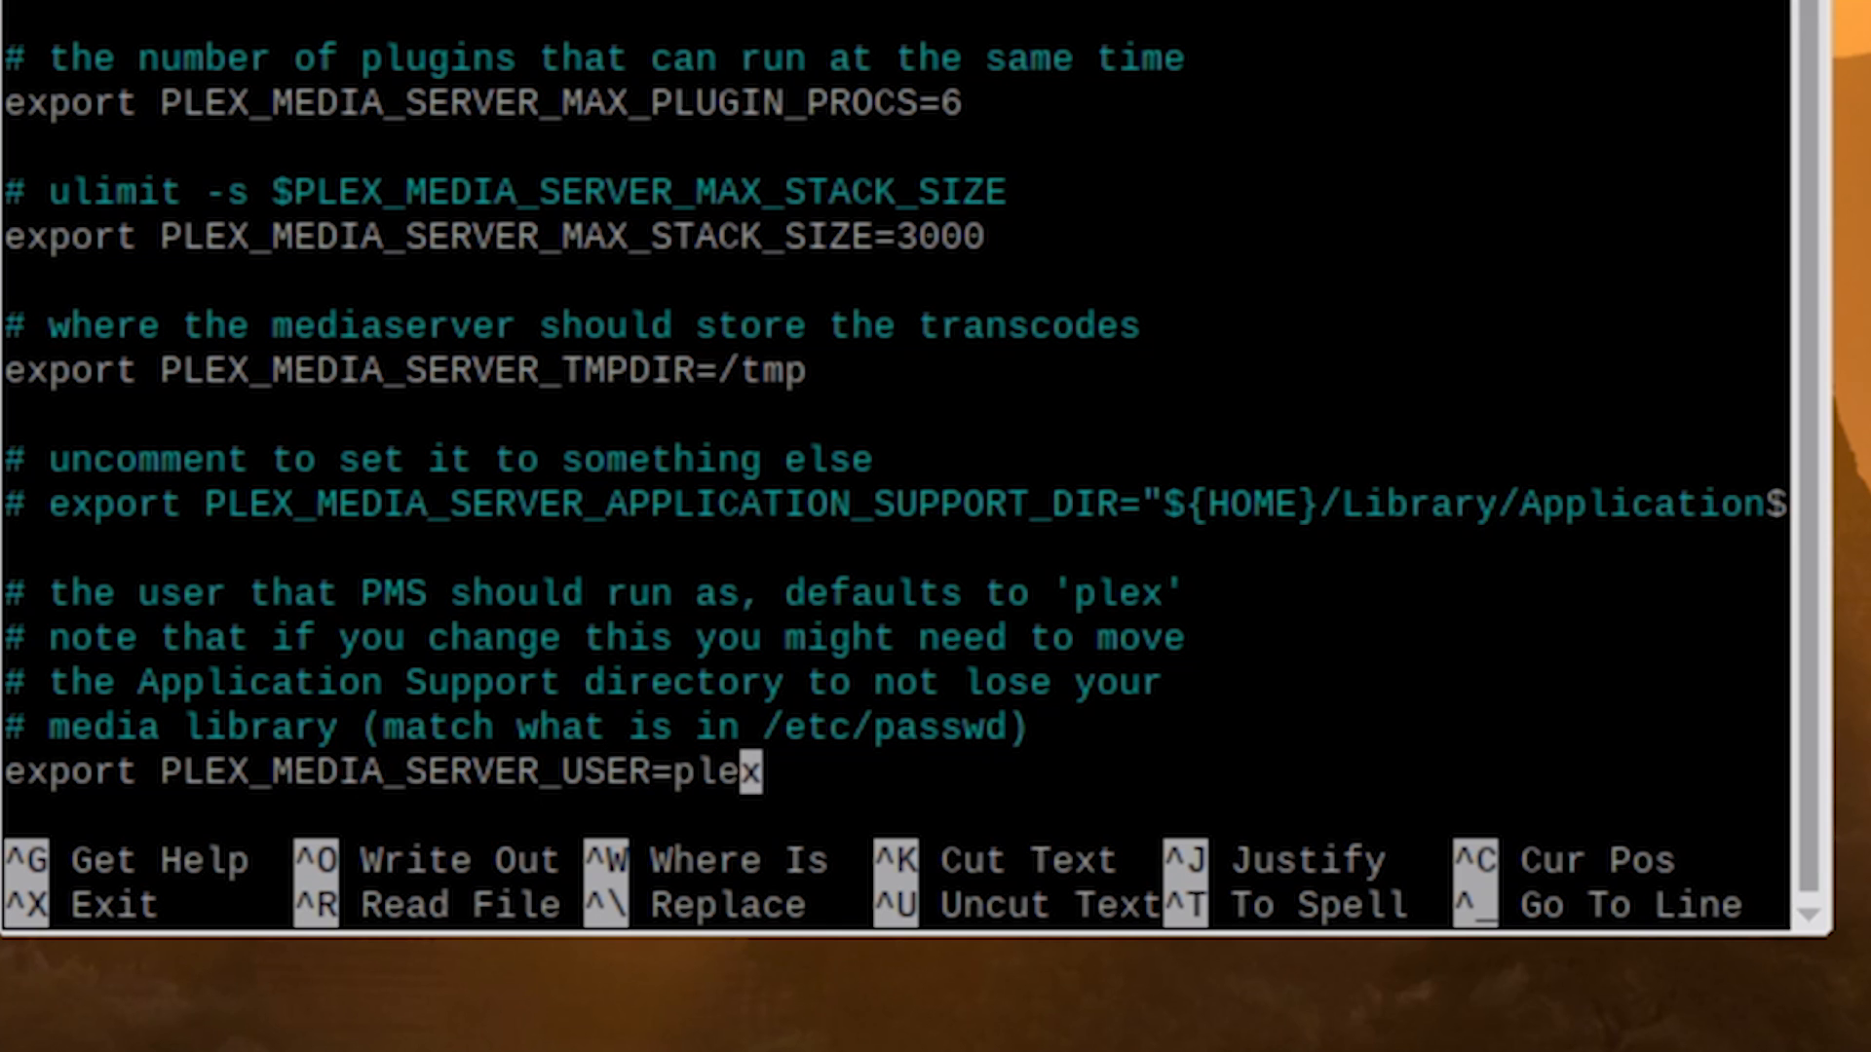
Step: Change PLEX_MEDIA_SERVER_USER from plex to pi and save the file on exit
{"action": "key", "text": "BackSpace"}
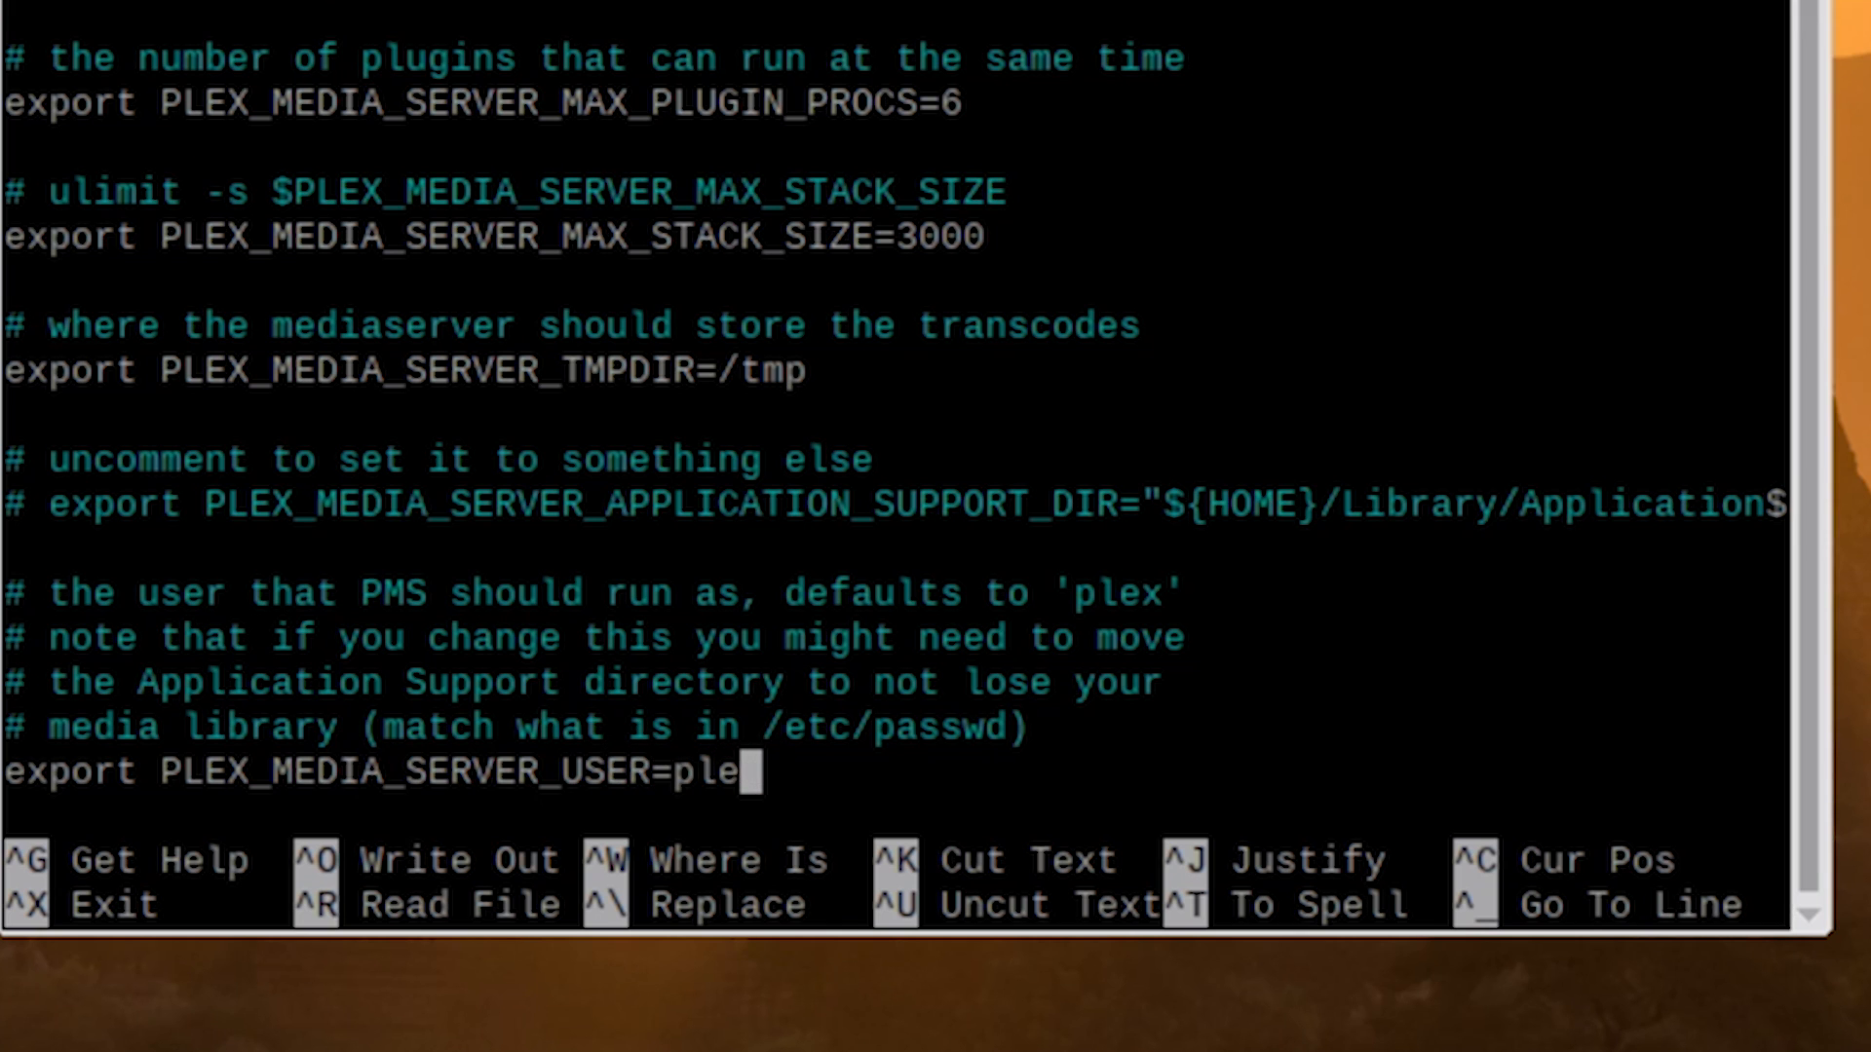
{"action": "key", "text": "Backspace"}
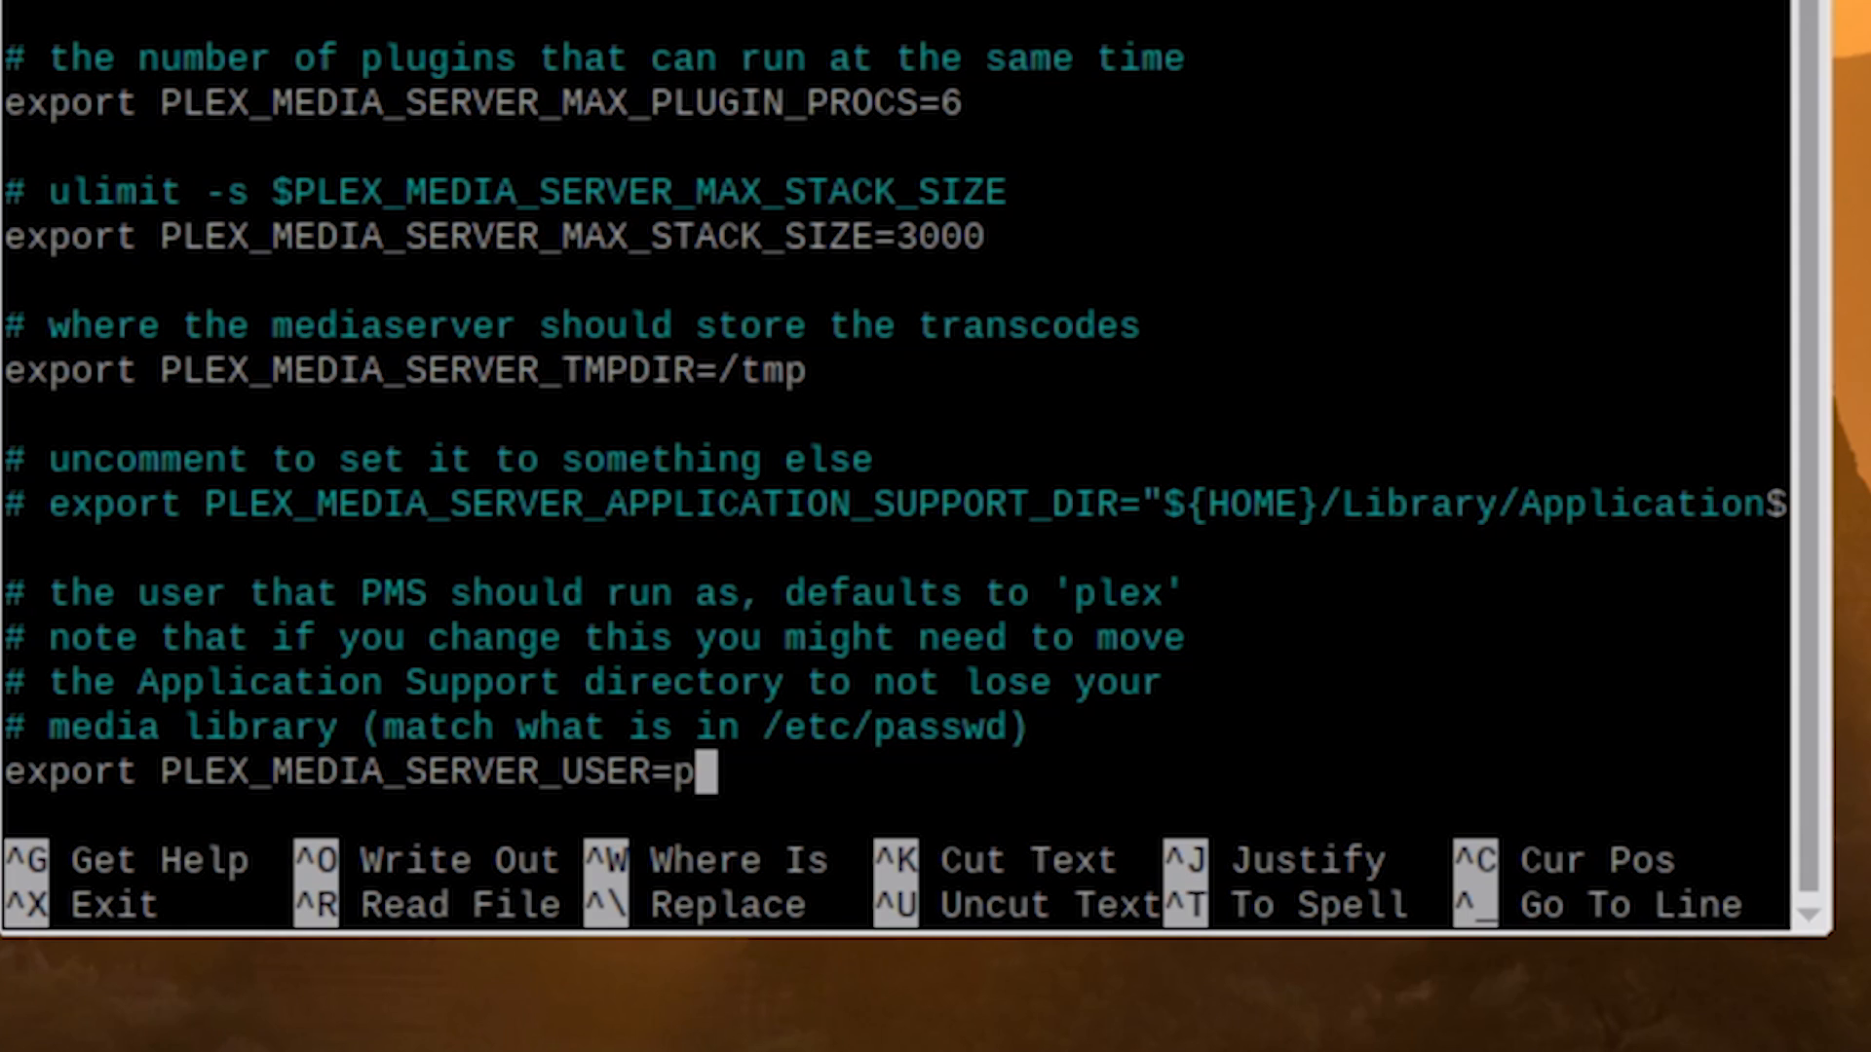
{"action": "type", "text": "i"}
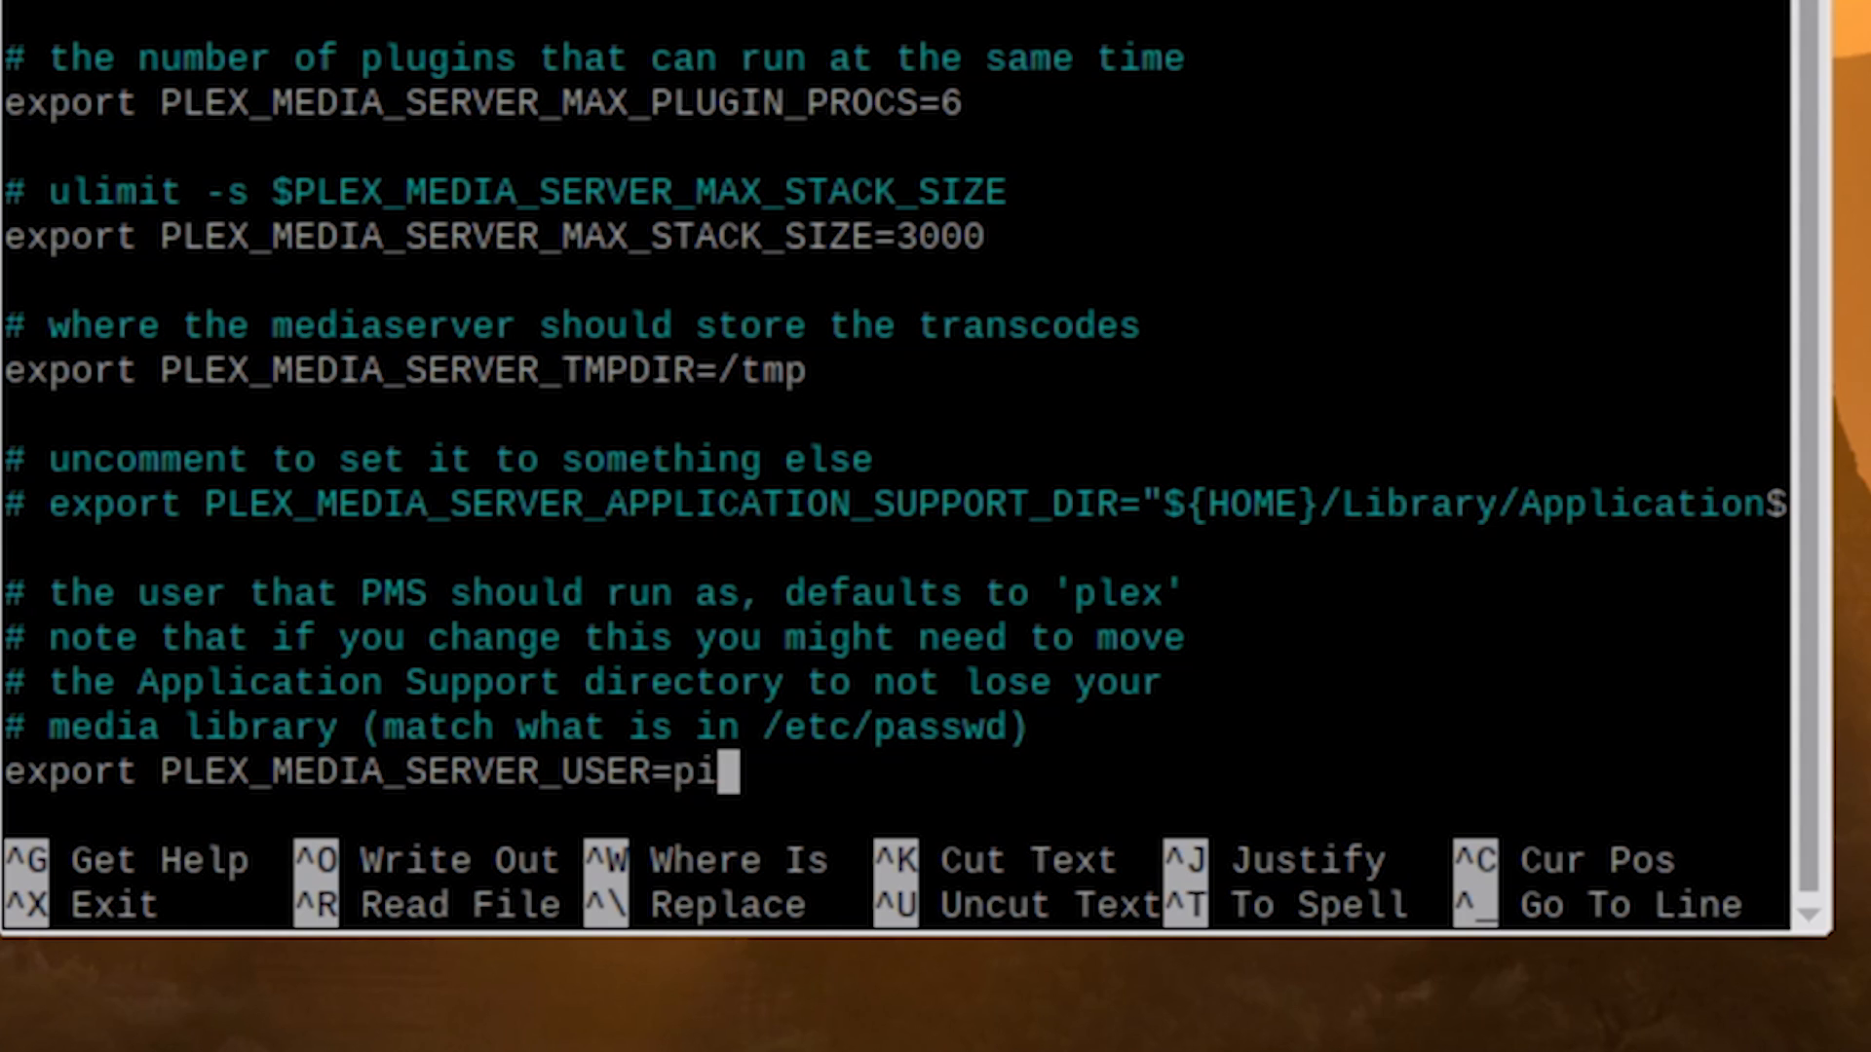
{"action": "key", "text": "ctrl+x"}
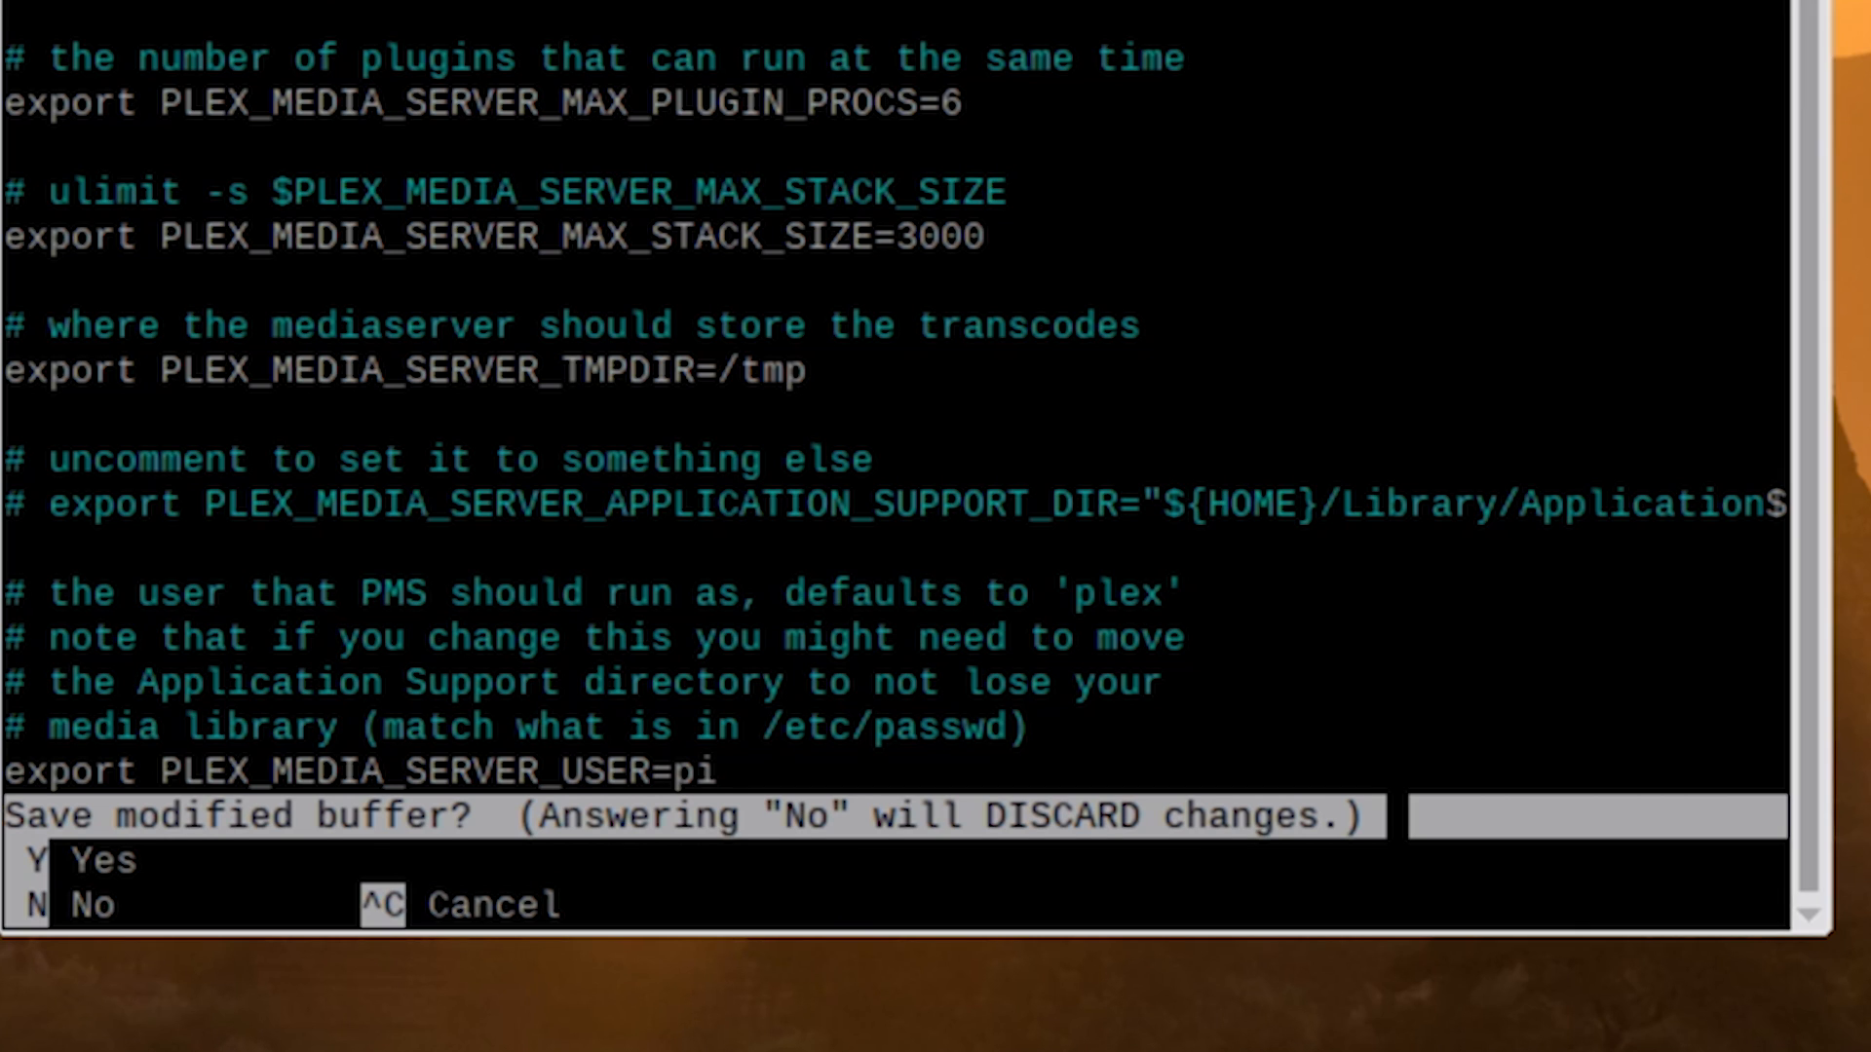
{"action": "key", "text": "y"}
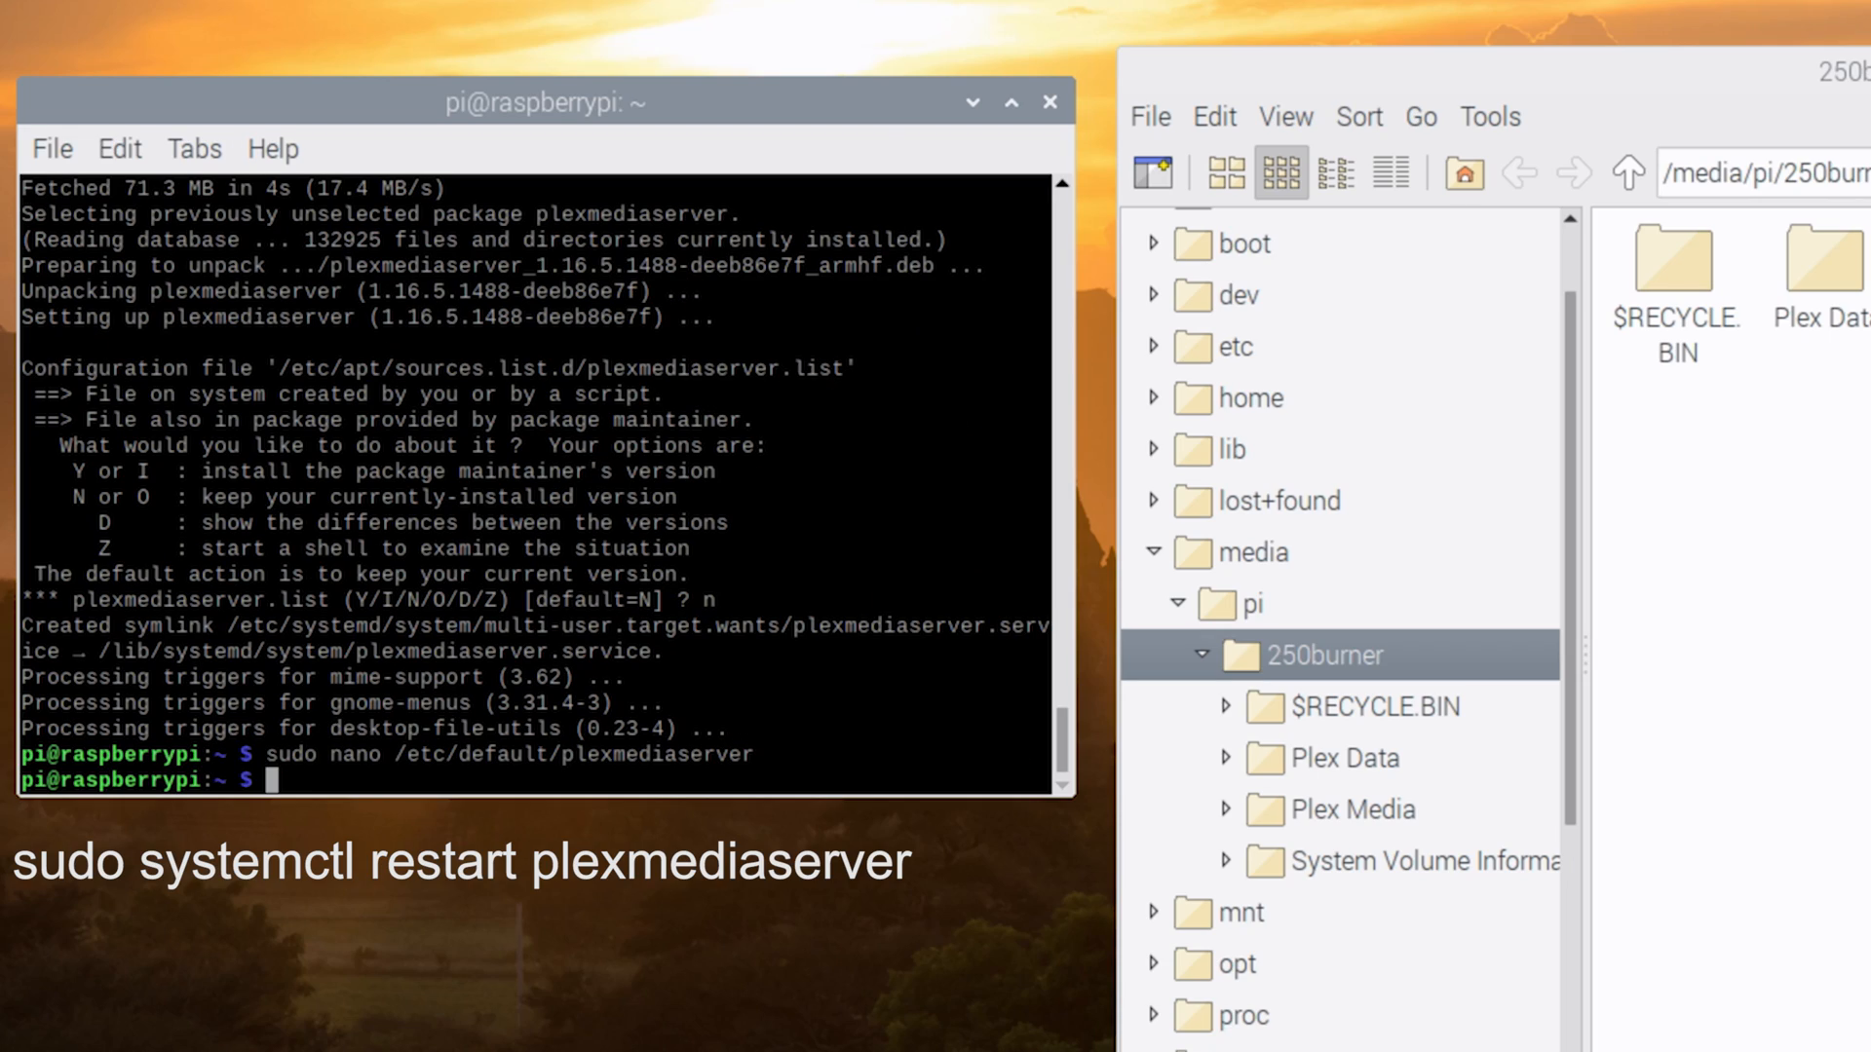
Step: Restart the plexmediaserver service with sudo systemctl
{"action": "type", "text": "sudo"}
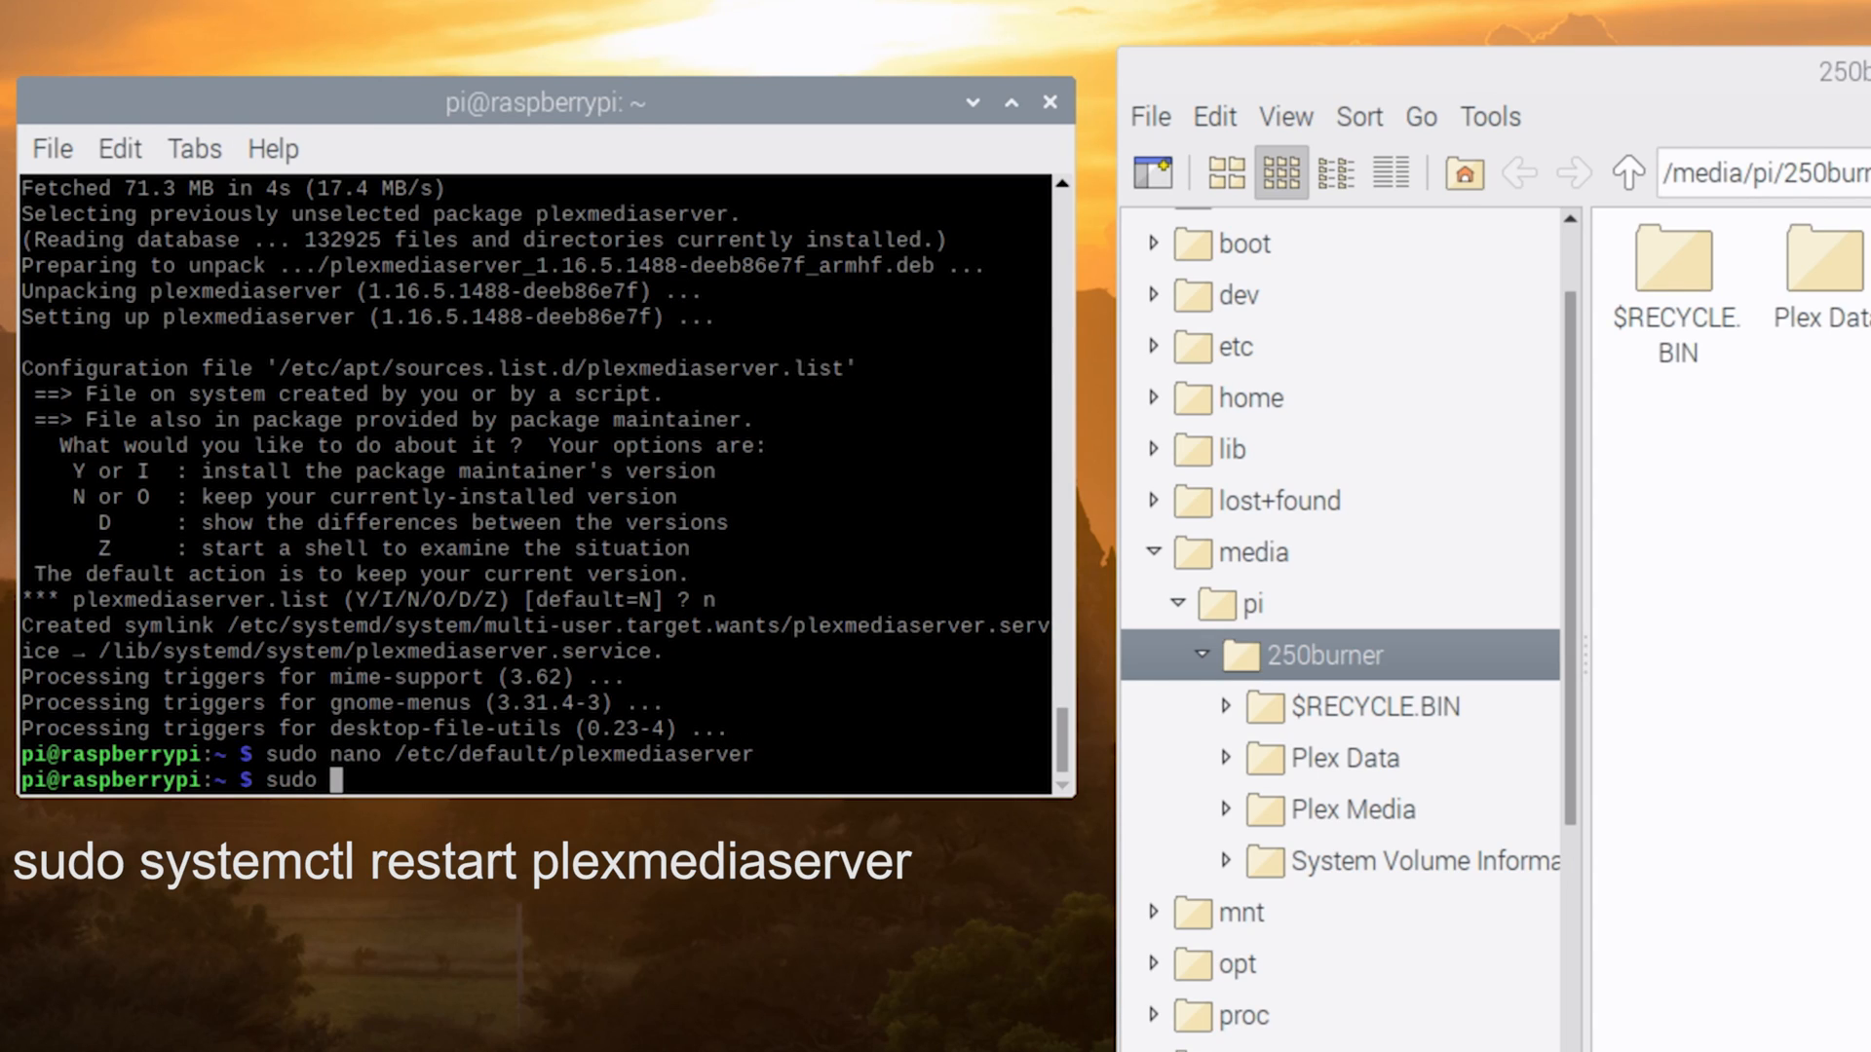
{"action": "type", "text": "systemc"}
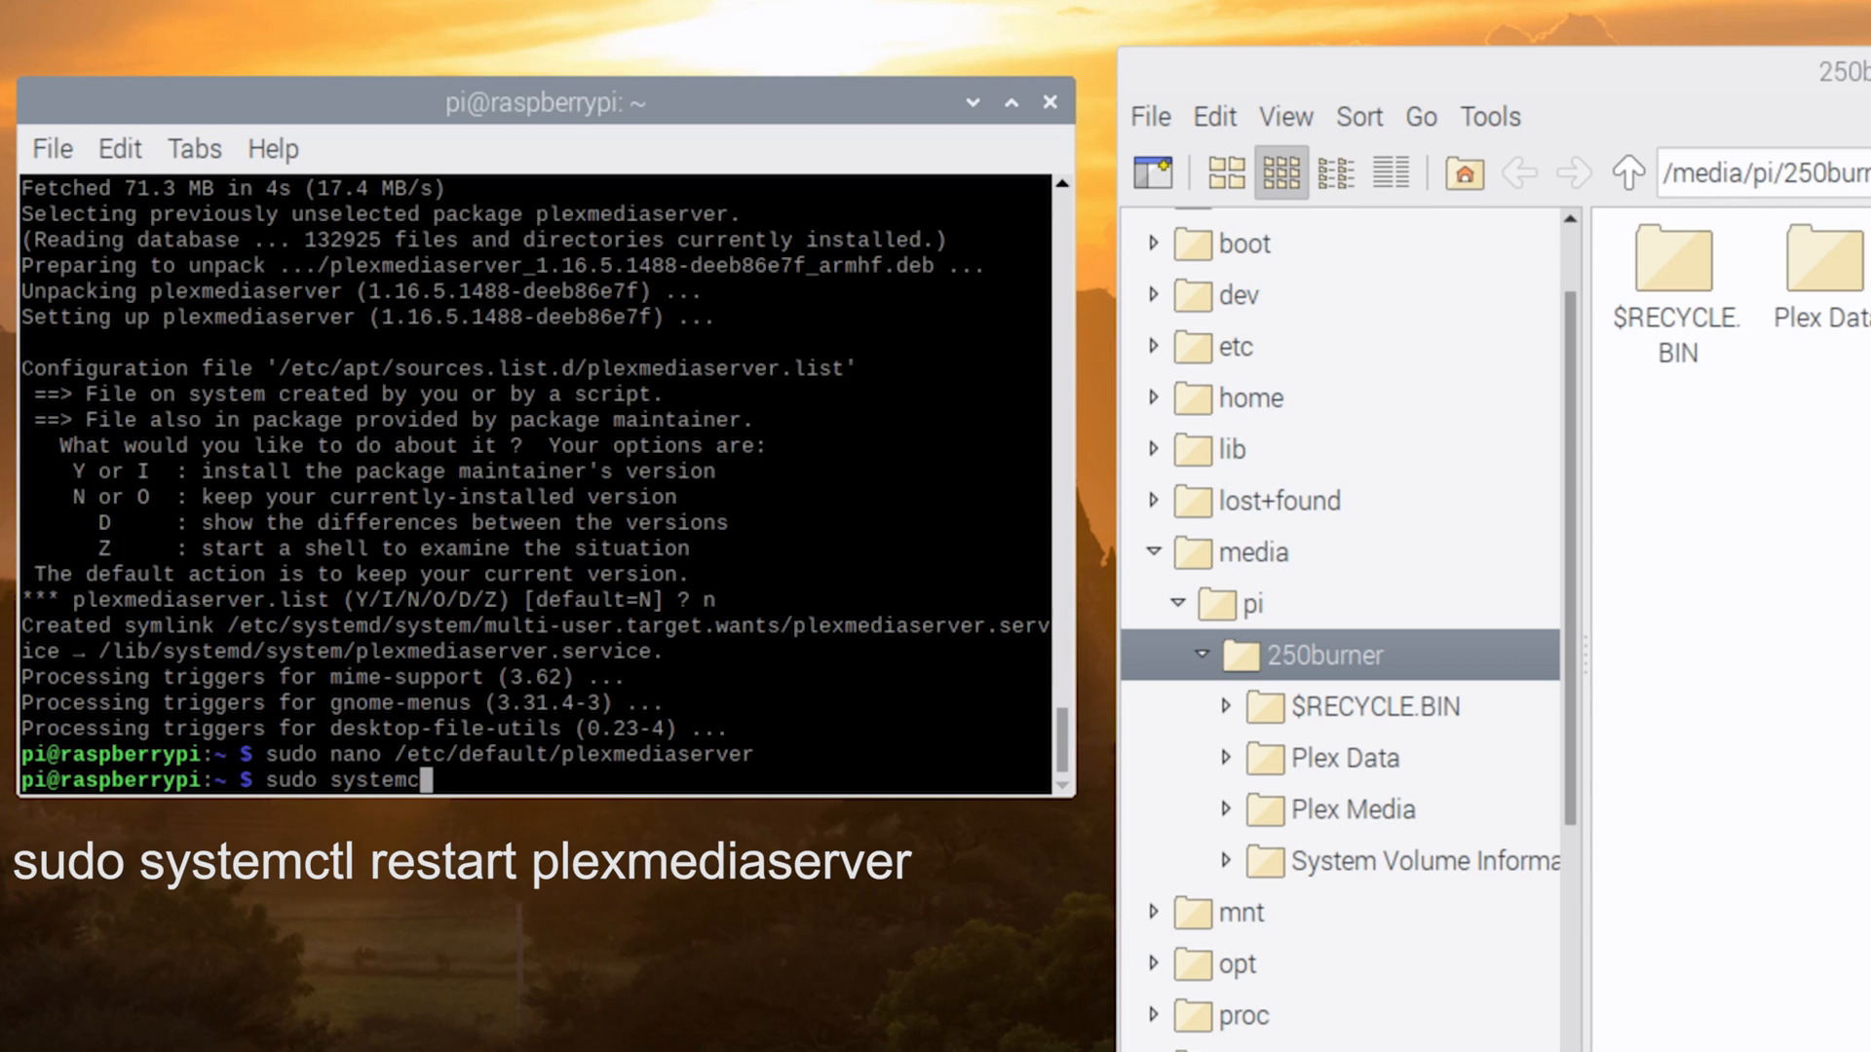
{"action": "type", "text": "tl r"}
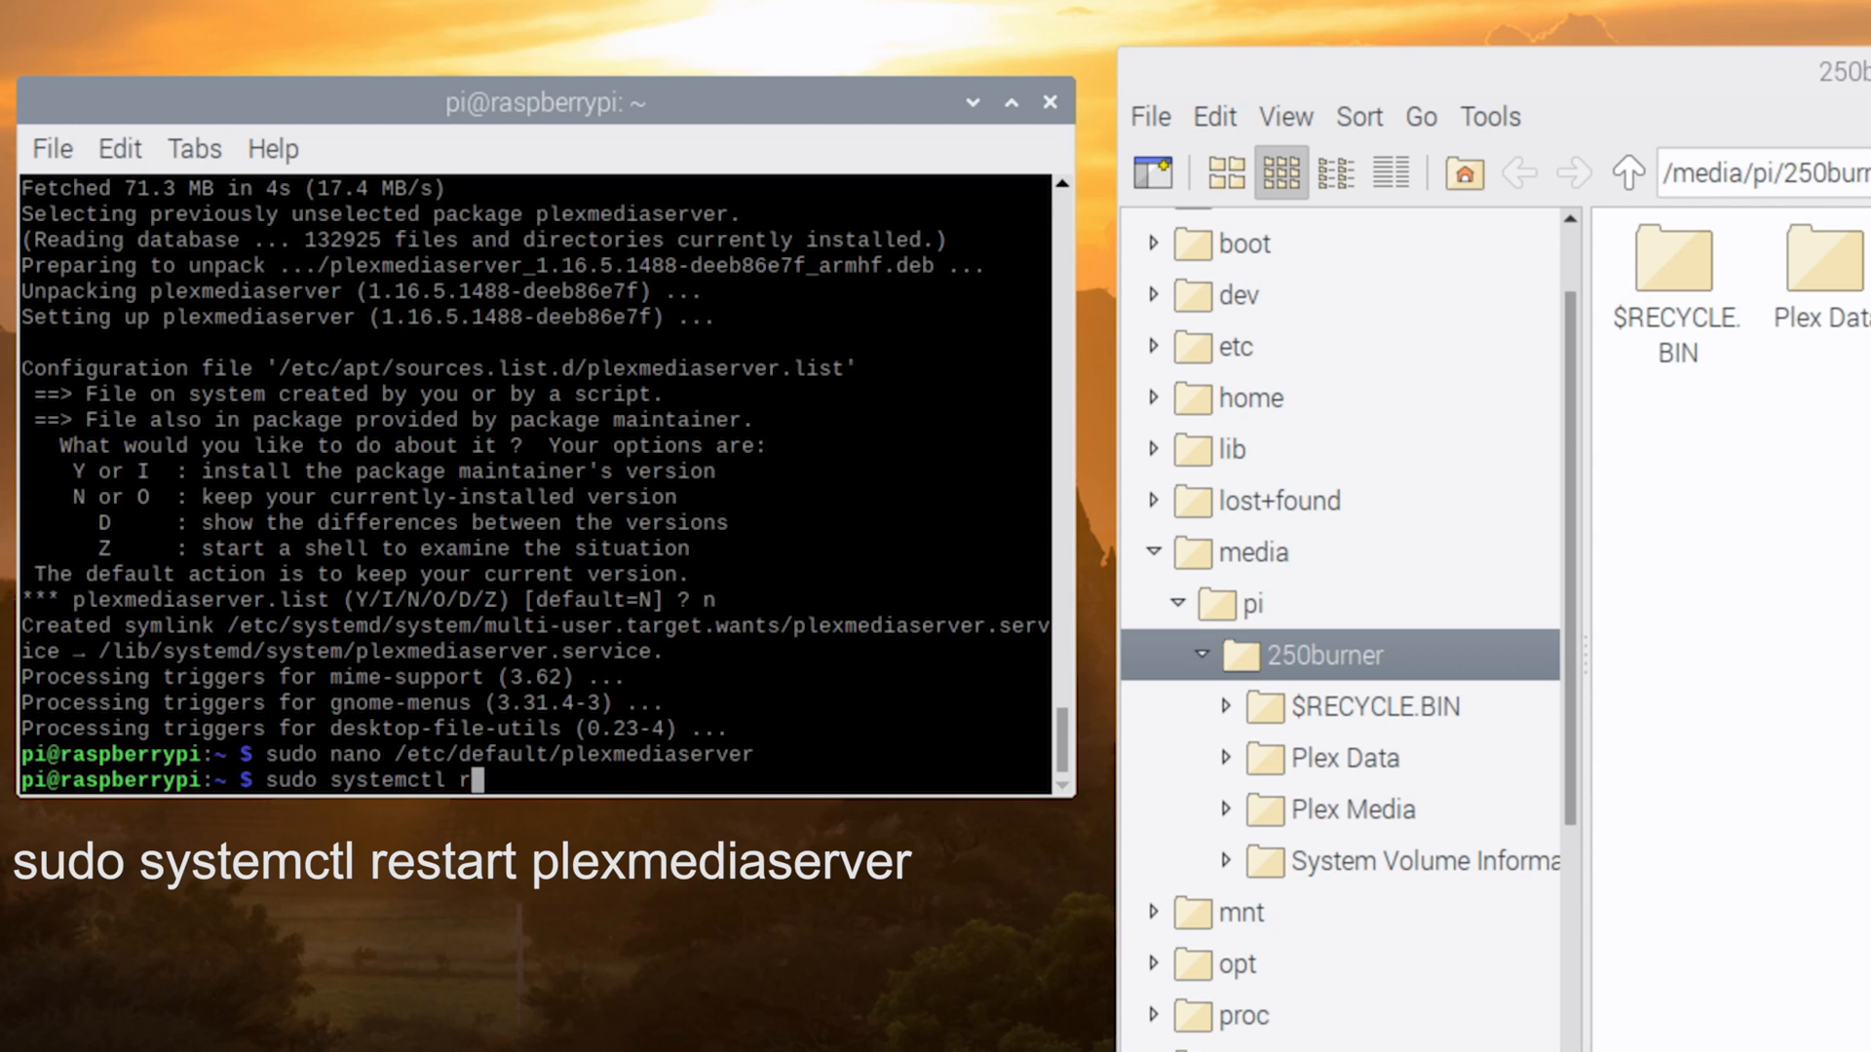
{"action": "type", "text": "restart"}
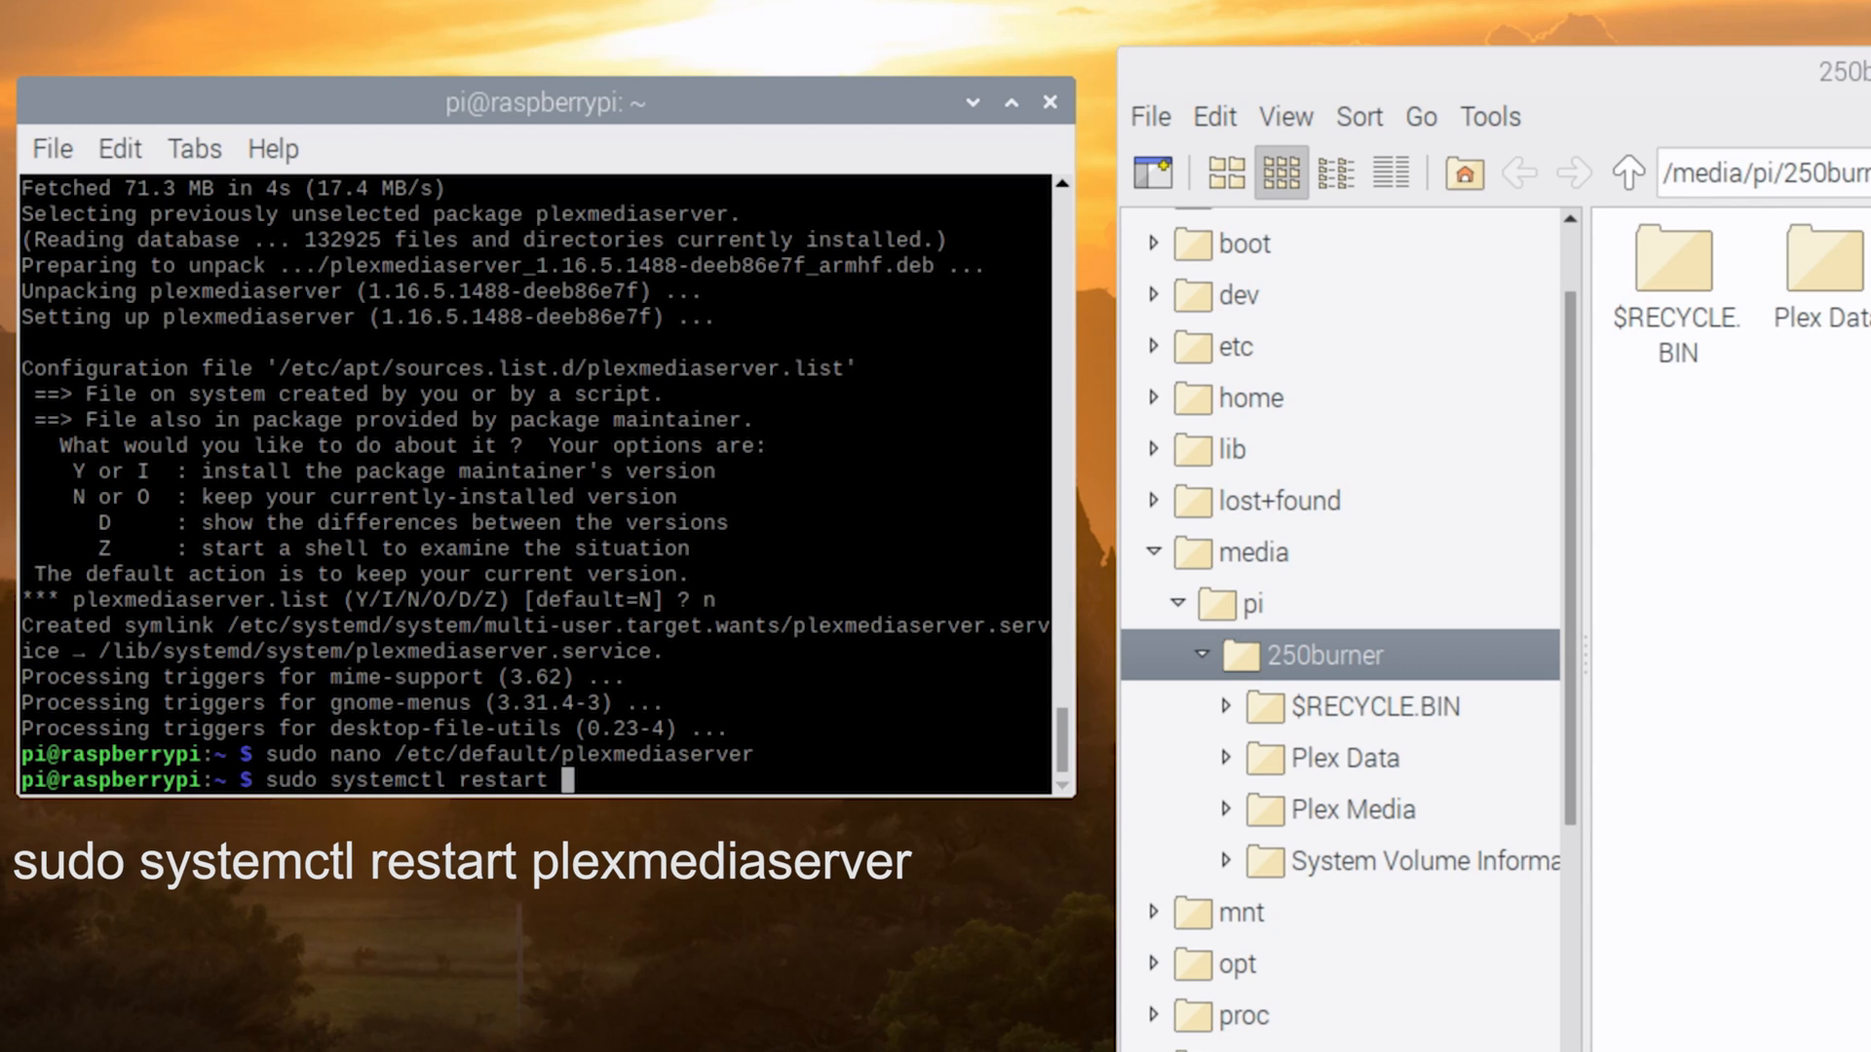
{"action": "type", "text": "plexmedias"}
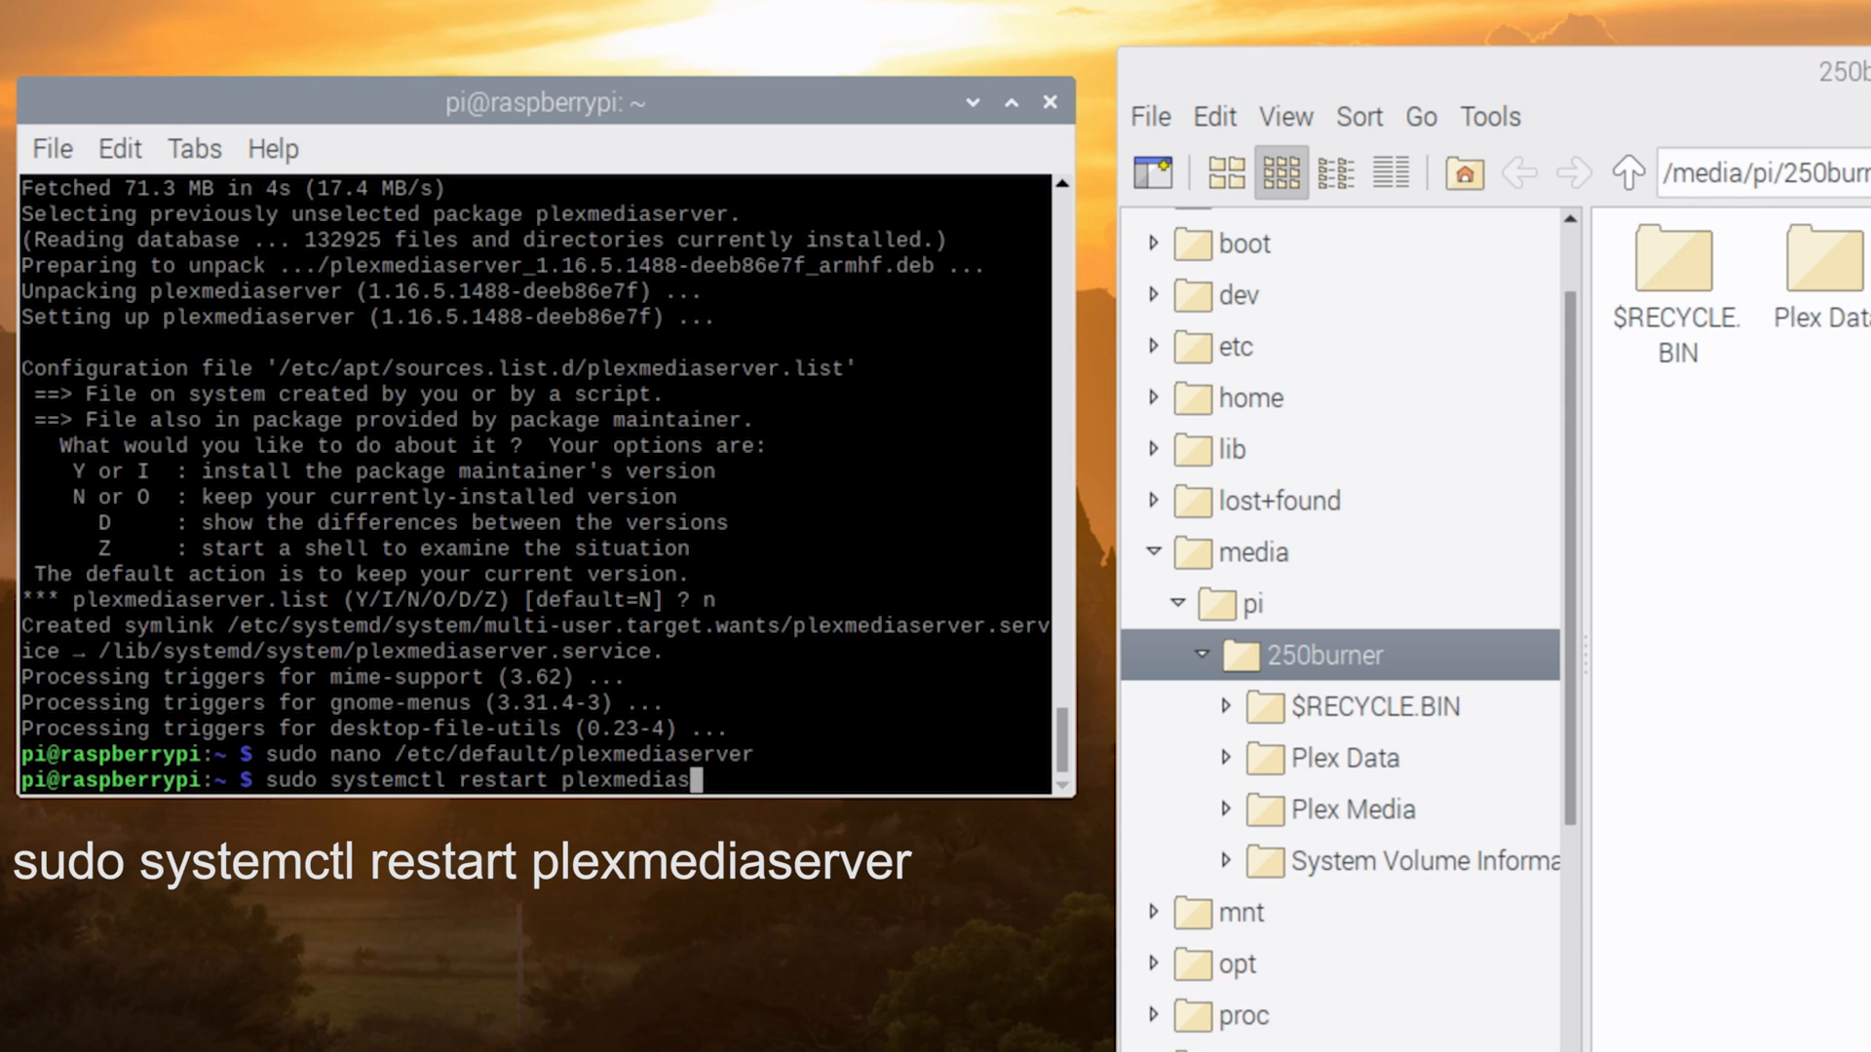
{"action": "key", "text": "Return"}
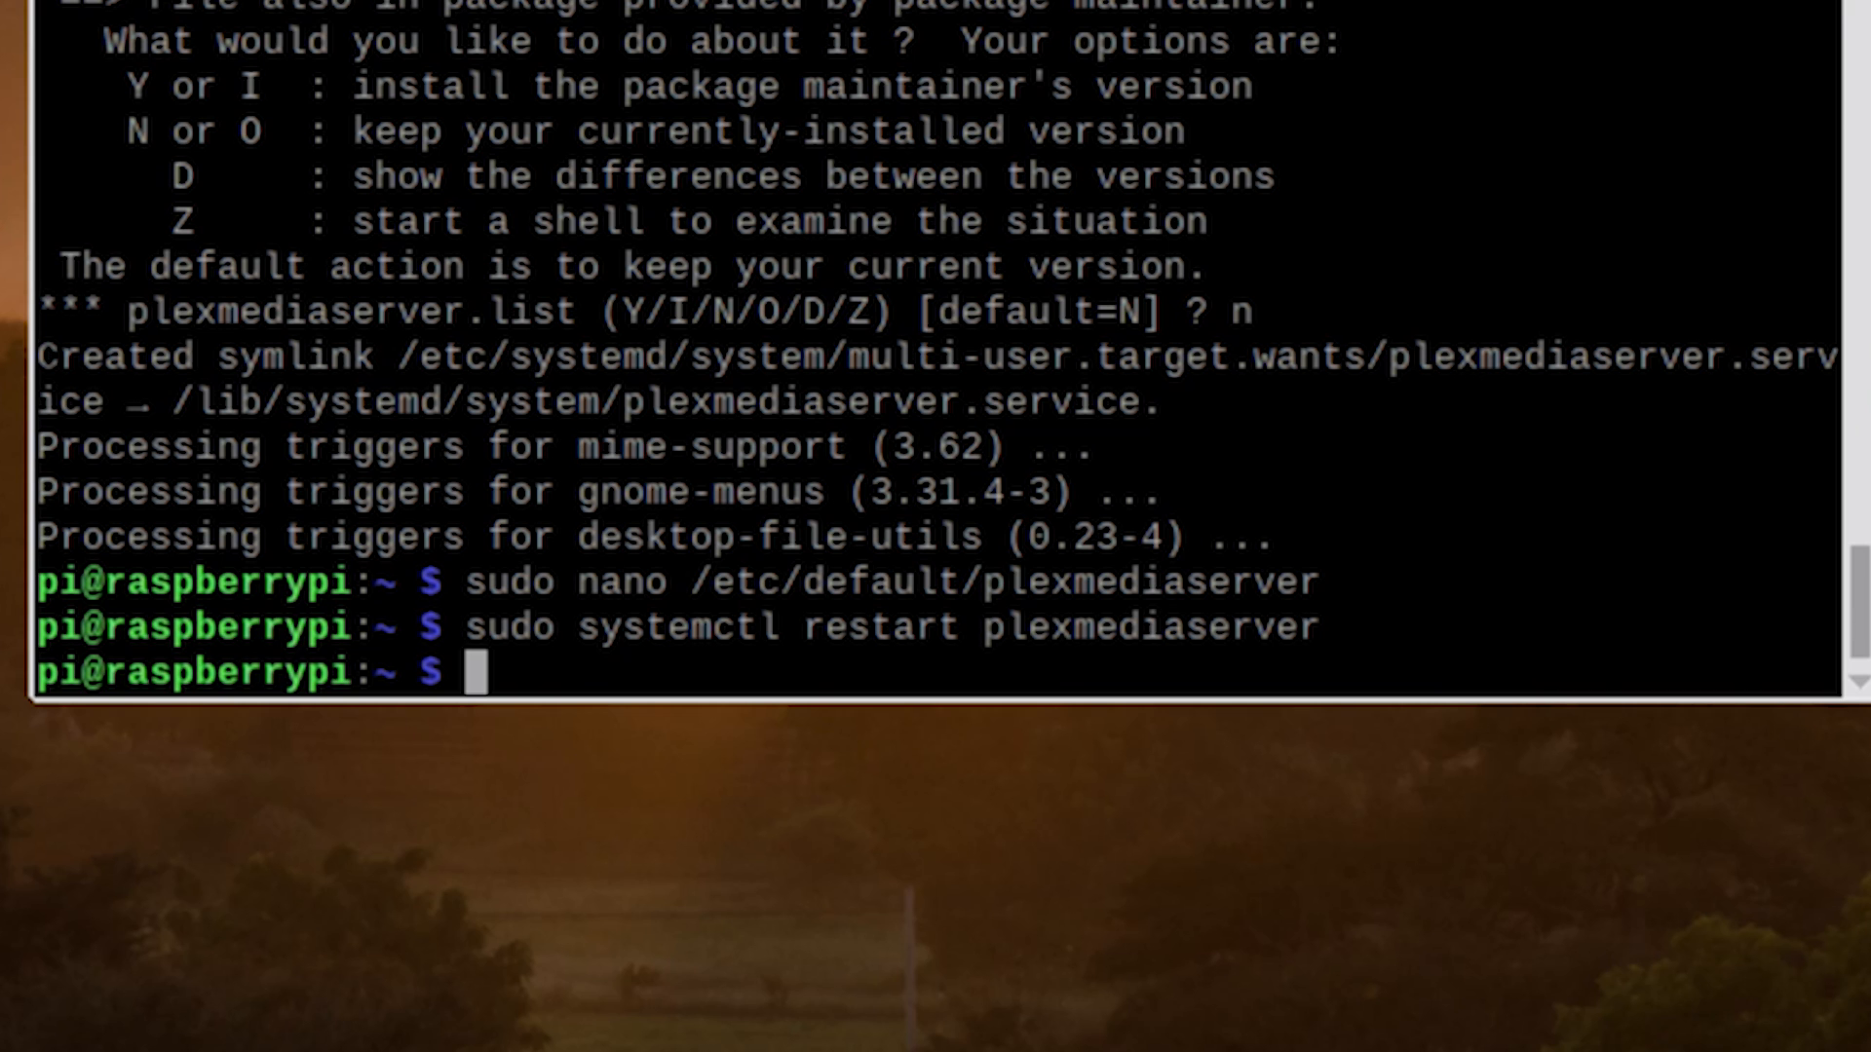
Step: Print the Pi's IP address 192.168.2.254 with hostname -I
{"action": "type", "text": "hostn"}
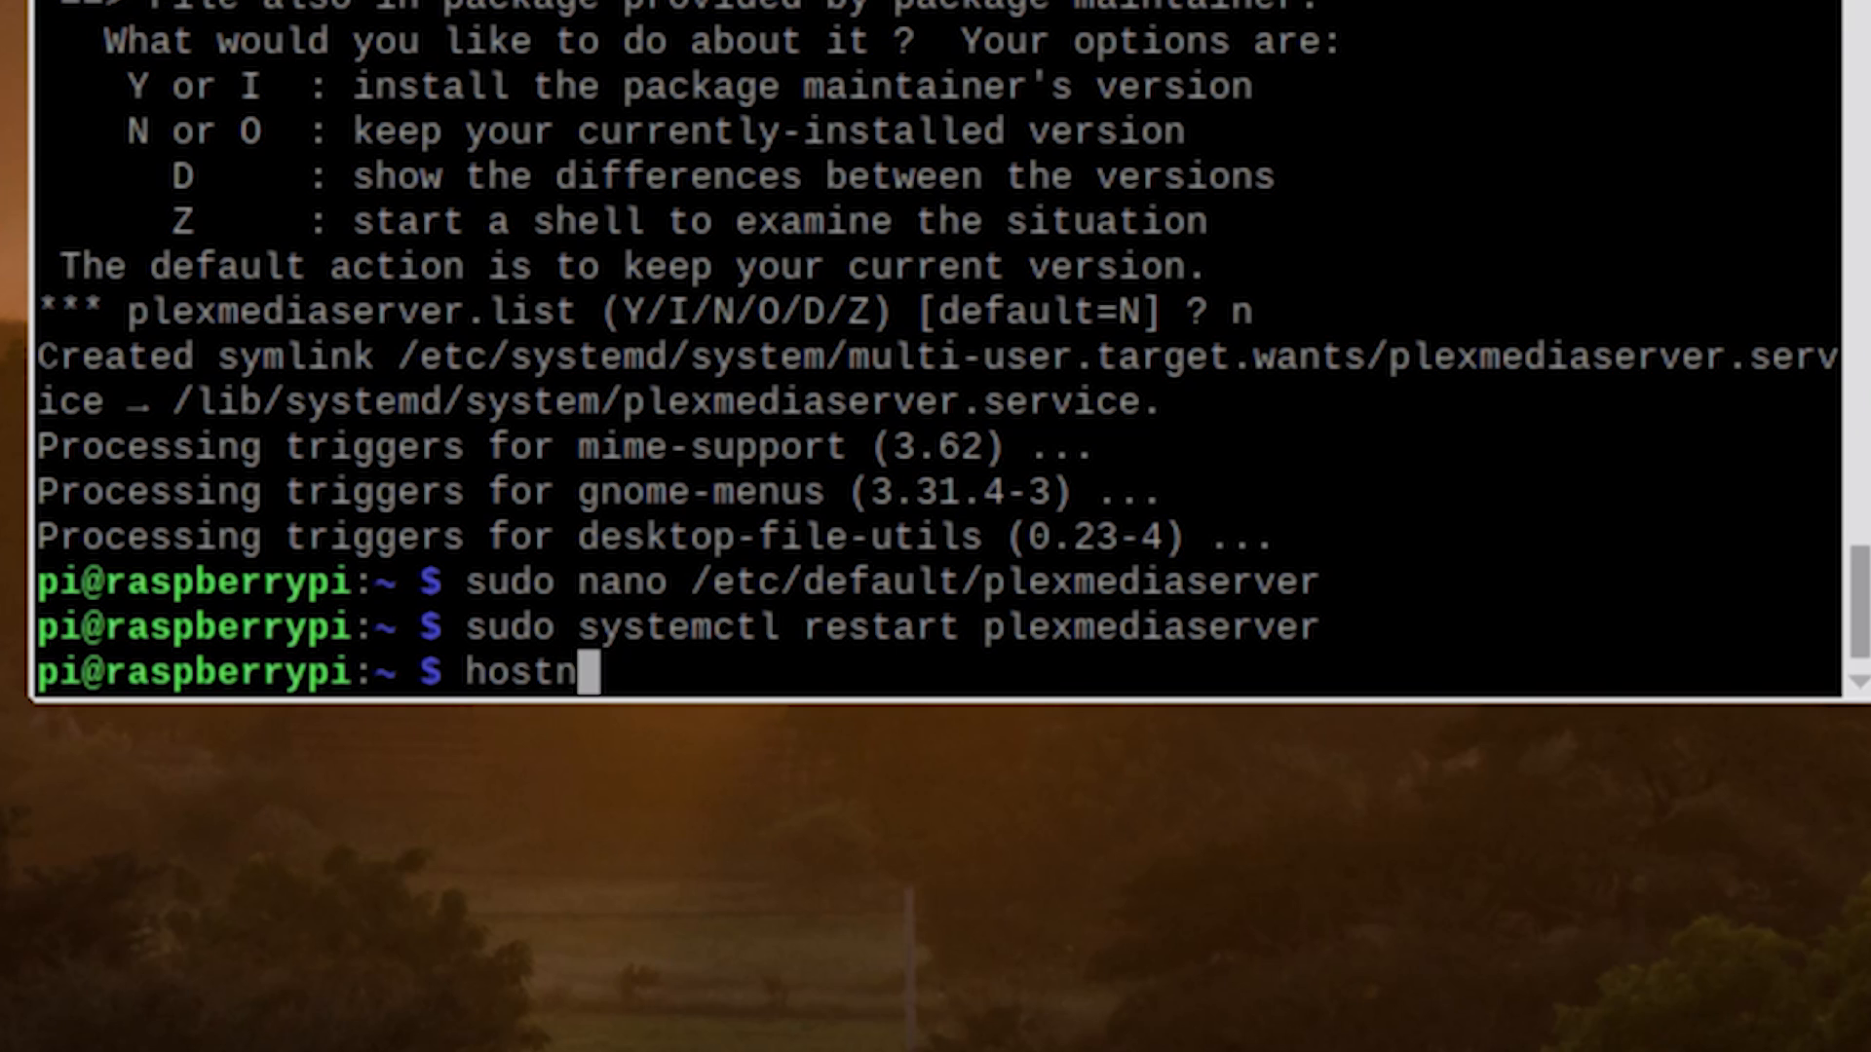
{"action": "type", "text": "ame -"}
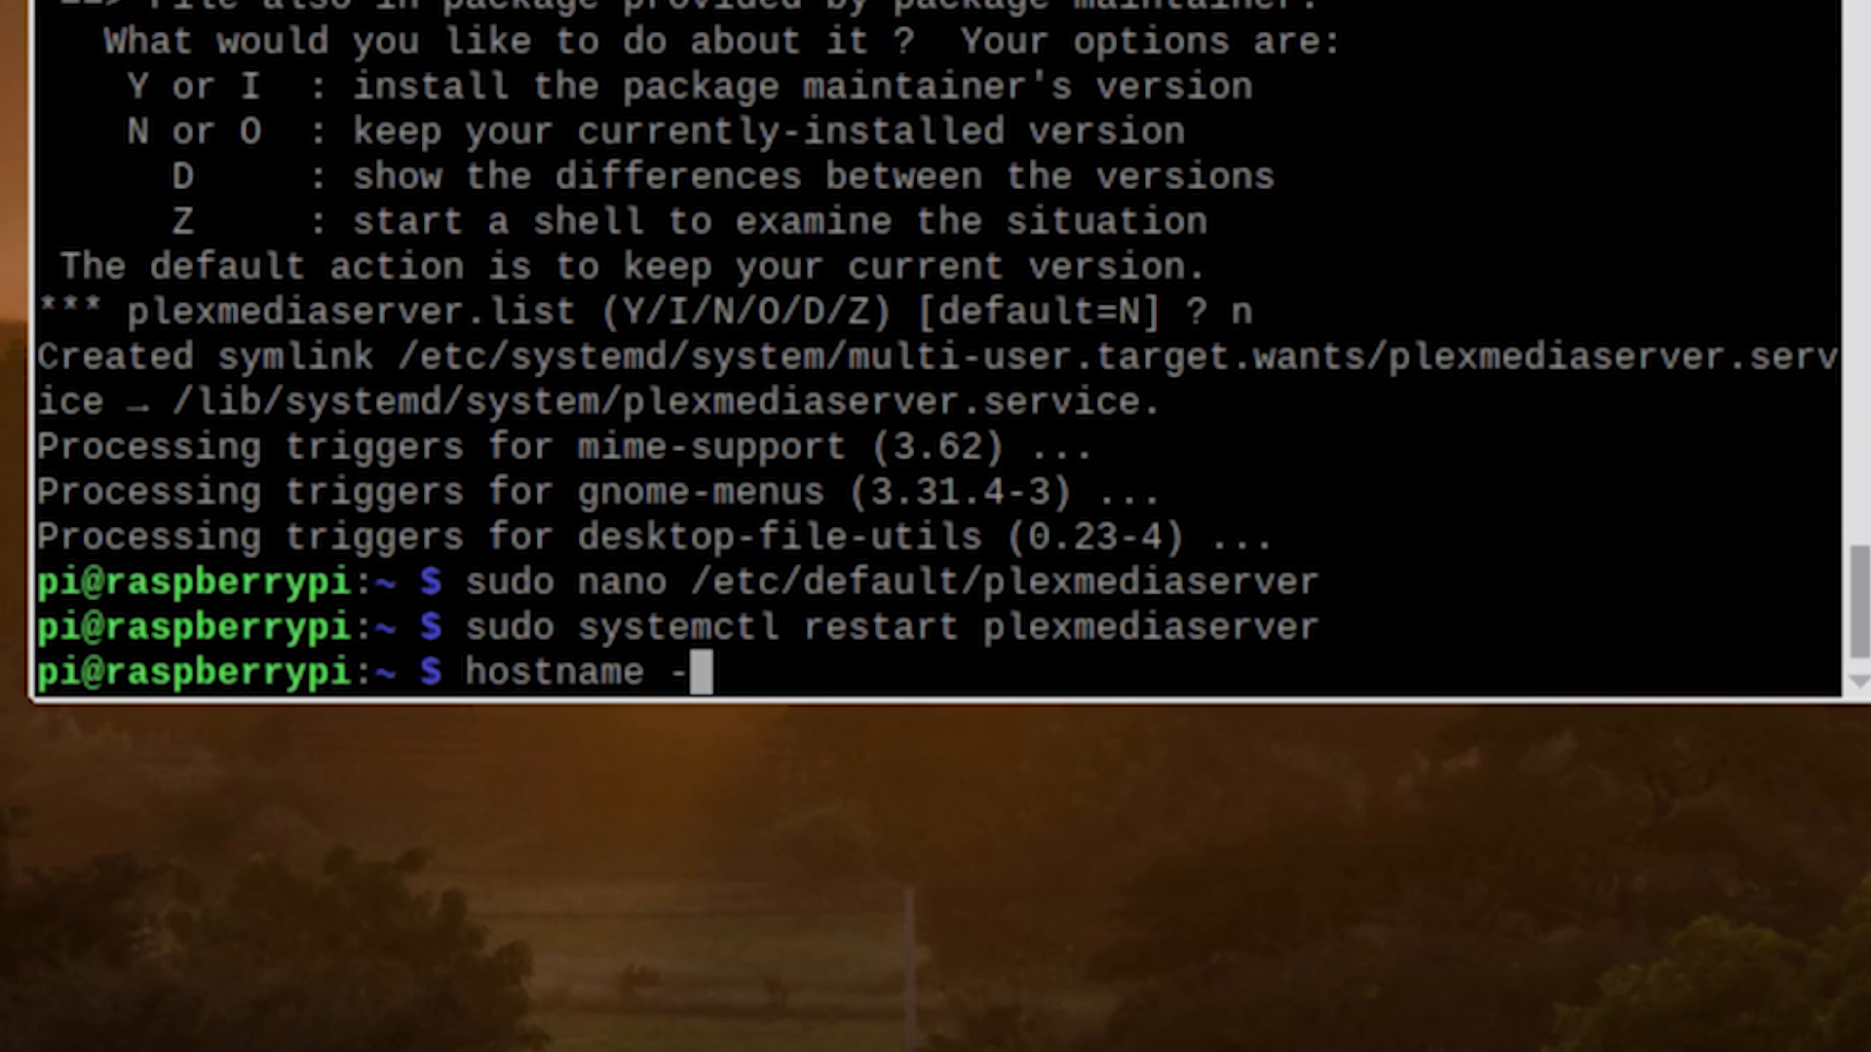
{"action": "type", "text": "I"}
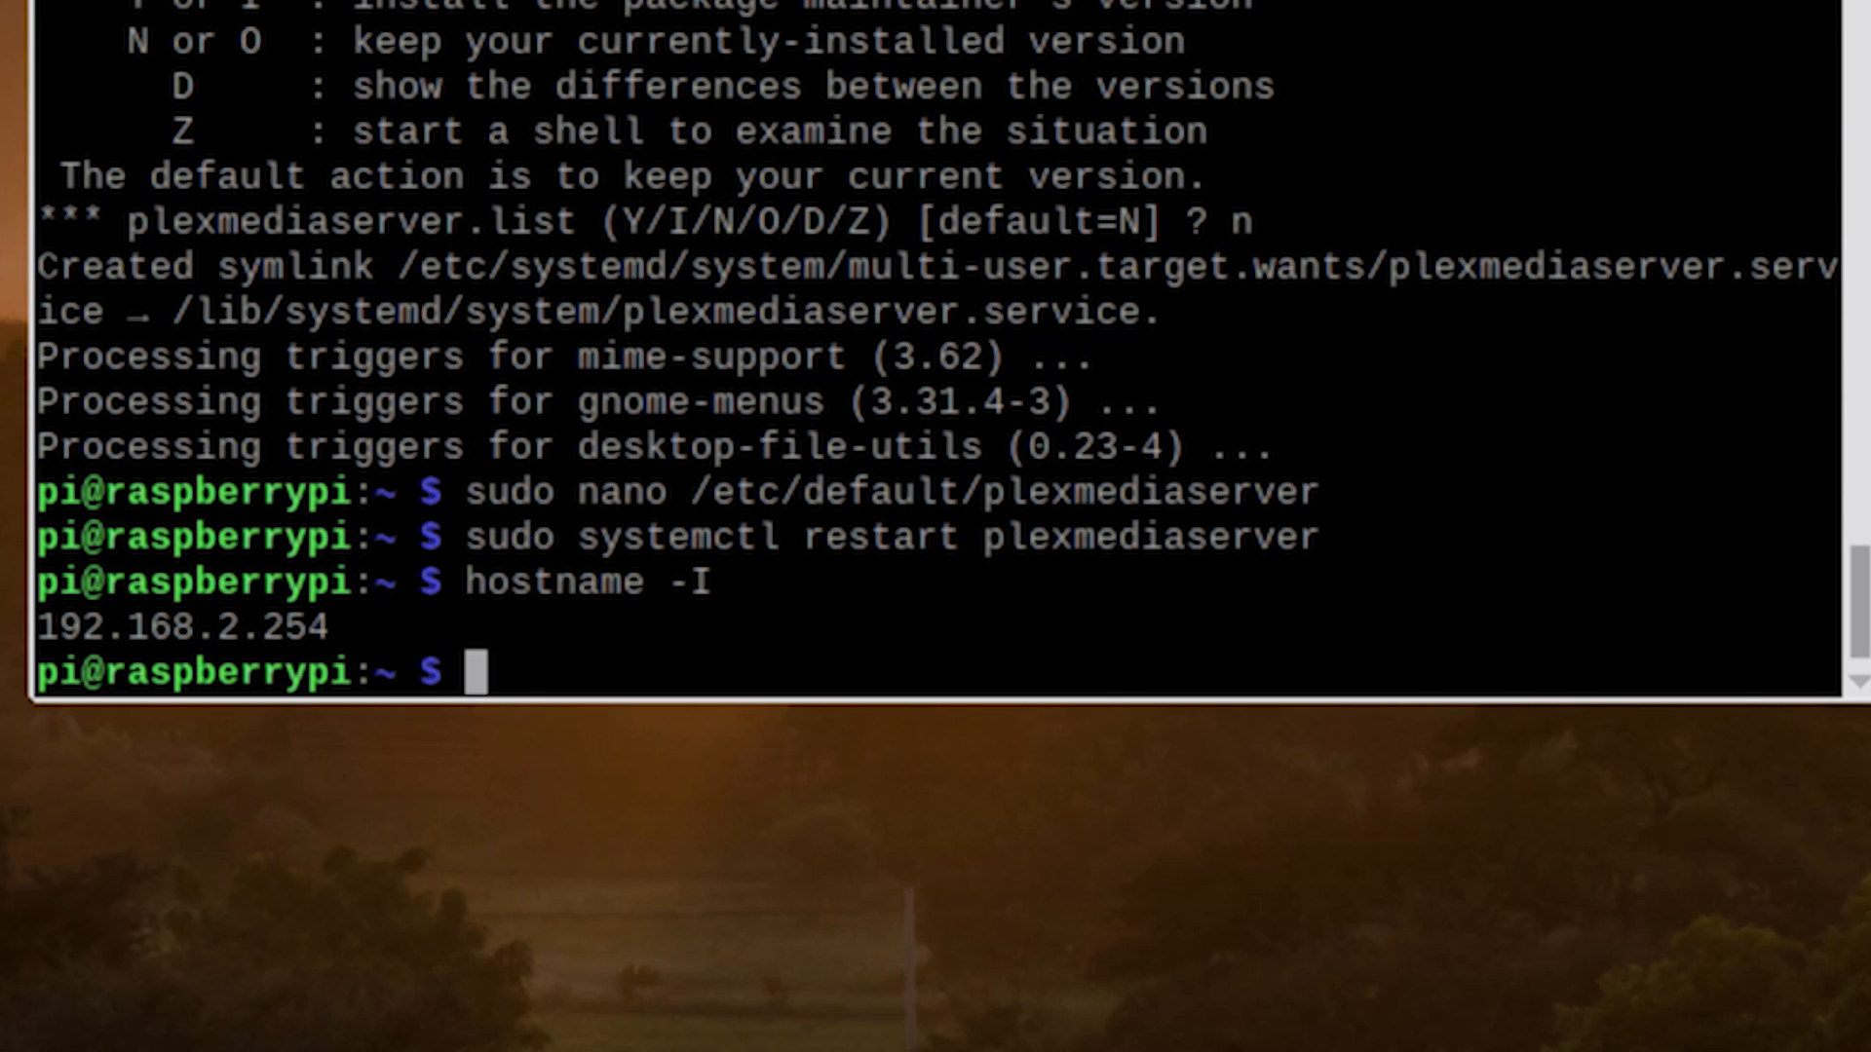
{"action": "type", "text": "sudo nano"}
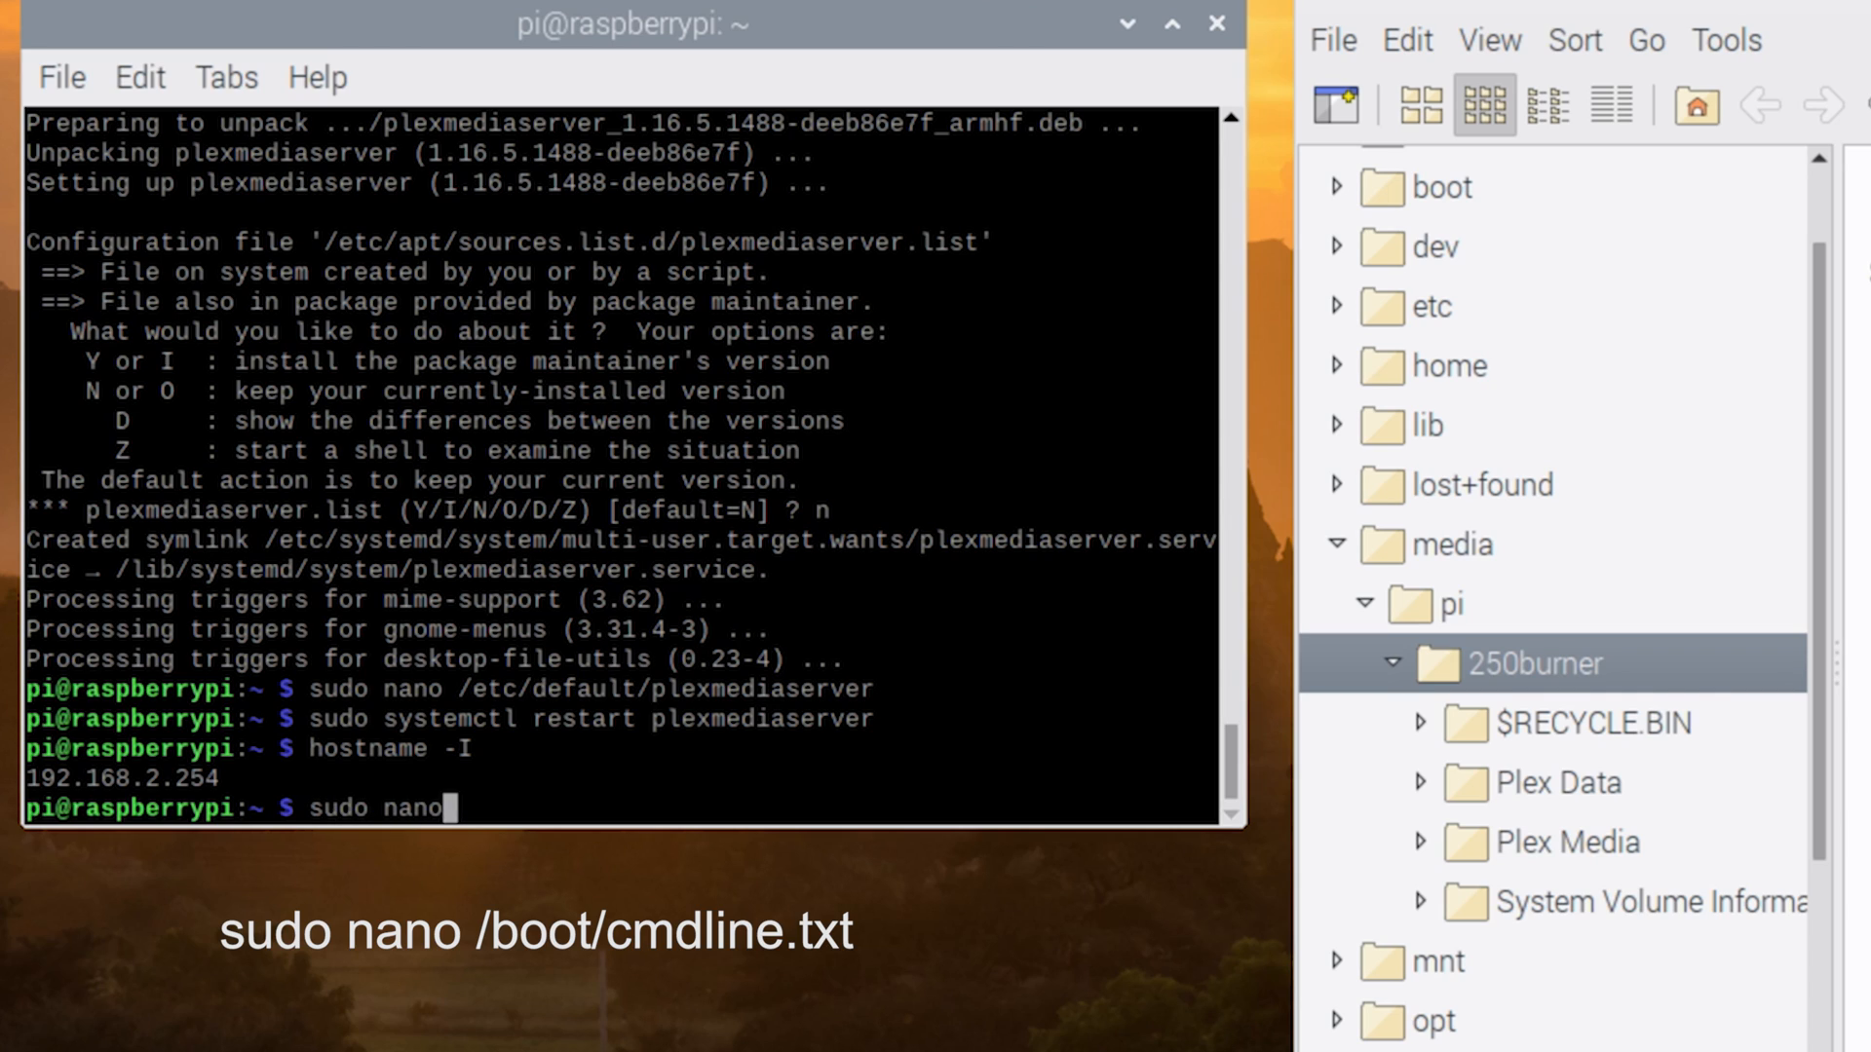
Step: Append an ip=192.168.2.2… static address to /boot/cmdline.txt in nano and save it
{"action": "type", "text": "/boot/"}
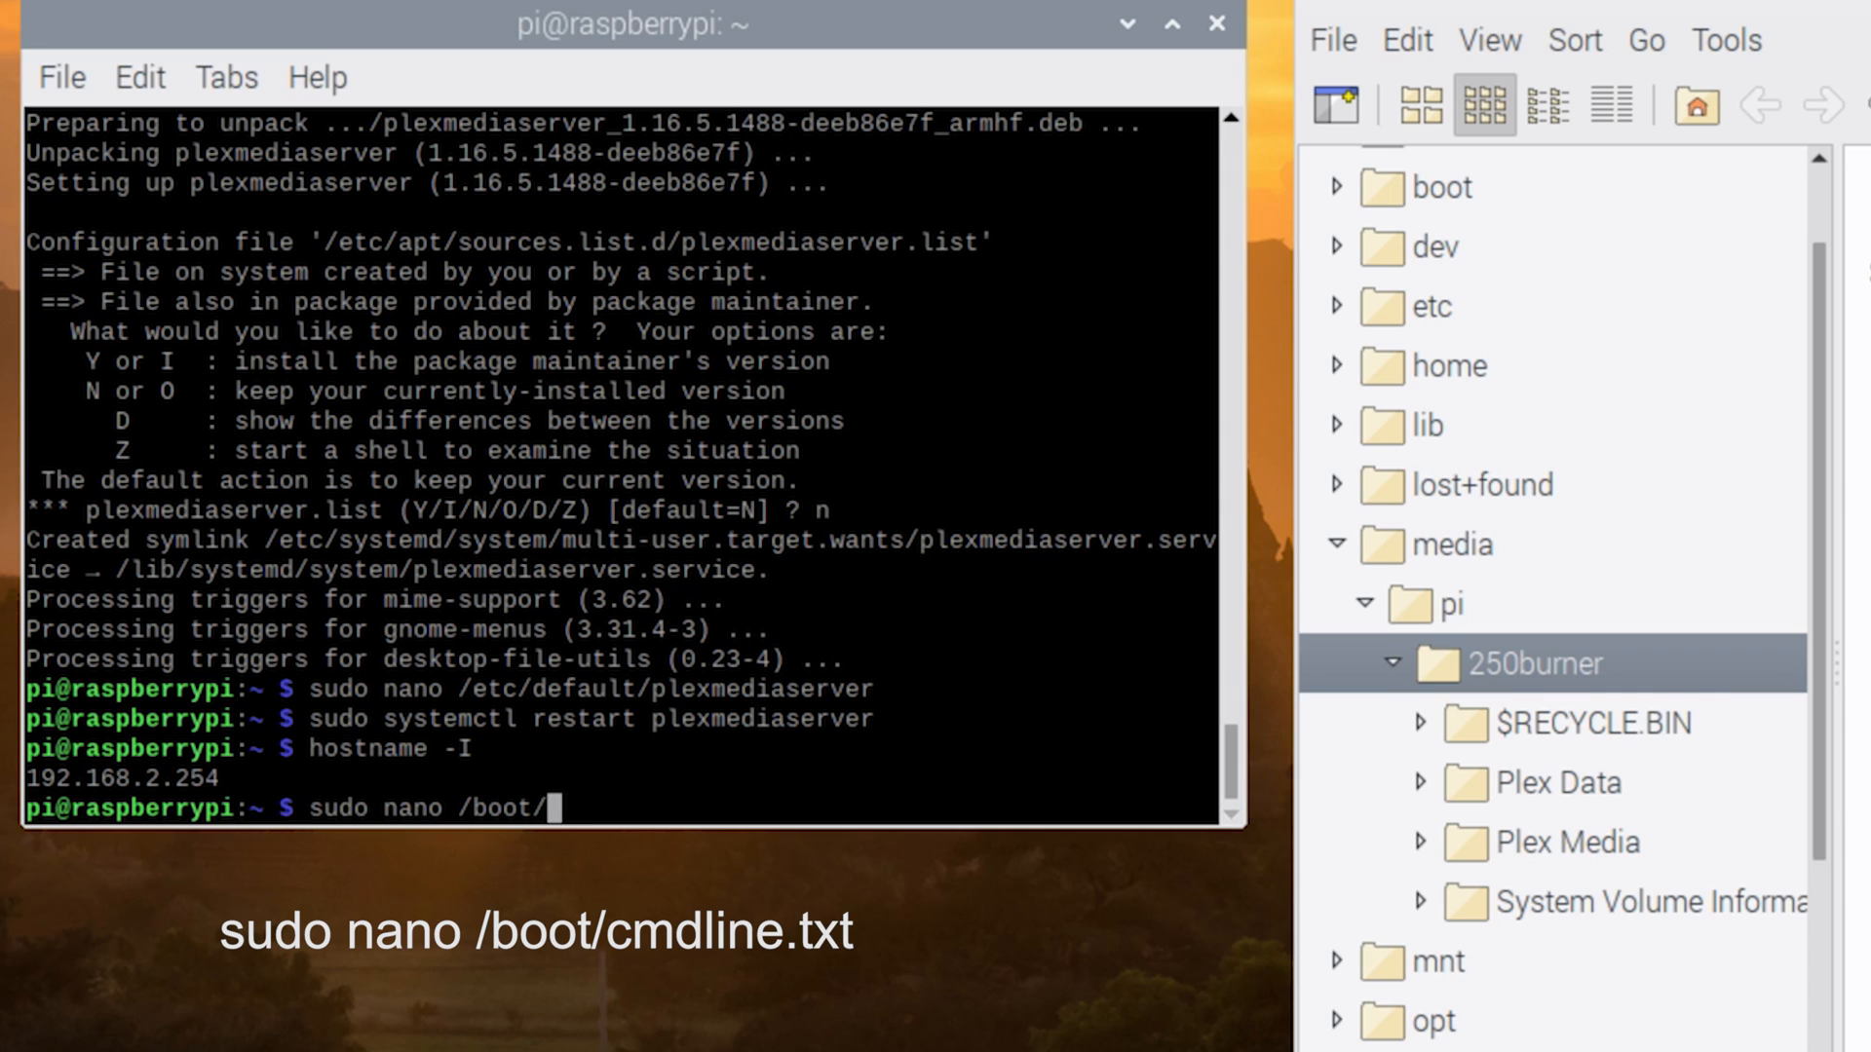
{"action": "type", "text": "cmdlin"}
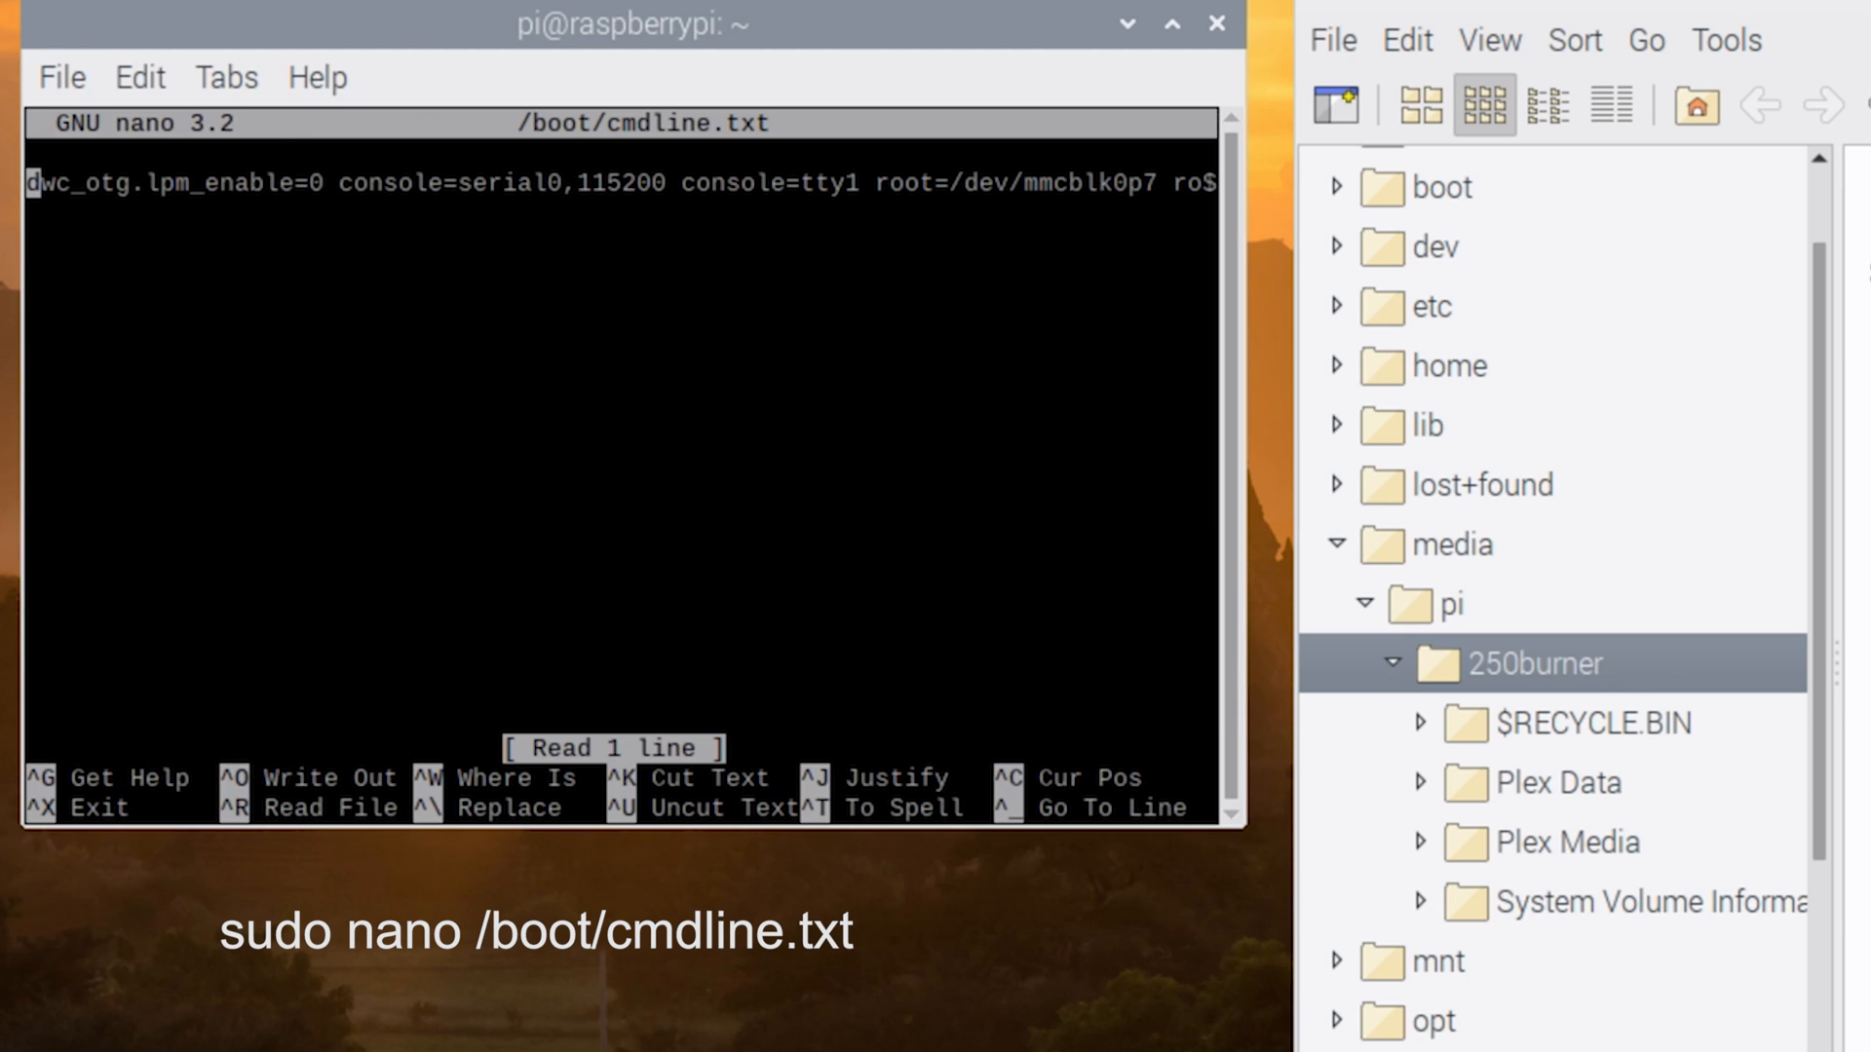
{"action": "type", "text": "ip"}
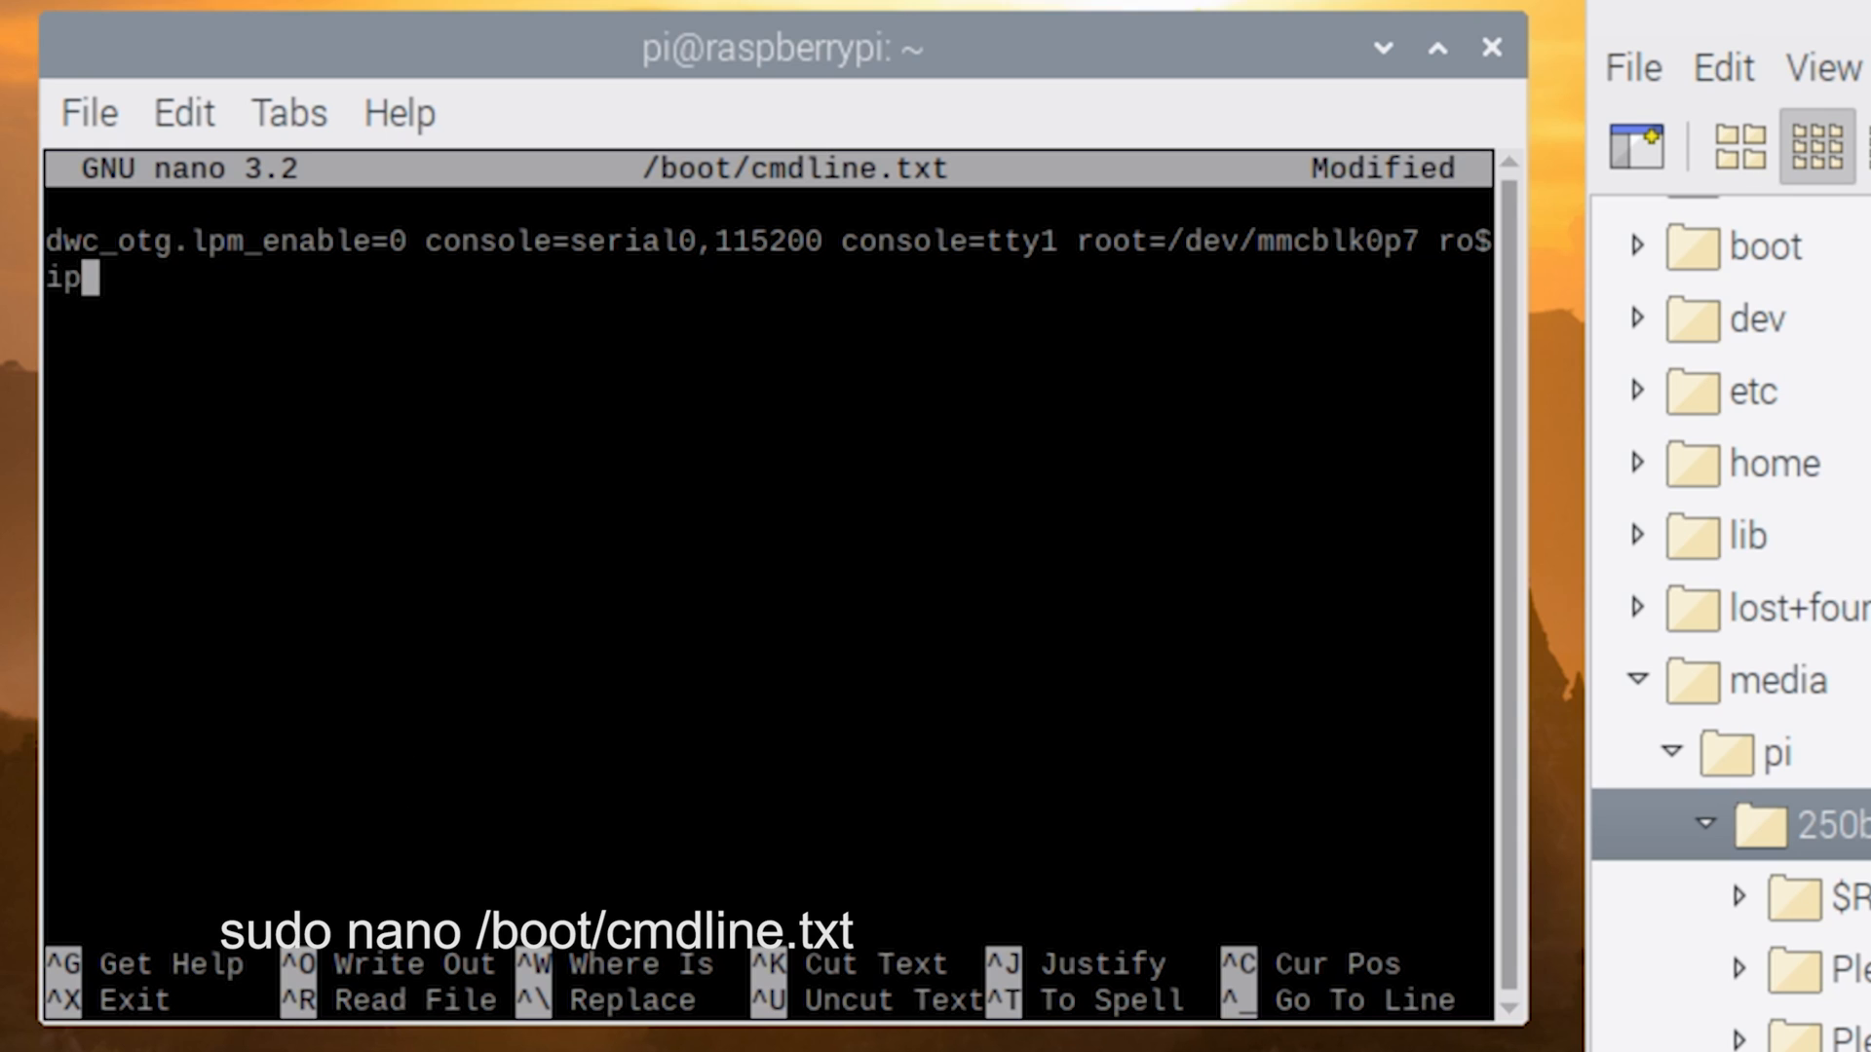
{"action": "type", "text": "=19"}
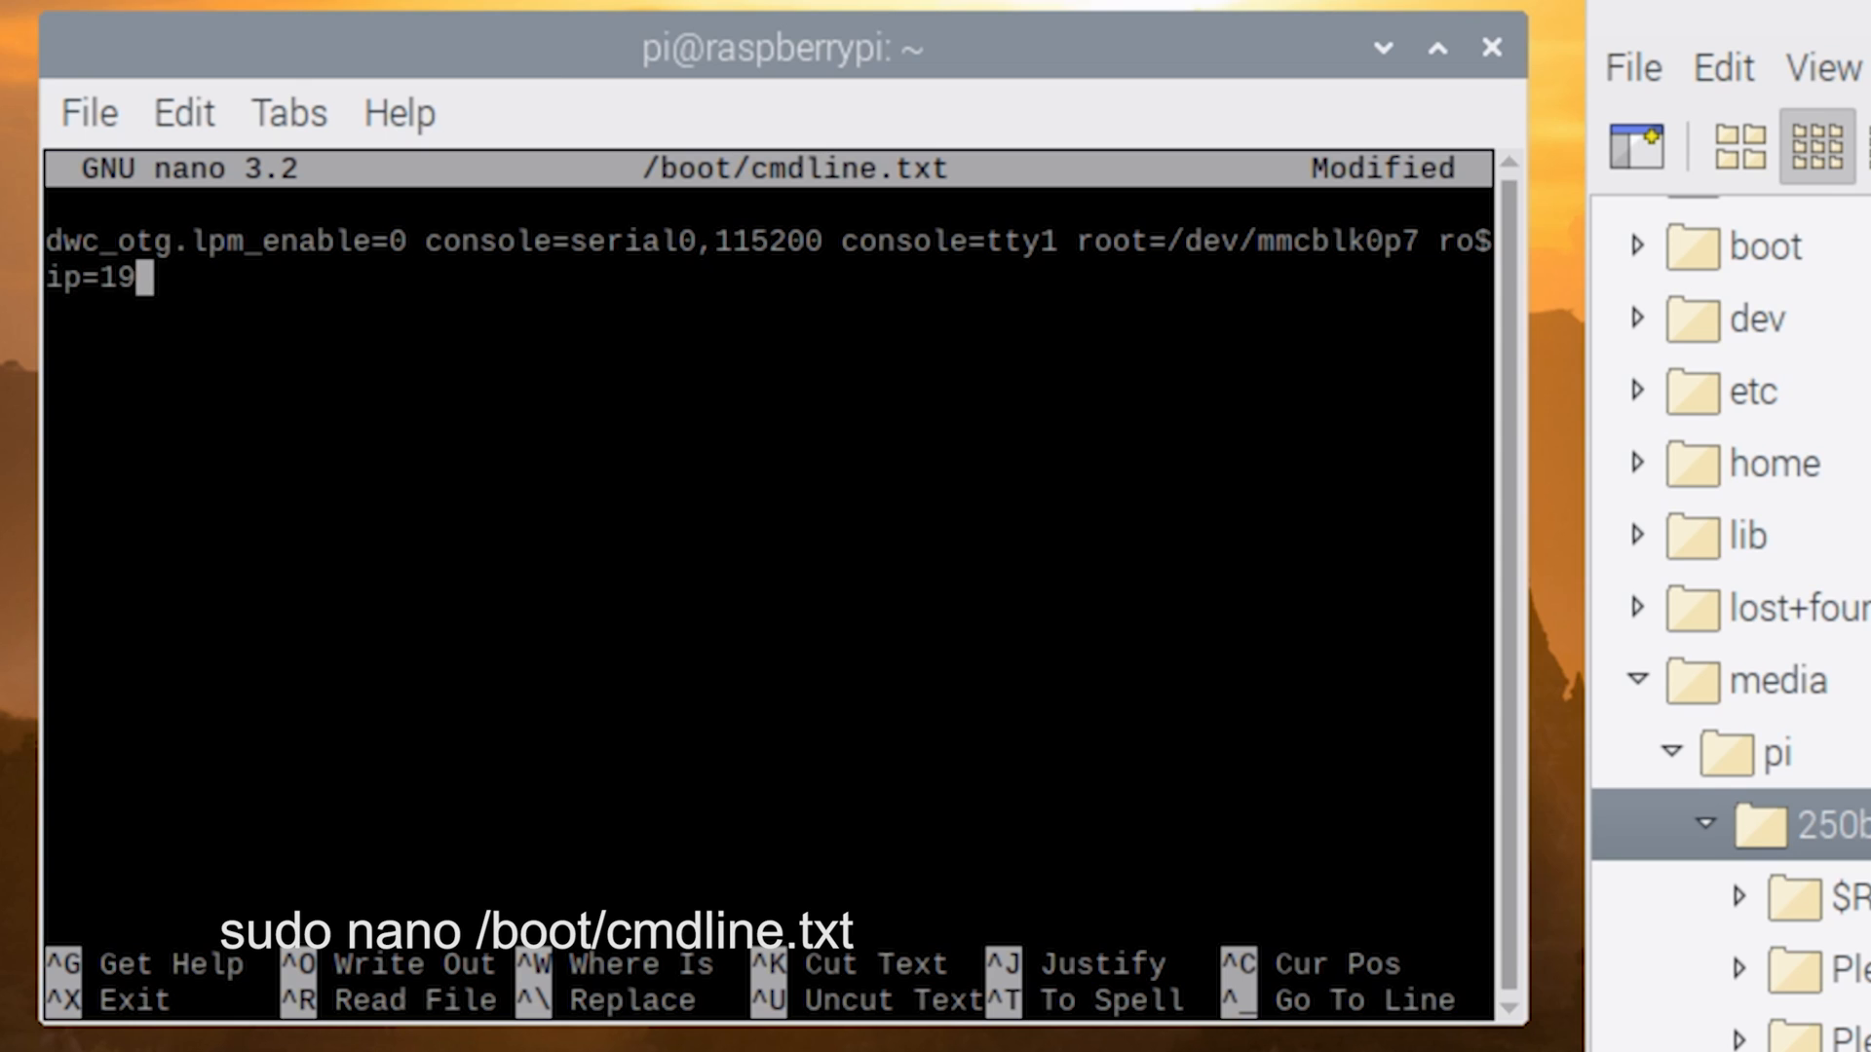
{"action": "type", "text": "2.168.2.2"}
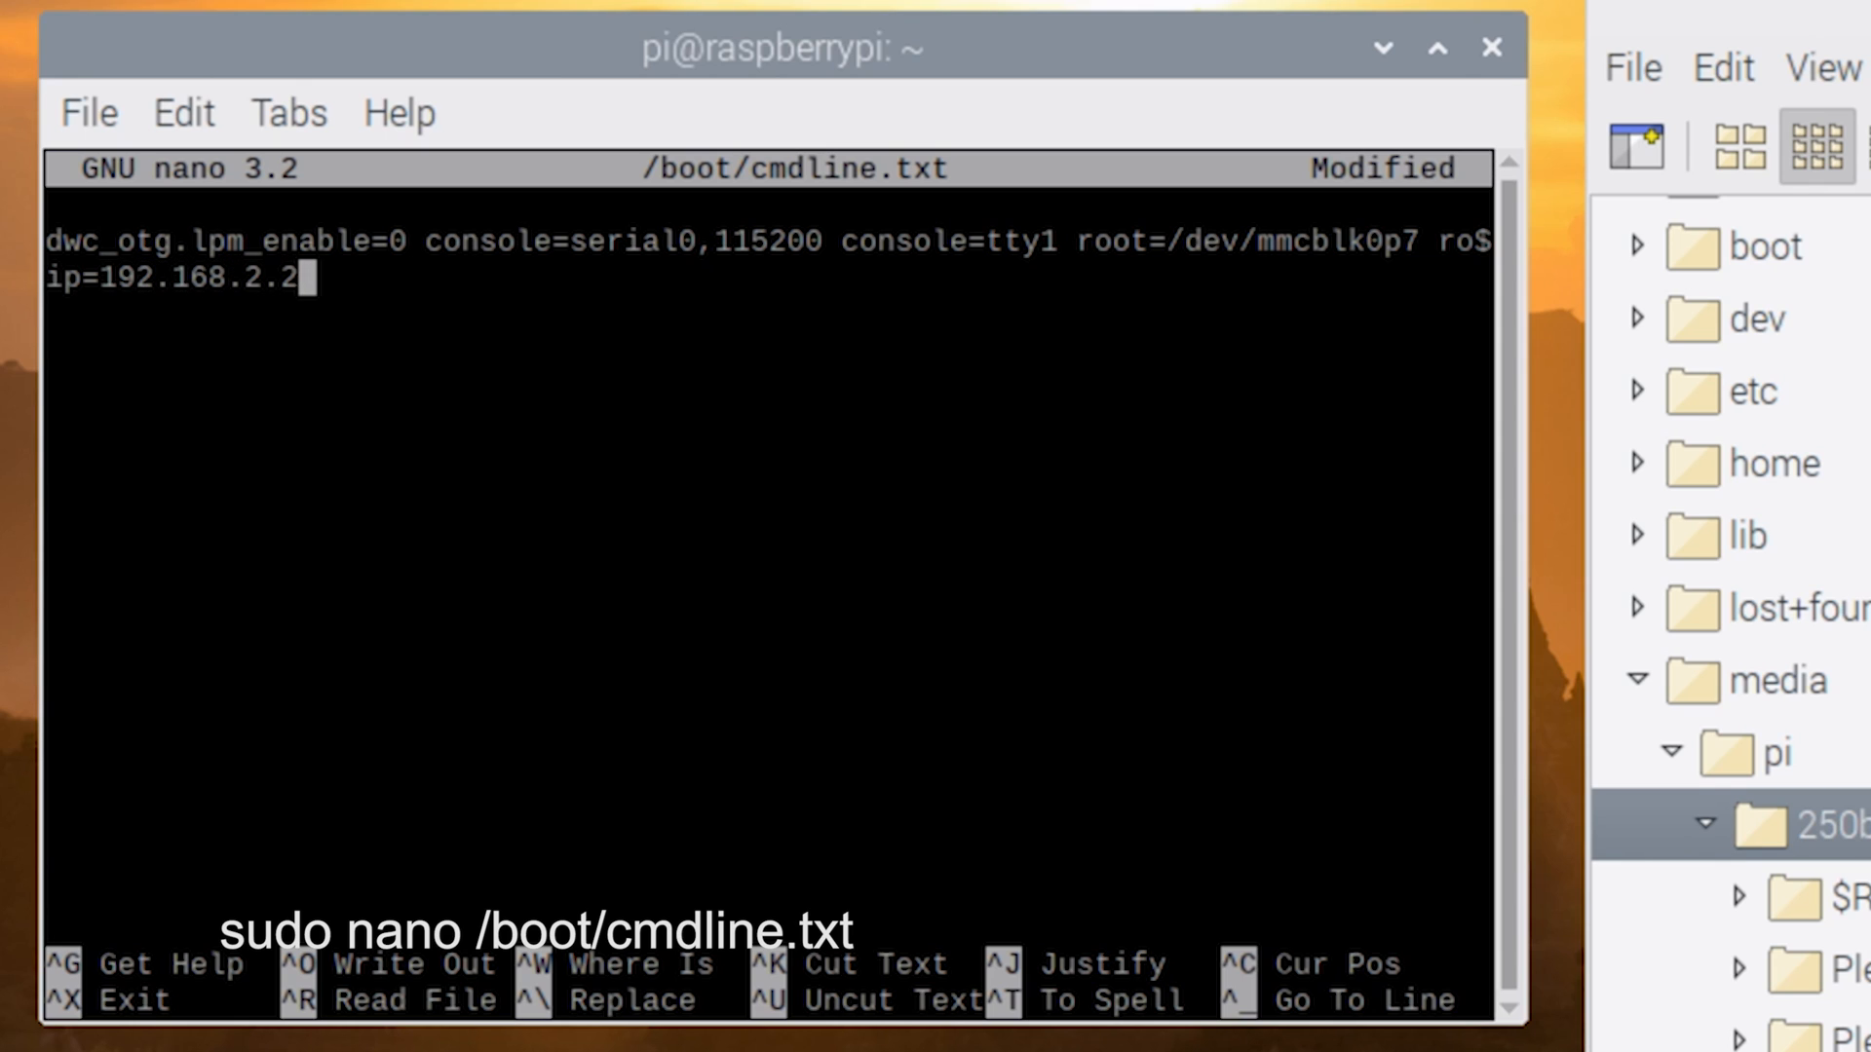
{"action": "key", "text": "ctrl+x"}
{"action": "type", "text": "sudo"}
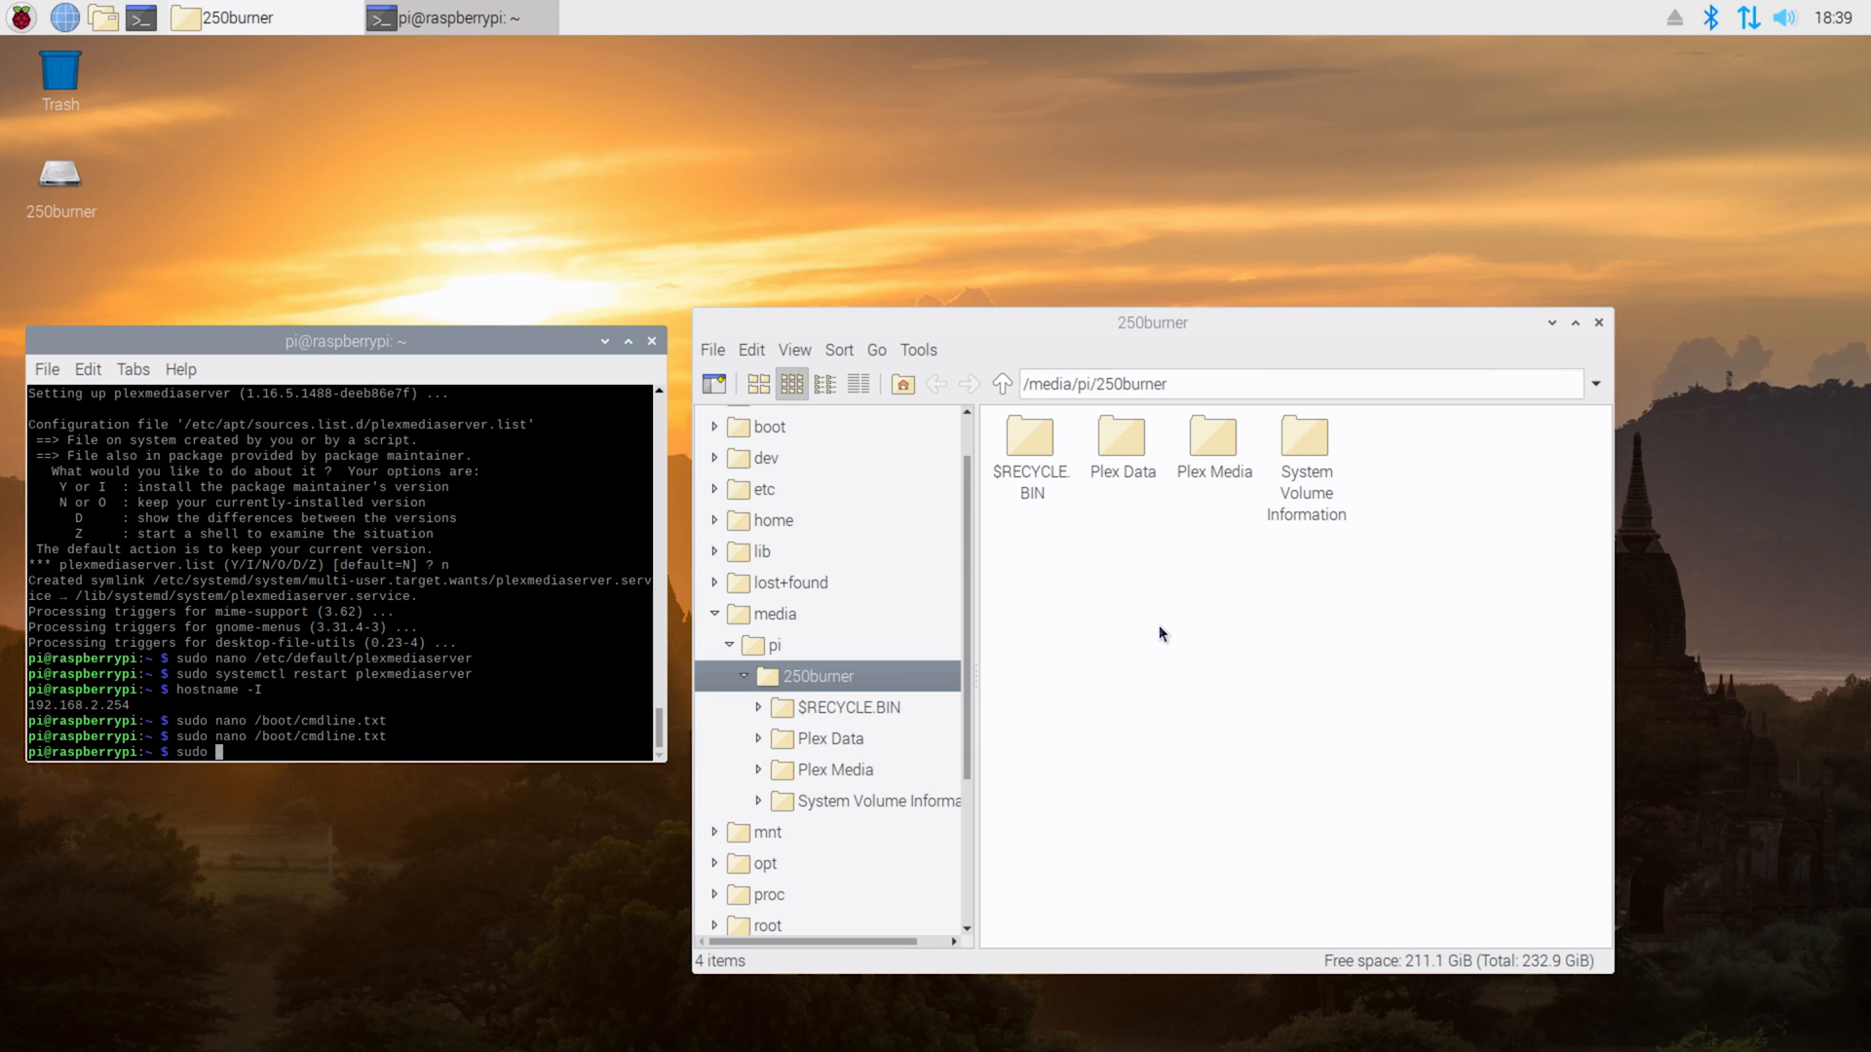
Step: Reboot the Raspberry Pi with sudo reboot so the static IP takes effect
{"action": "type", "text": "reboot"}
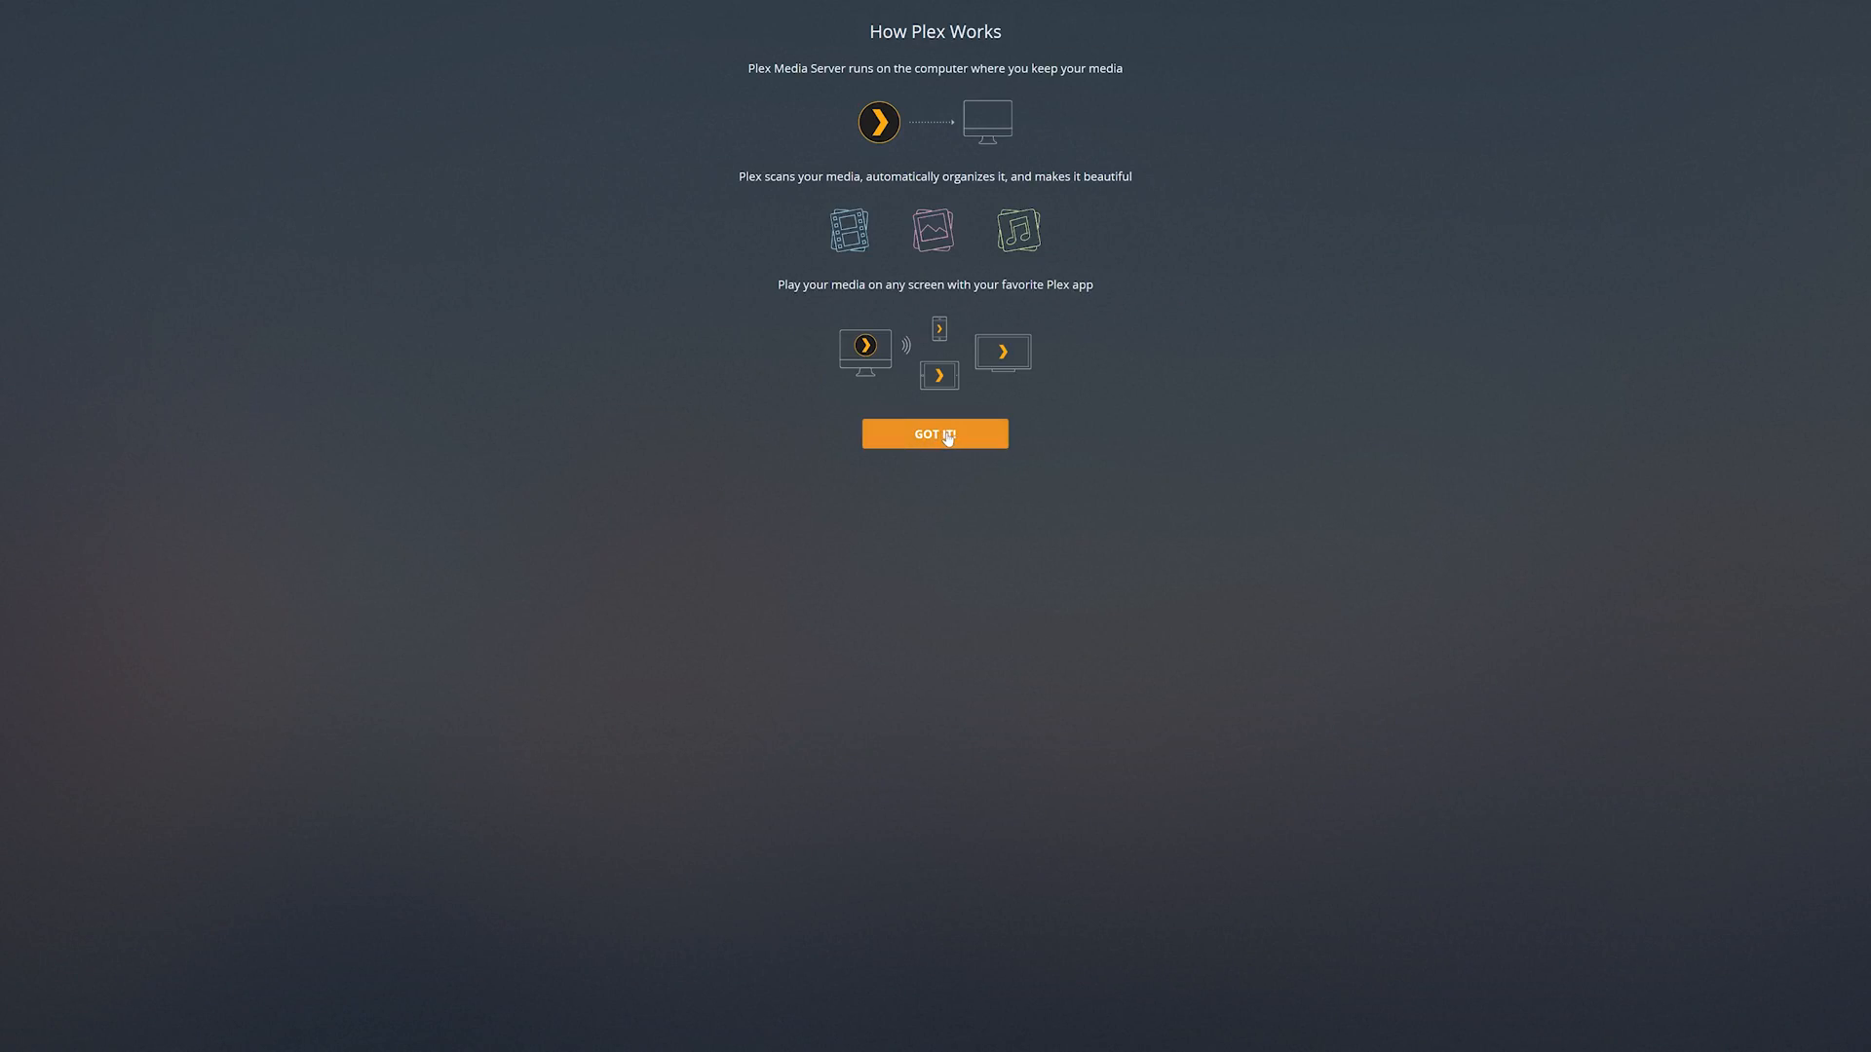
Step: Dismiss the introduction and name the Plex server Pi4
{"action": "left_click", "coordinate": [934, 433]}
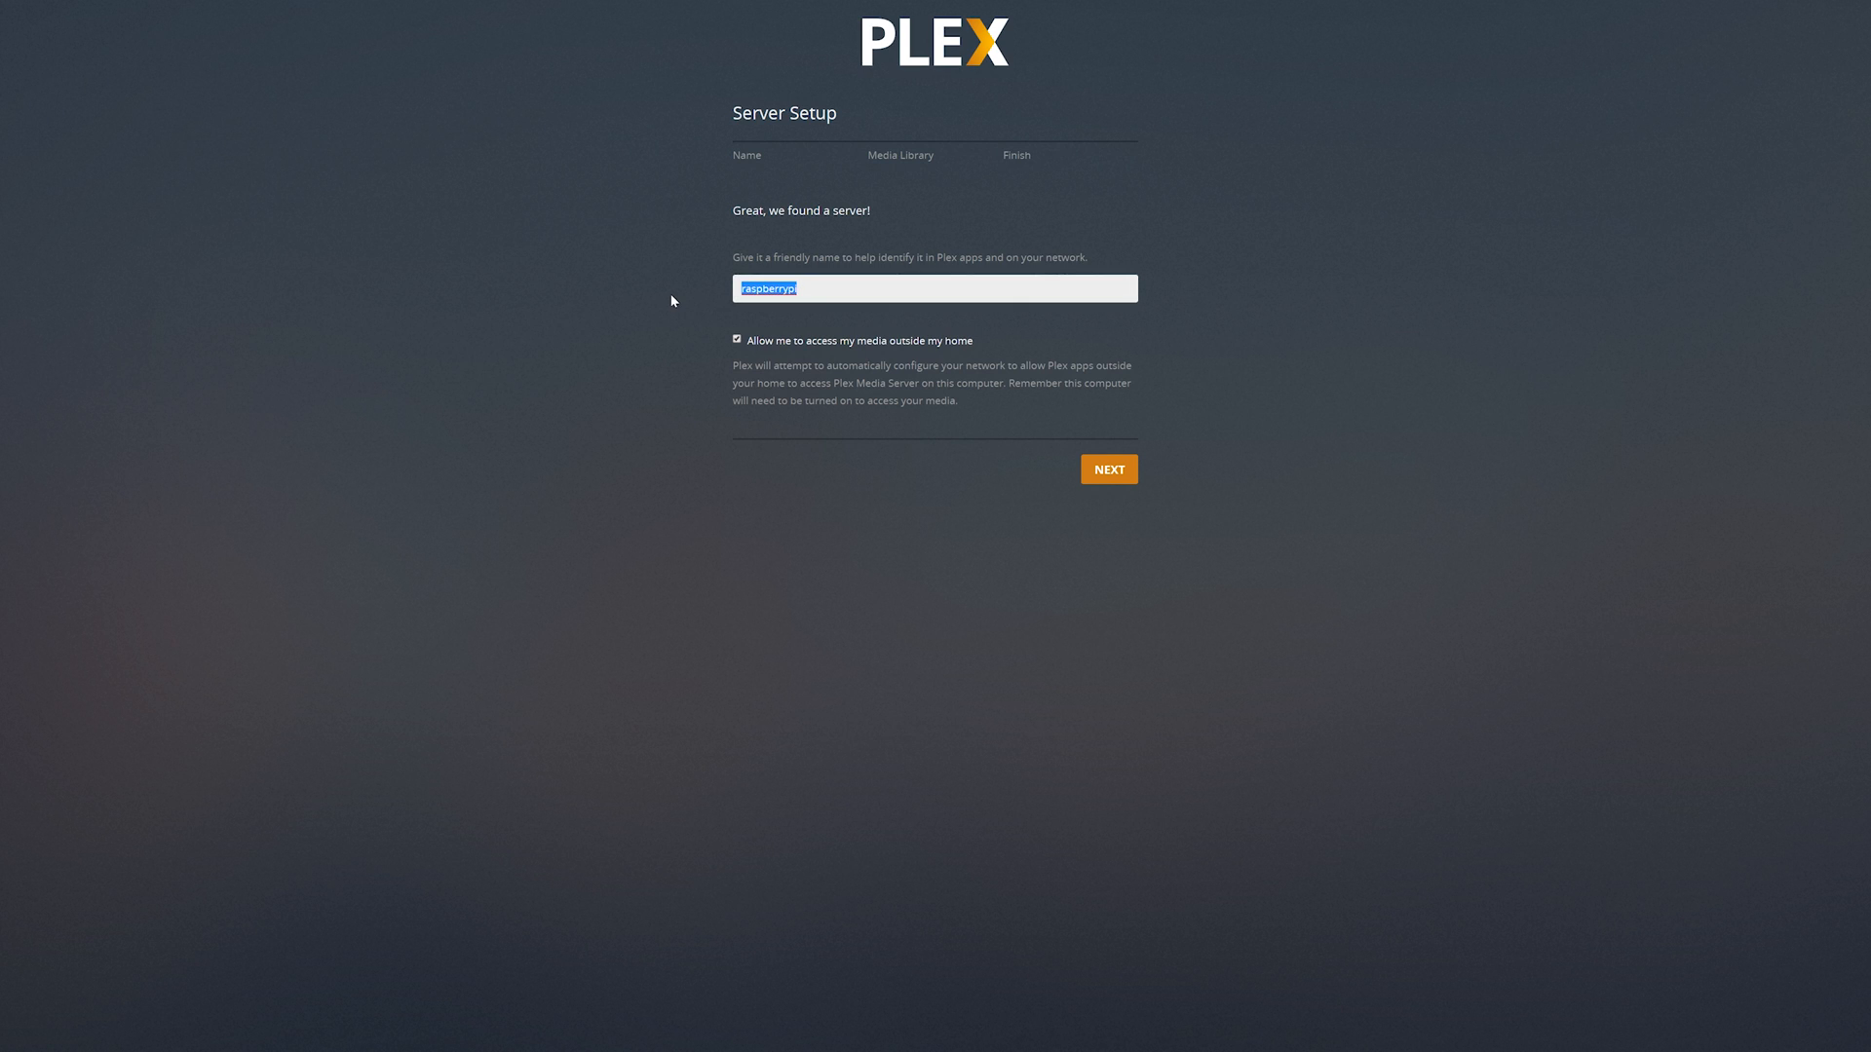
{"action": "type", "text": "P"}
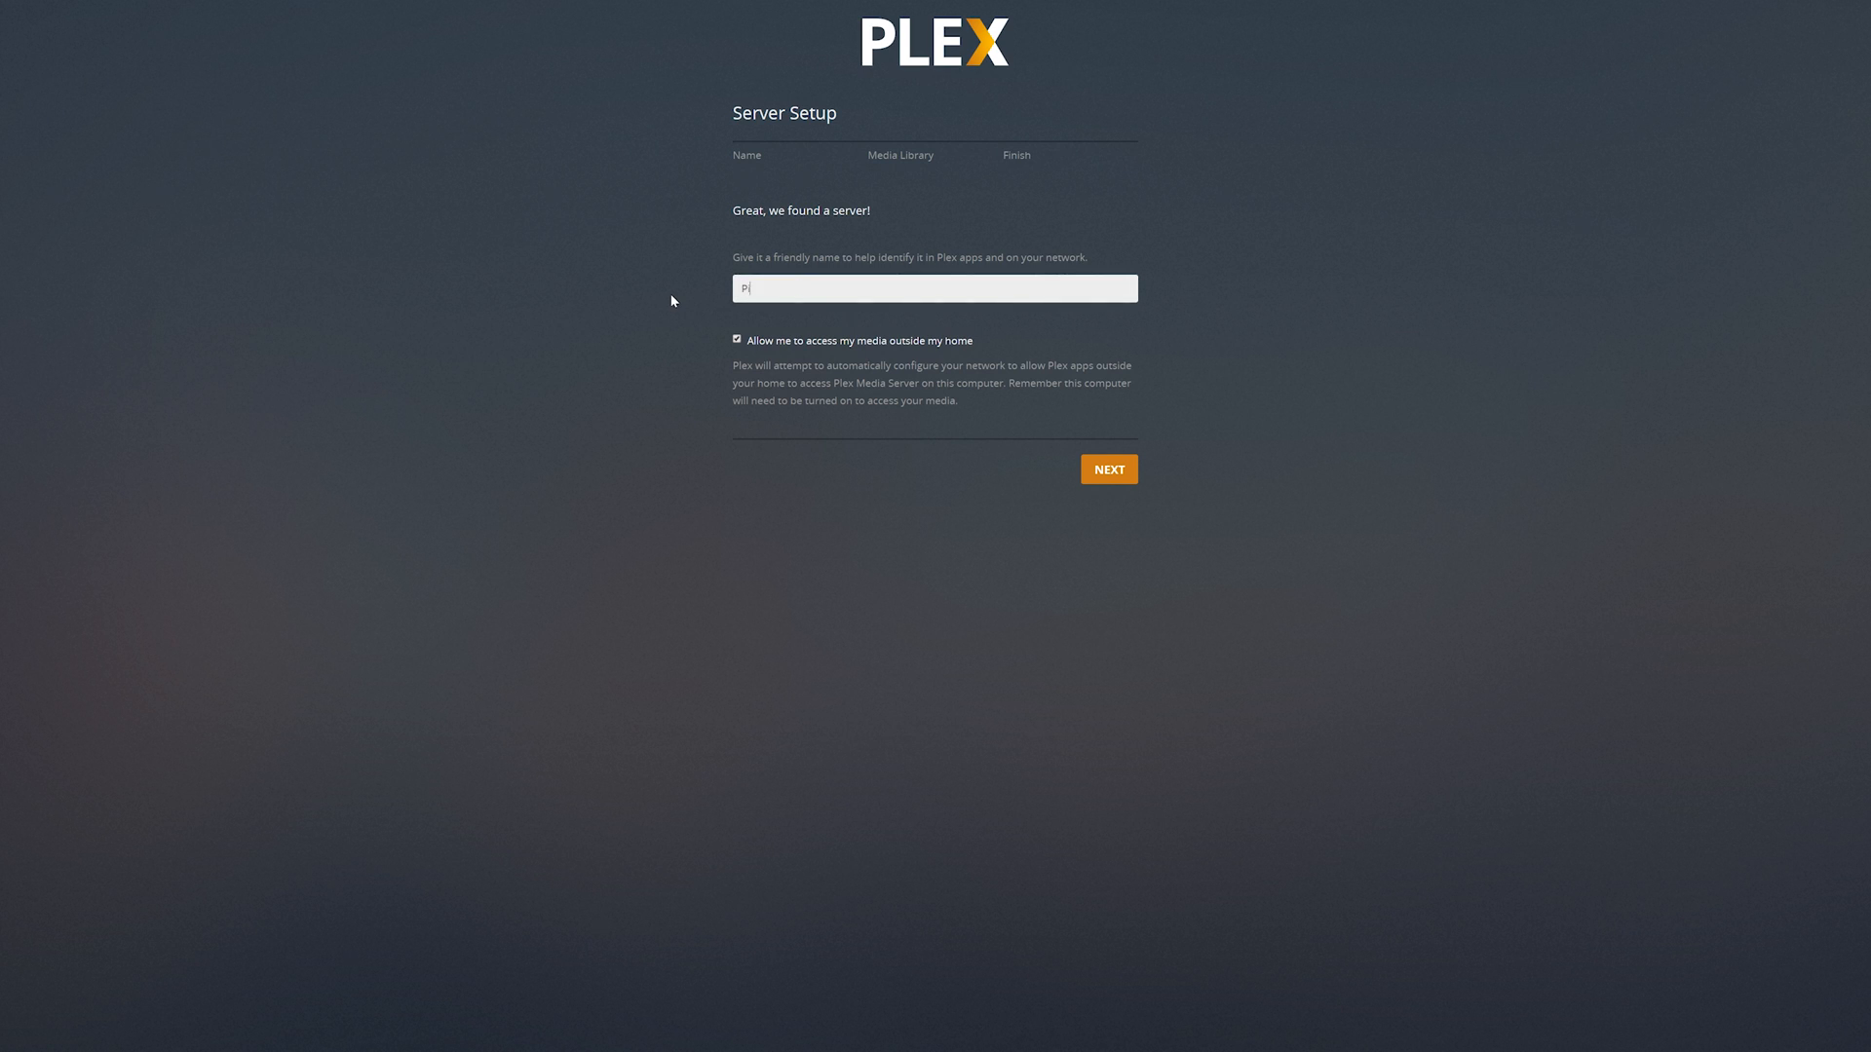
{"action": "left_click", "coordinate": [1107, 470]}
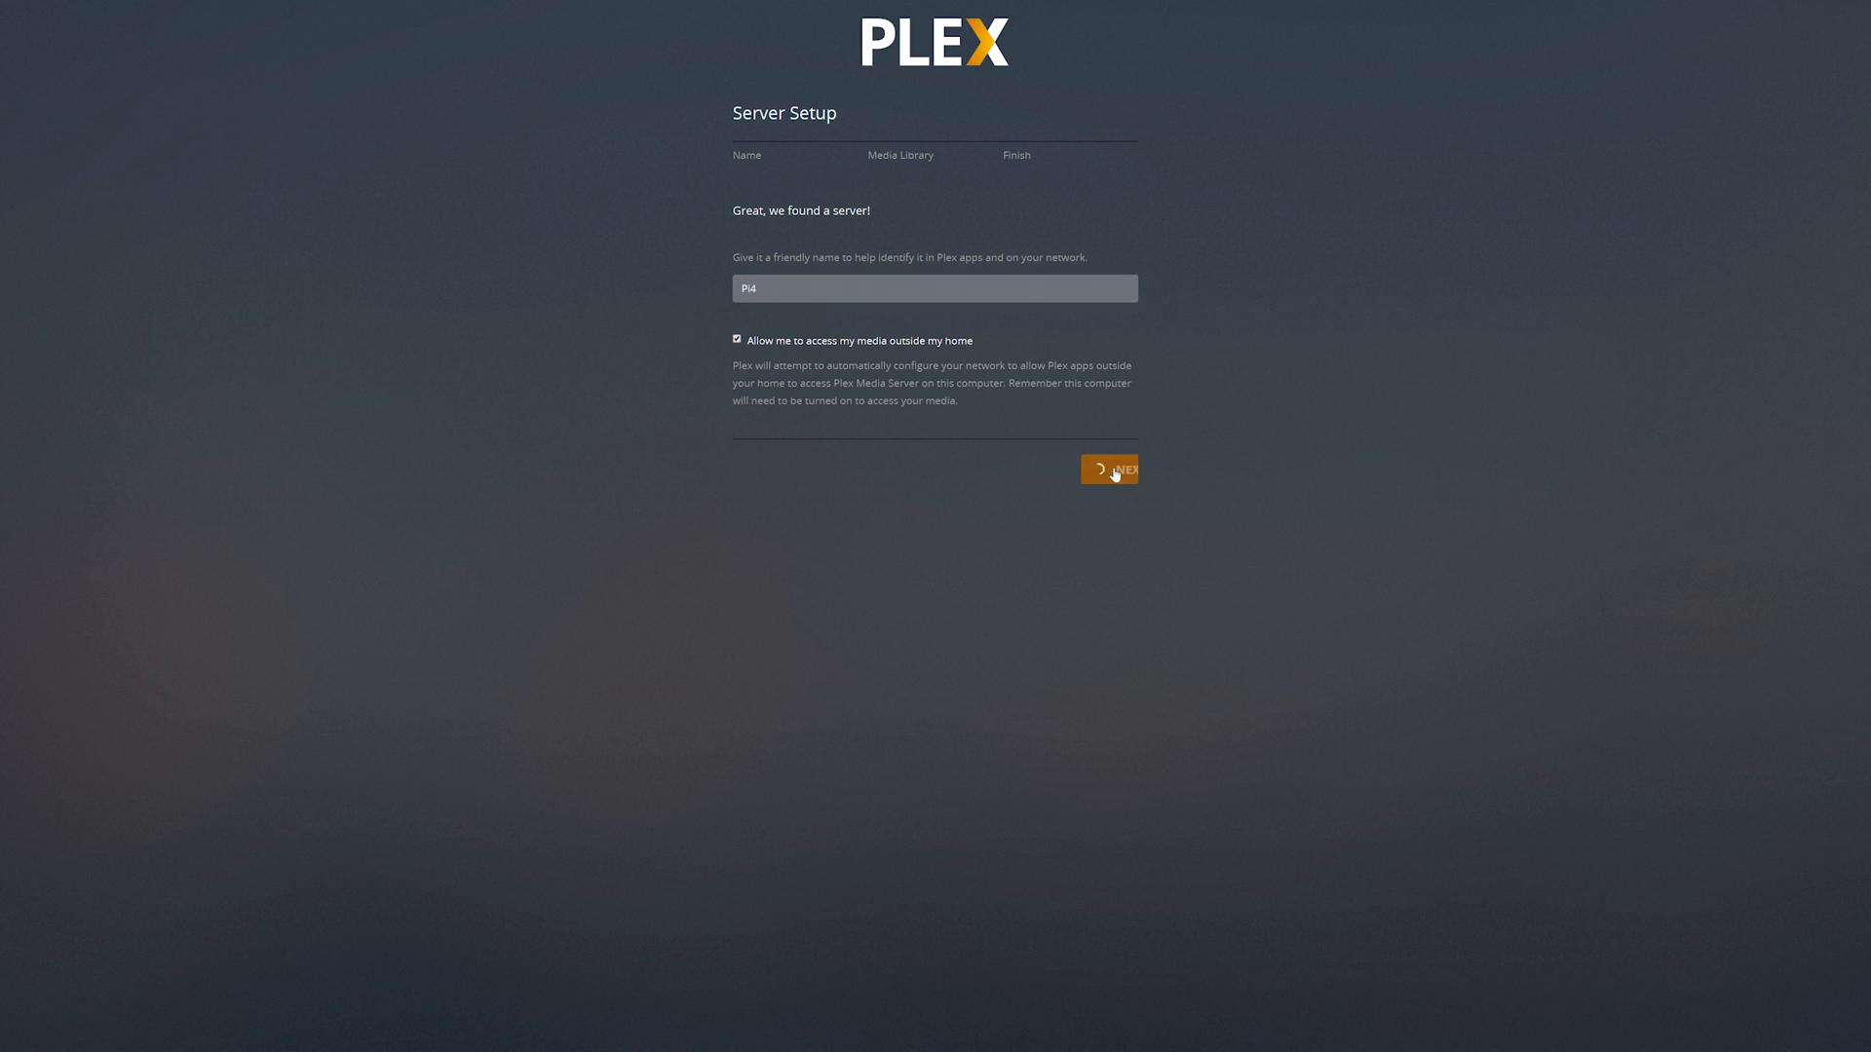
{"action": "left_click", "coordinate": [1109, 467]}
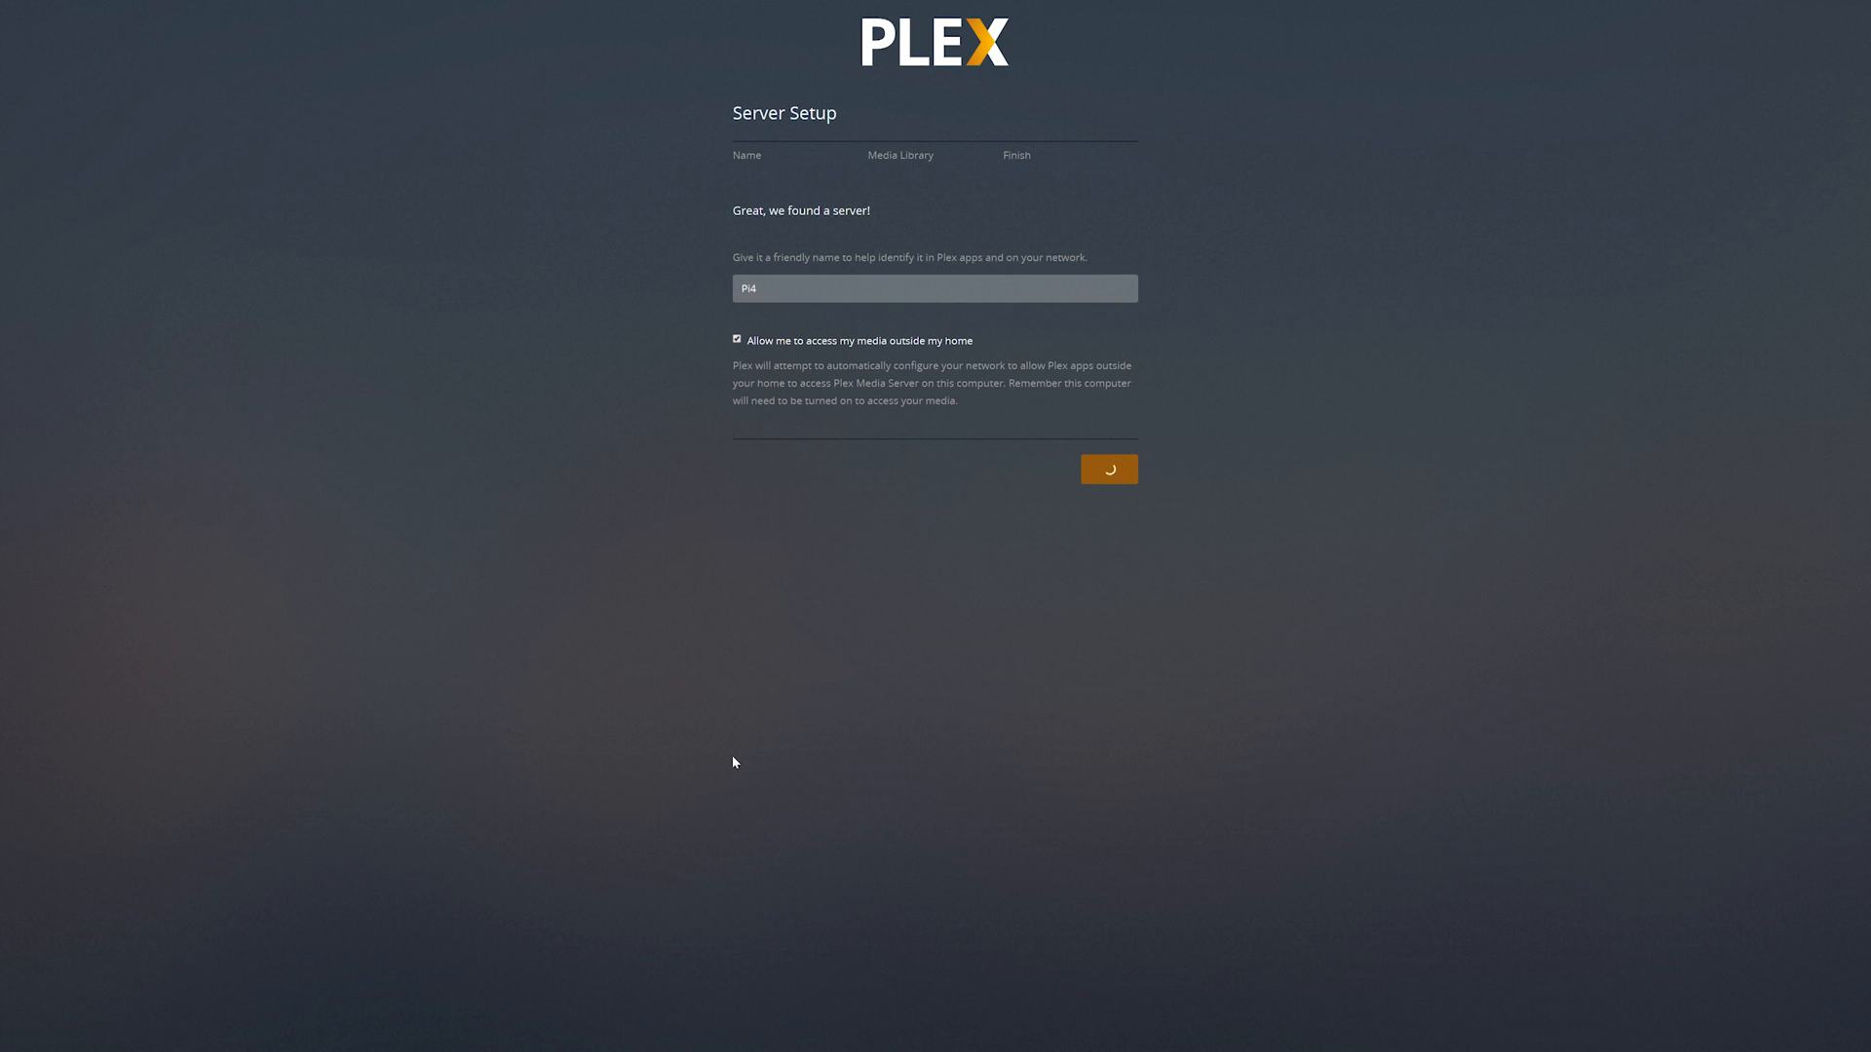
{"action": "left_click", "coordinate": [1107, 468]}
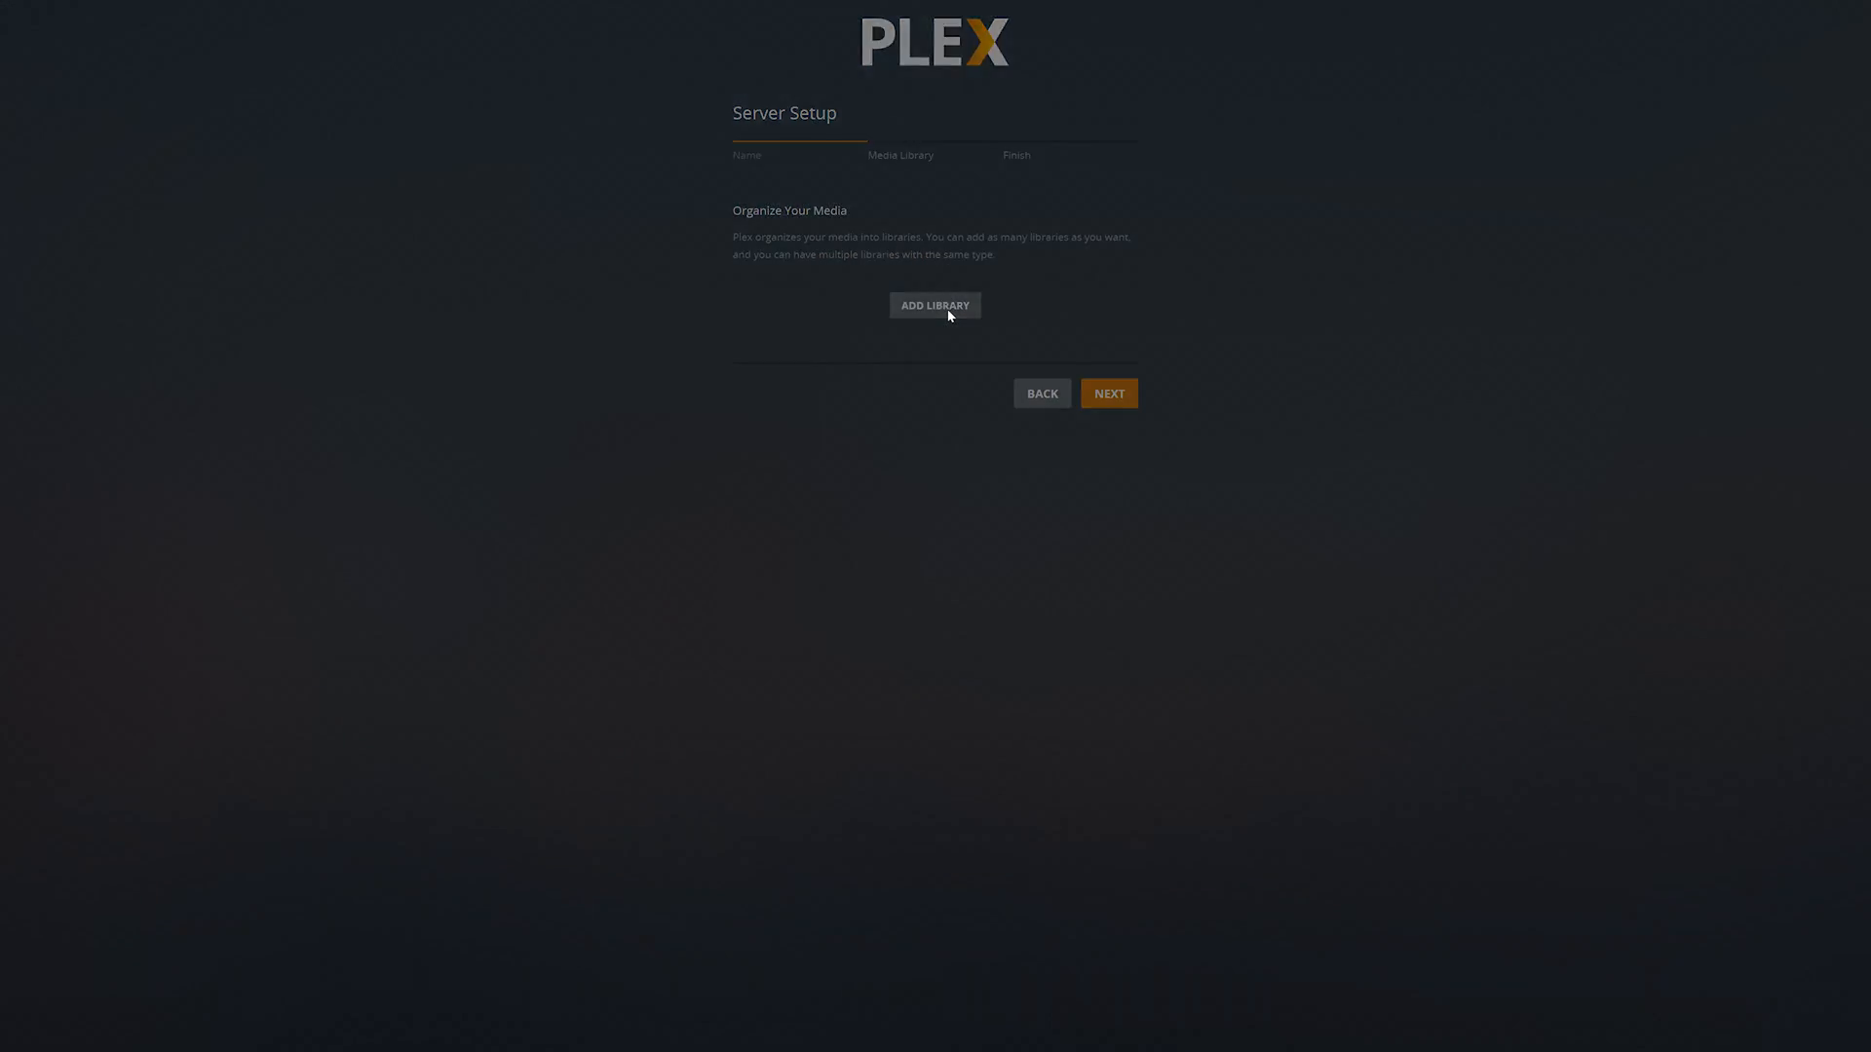
Step: Add a new library of type Movies
{"action": "left_click", "coordinate": [933, 306]}
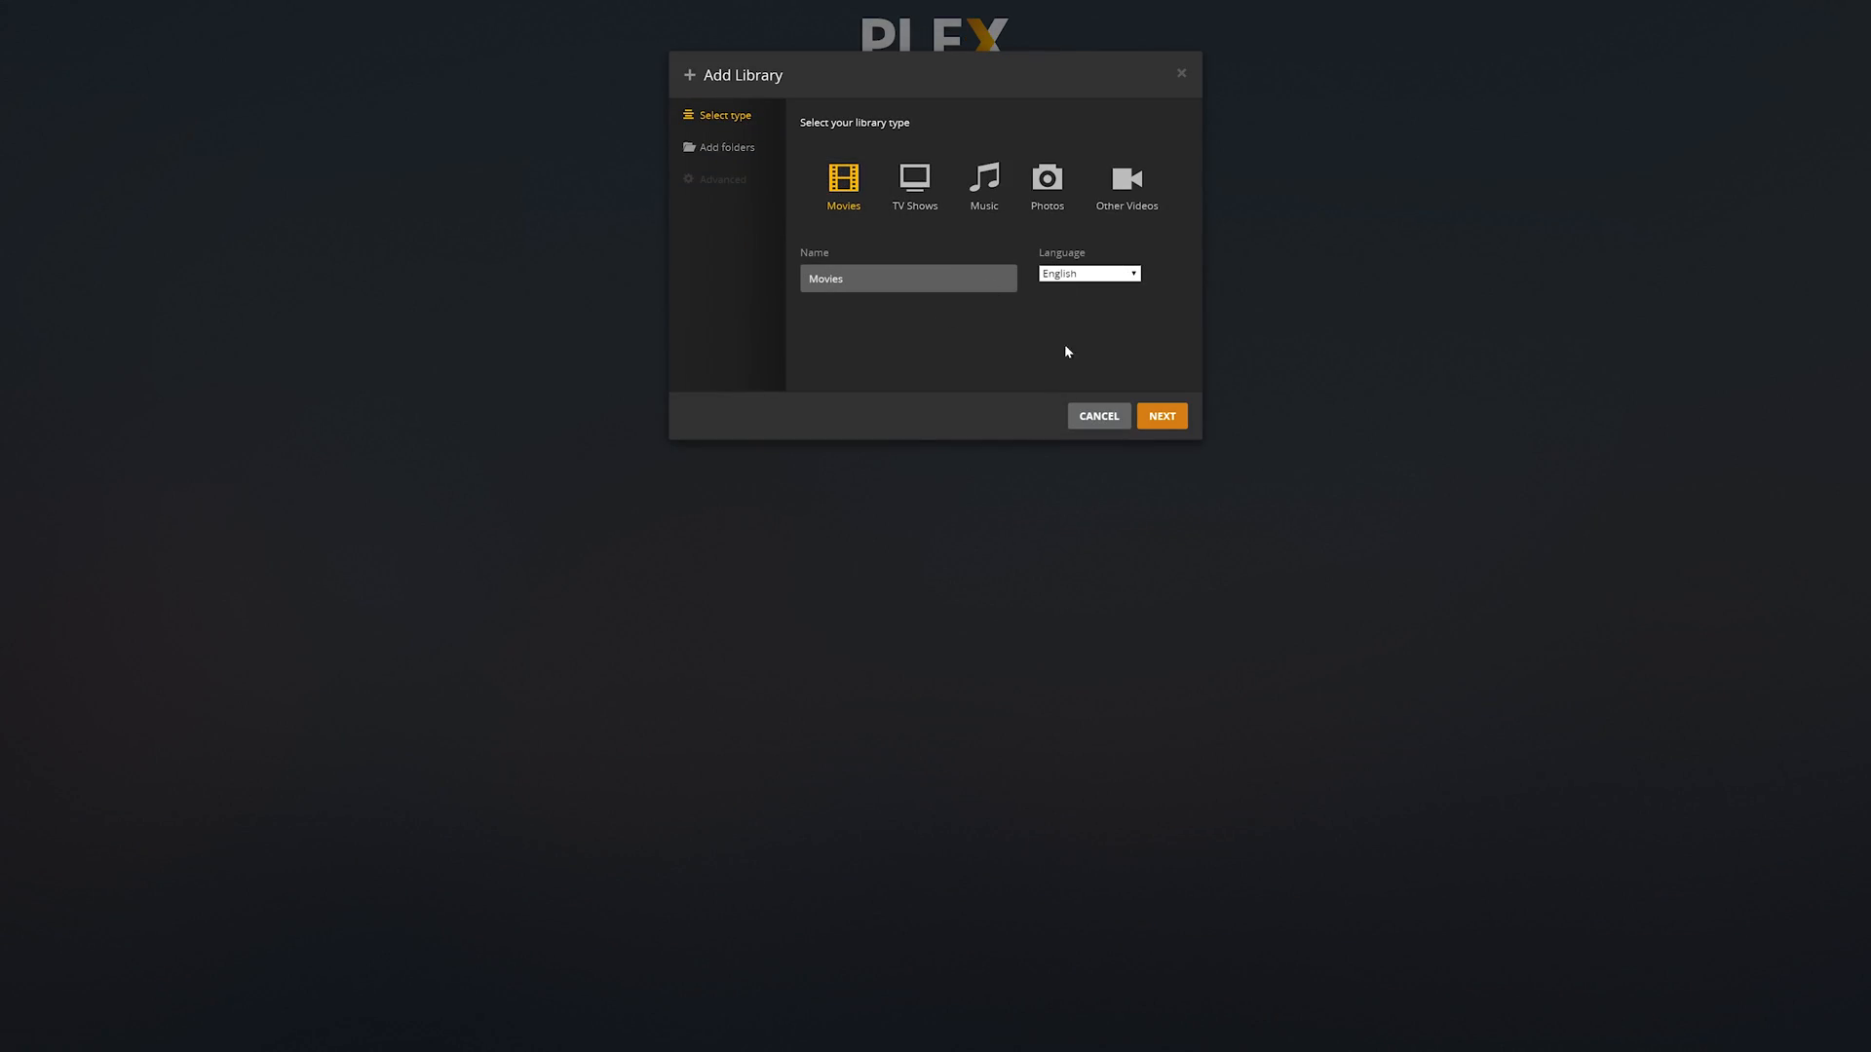
{"action": "left_click", "coordinate": [1097, 415]}
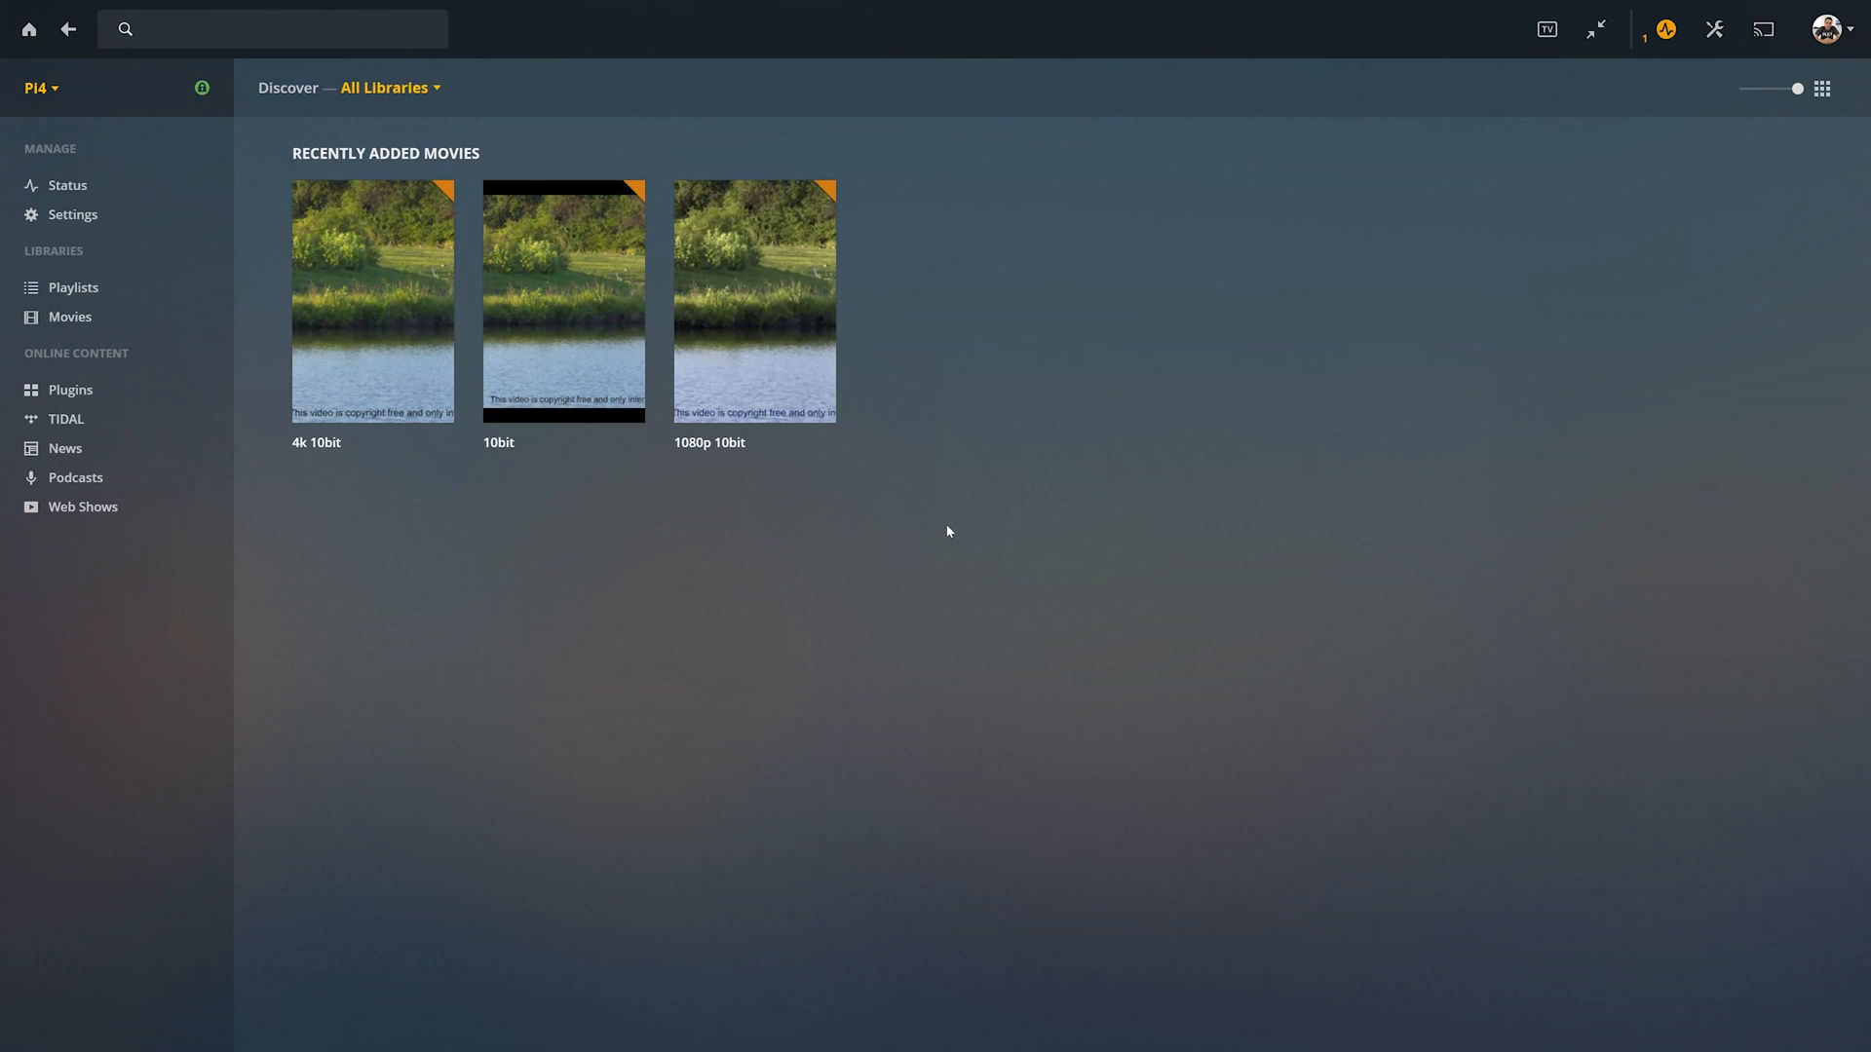
{"action": "mouse_move", "coordinate": [961, 629]}
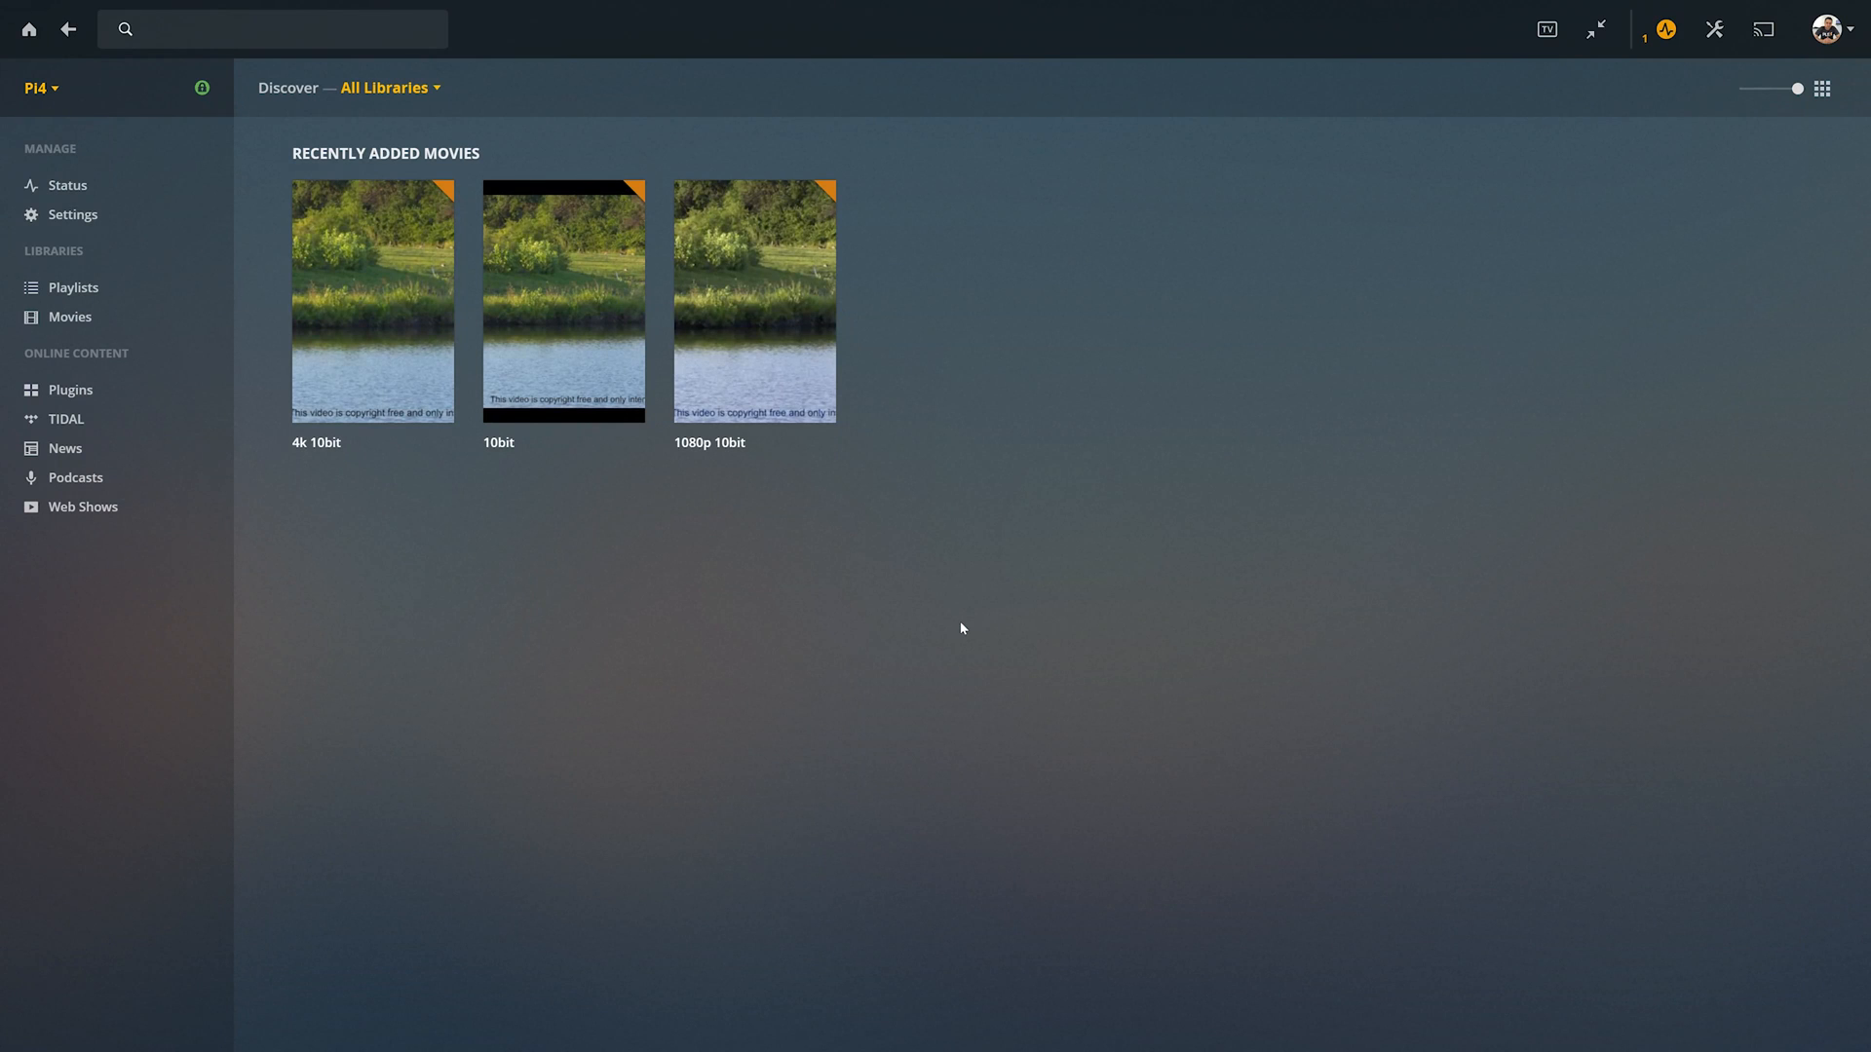
{"action": "mouse_move", "coordinate": [935, 620]}
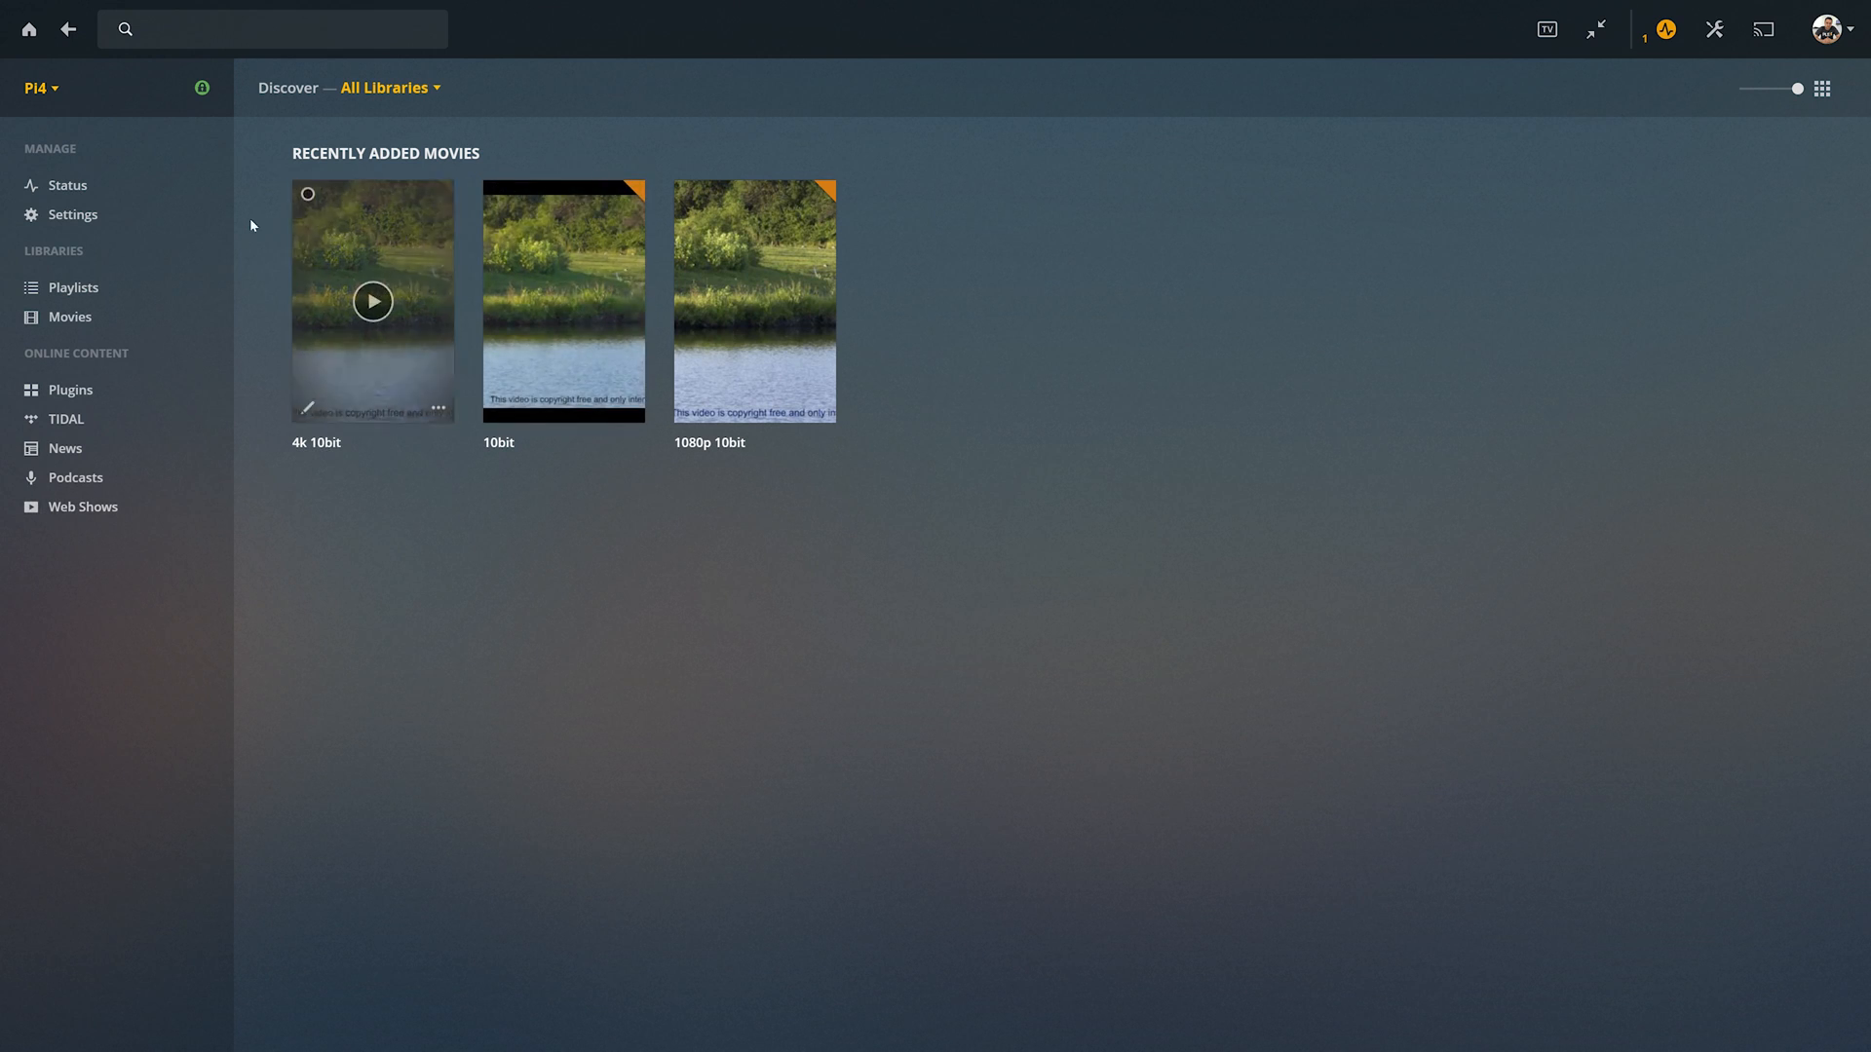
{"action": "mouse_move", "coordinate": [429, 232]}
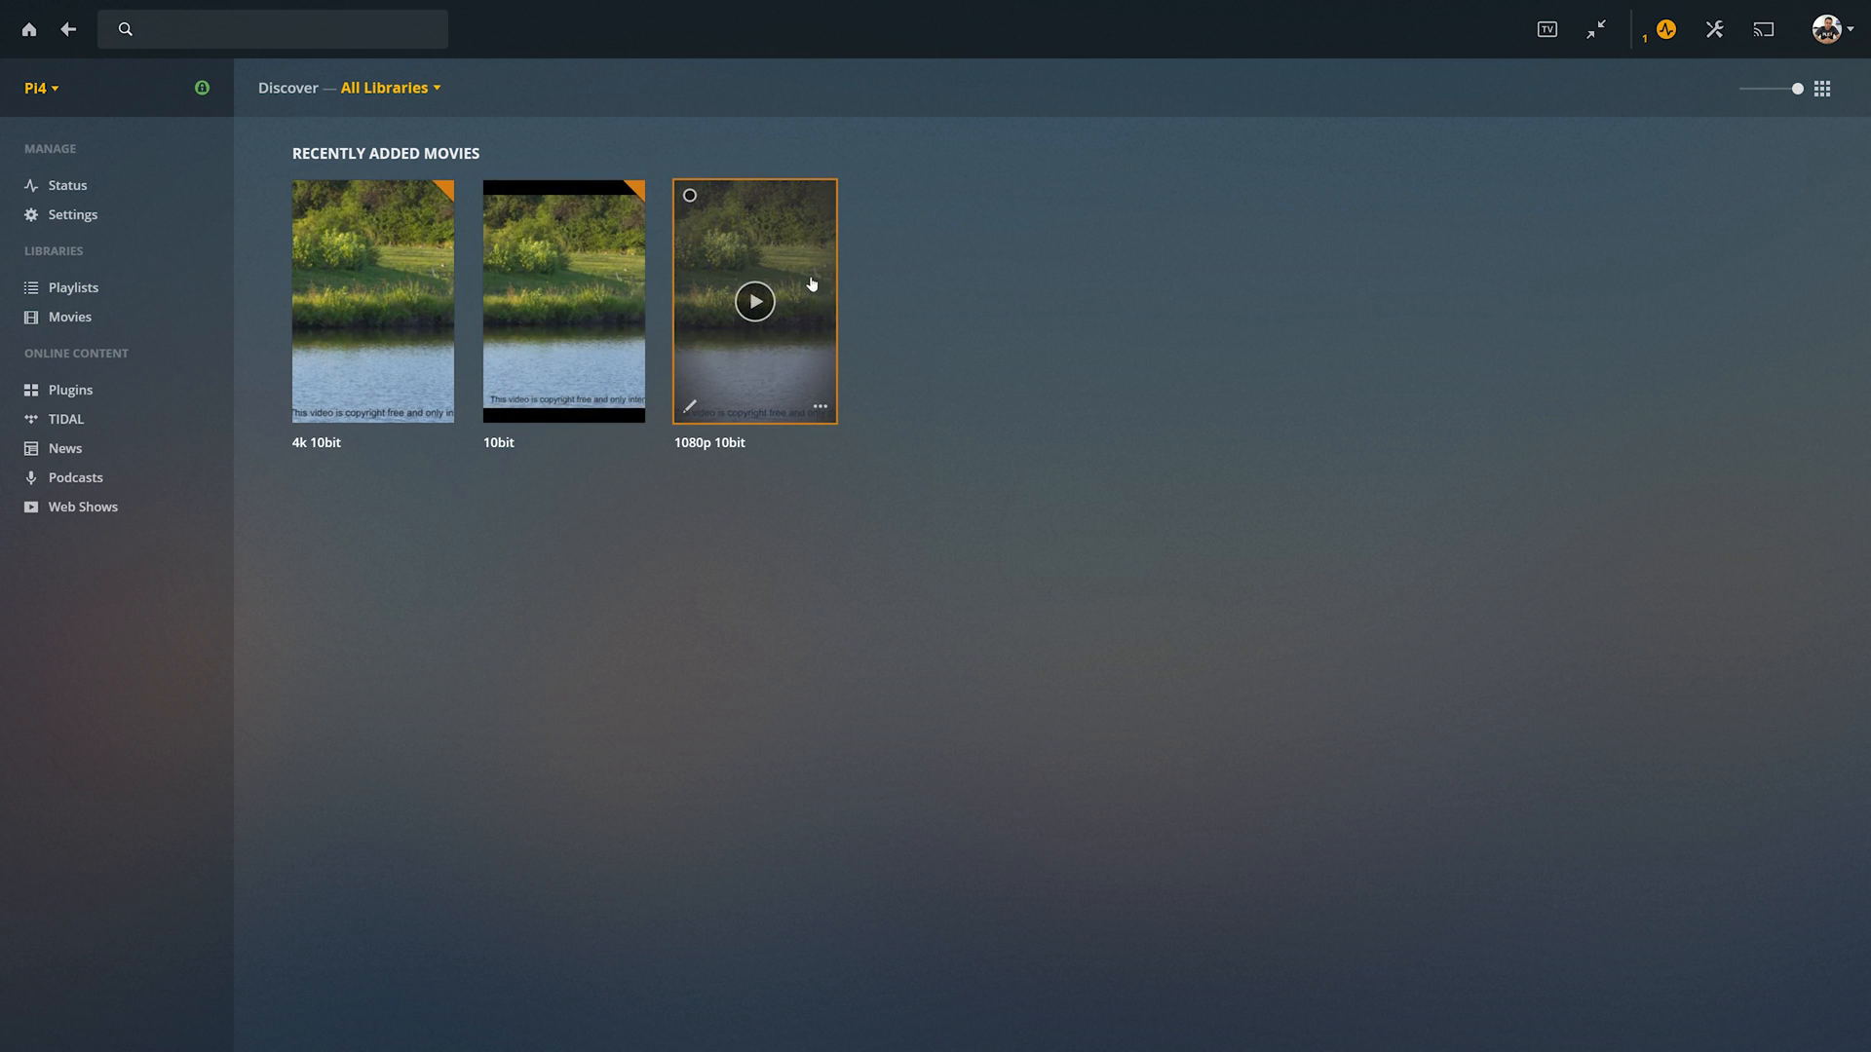
Step: Start playing the 1080p 10bit test video from its poster
{"action": "left_click", "coordinate": [752, 300]}
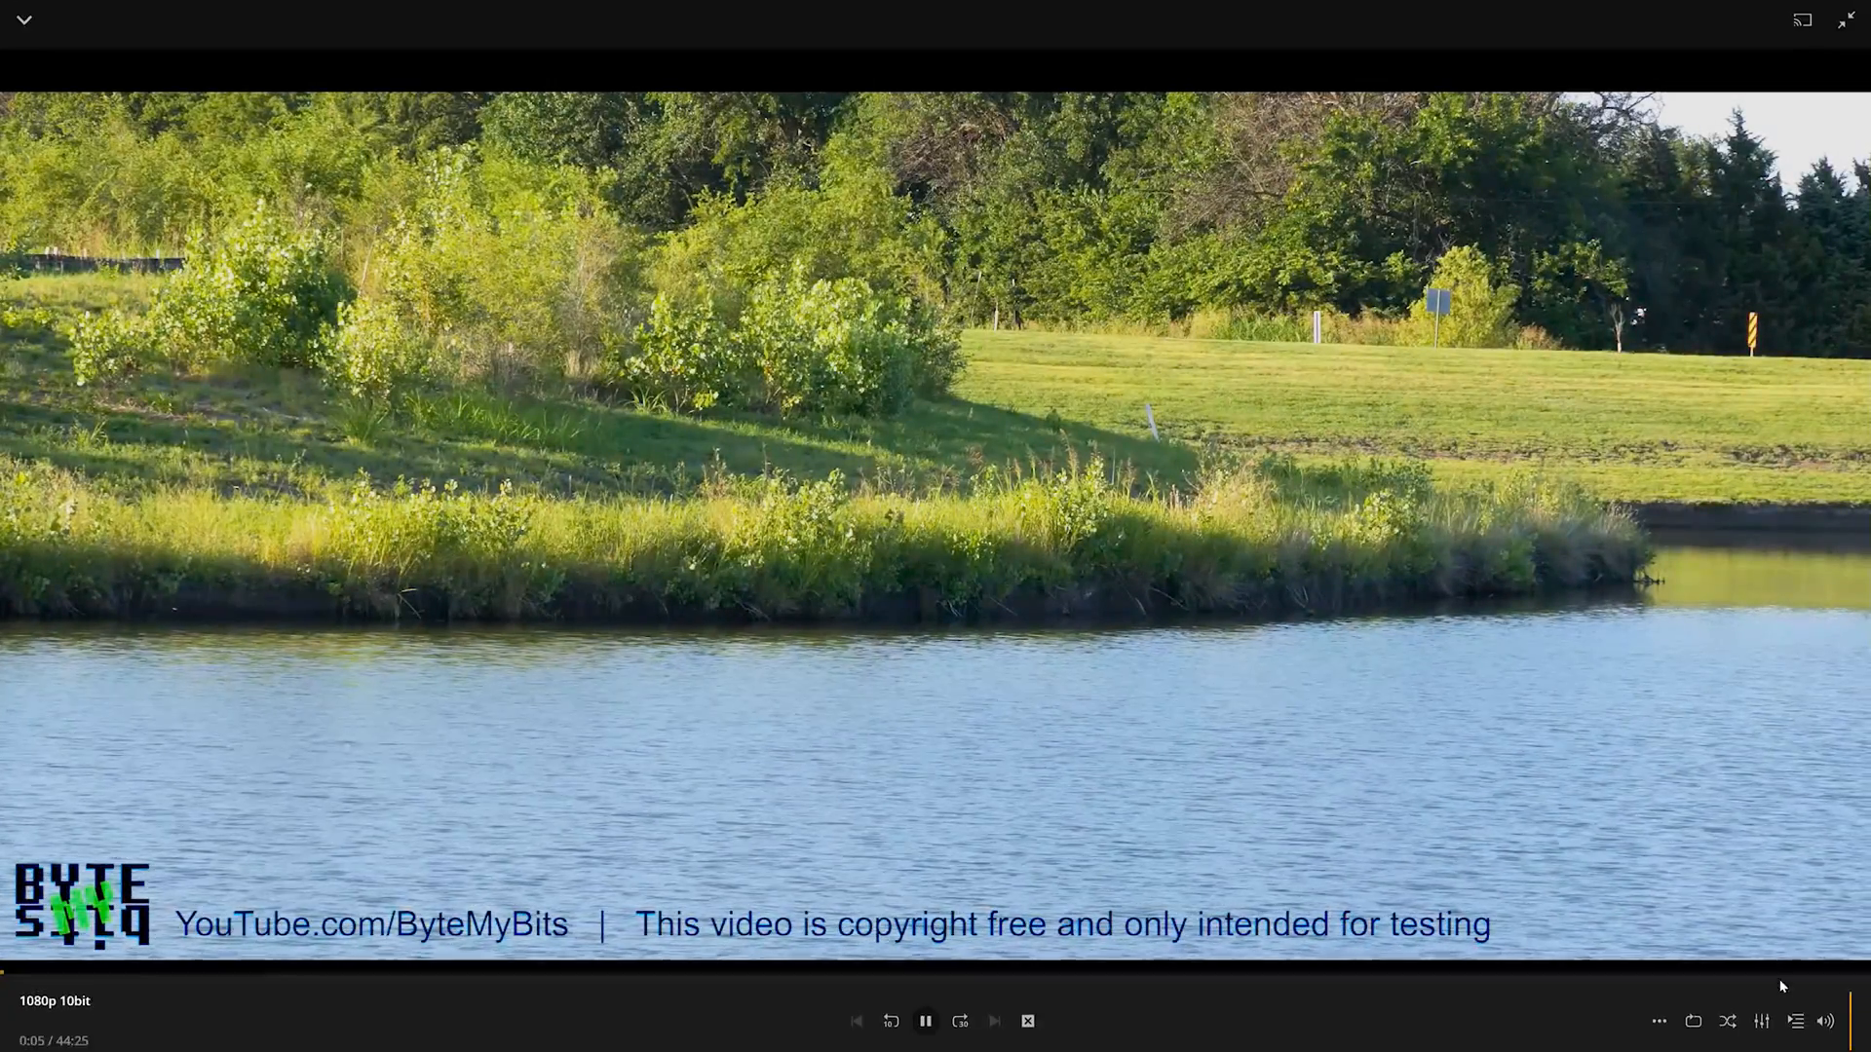
Step: List the playback quality choices, leaving Play Original Quality checked
{"action": "left_click", "coordinate": [1761, 1006]}
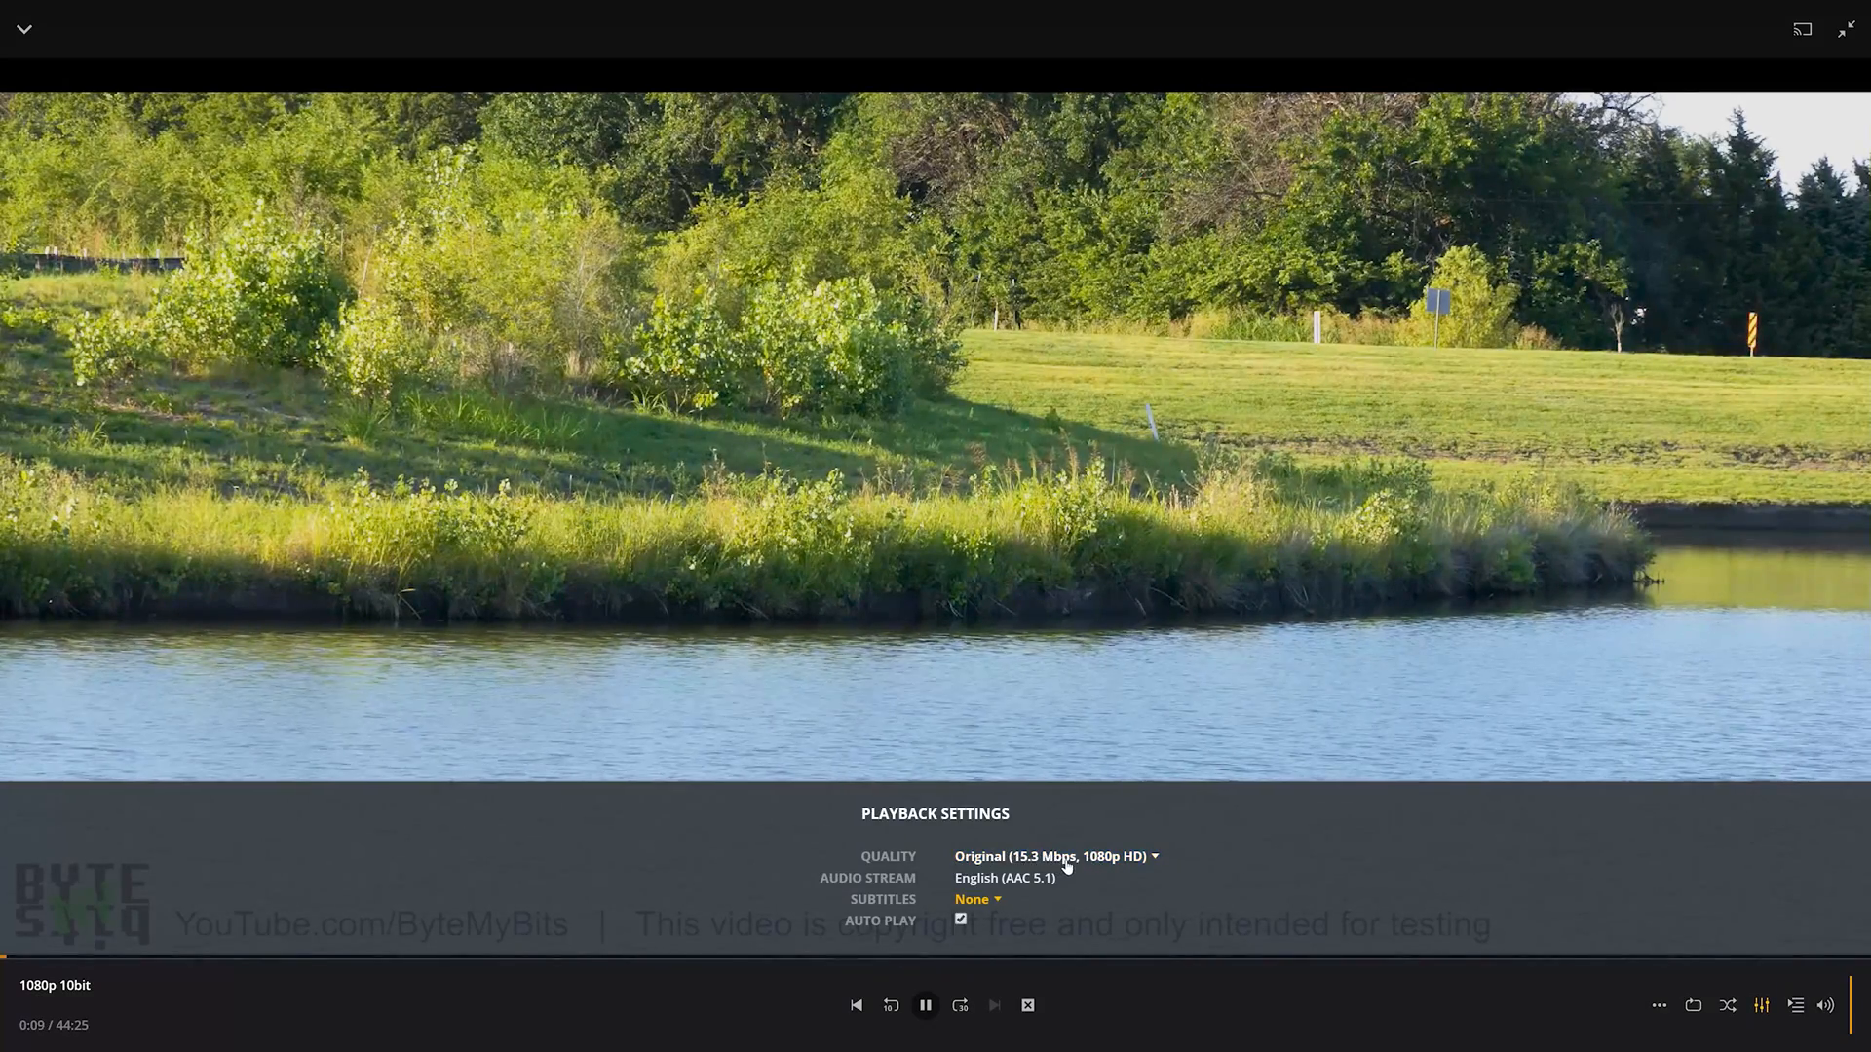
{"action": "left_click", "coordinate": [1054, 856]}
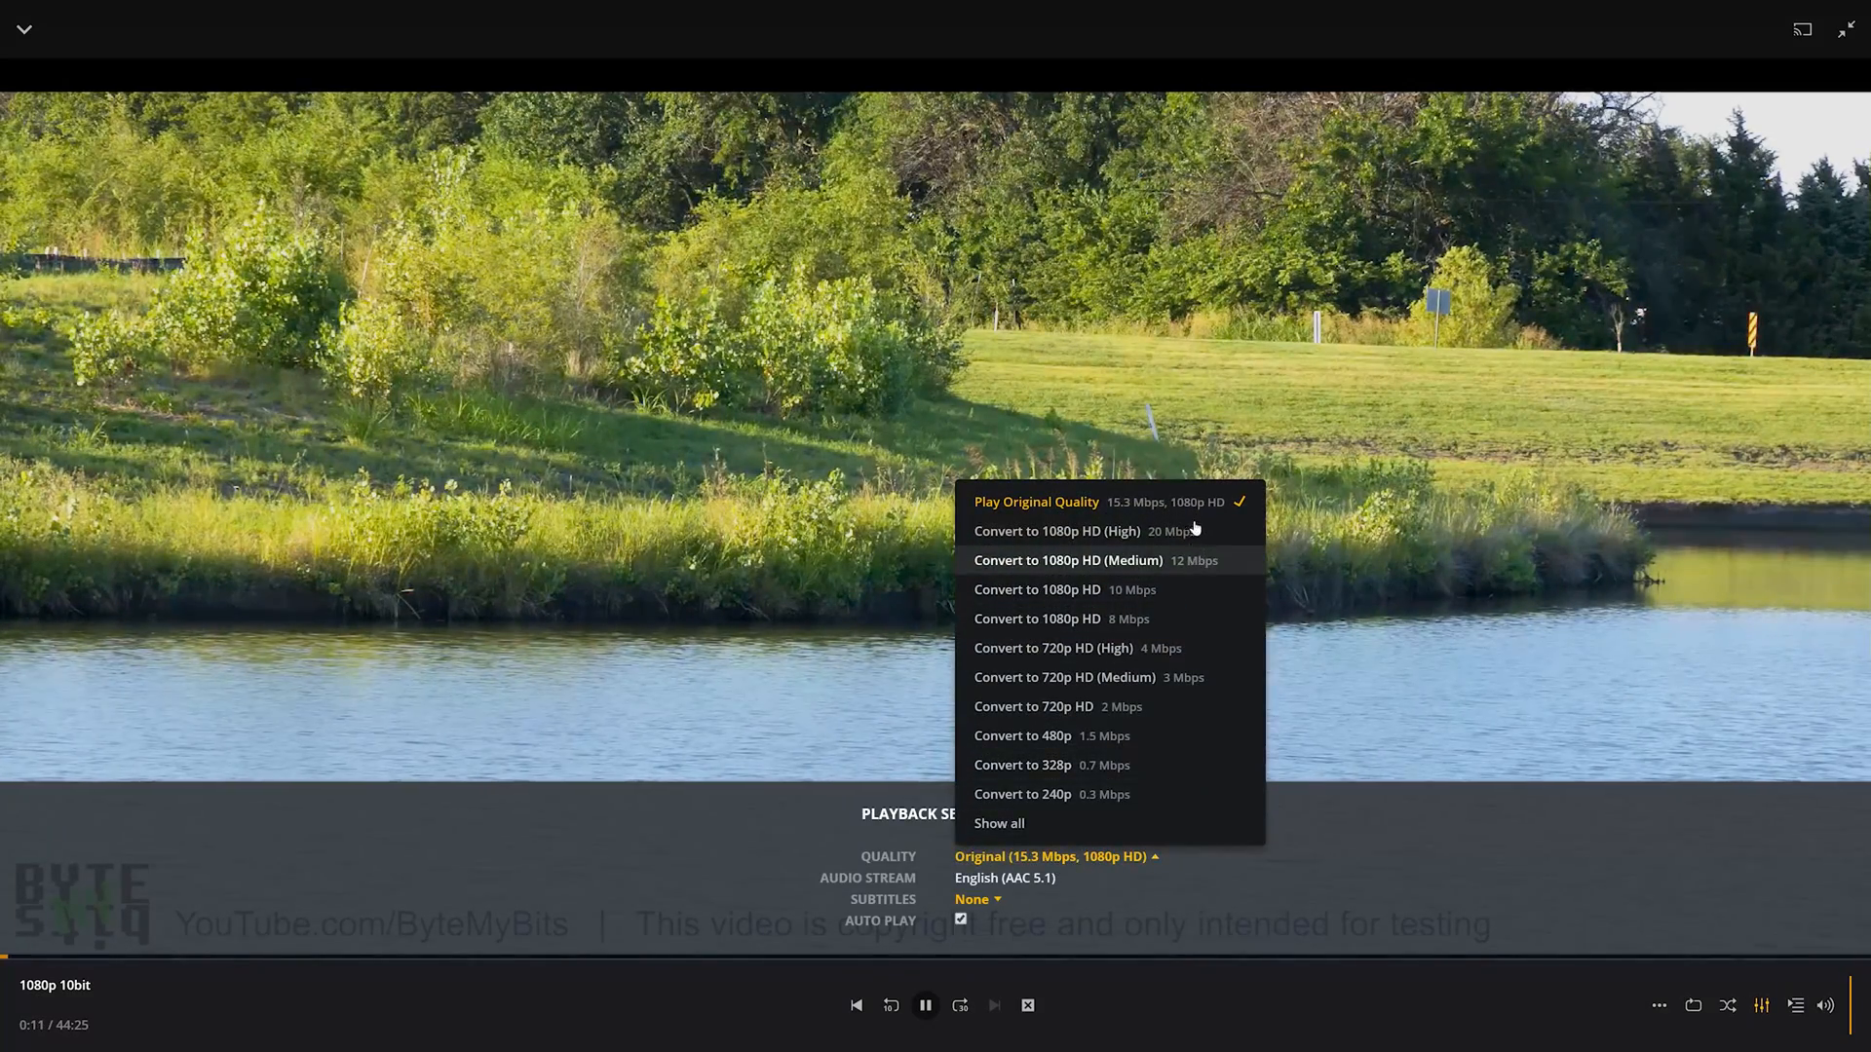
{"action": "mouse_move", "coordinate": [1152, 1015]}
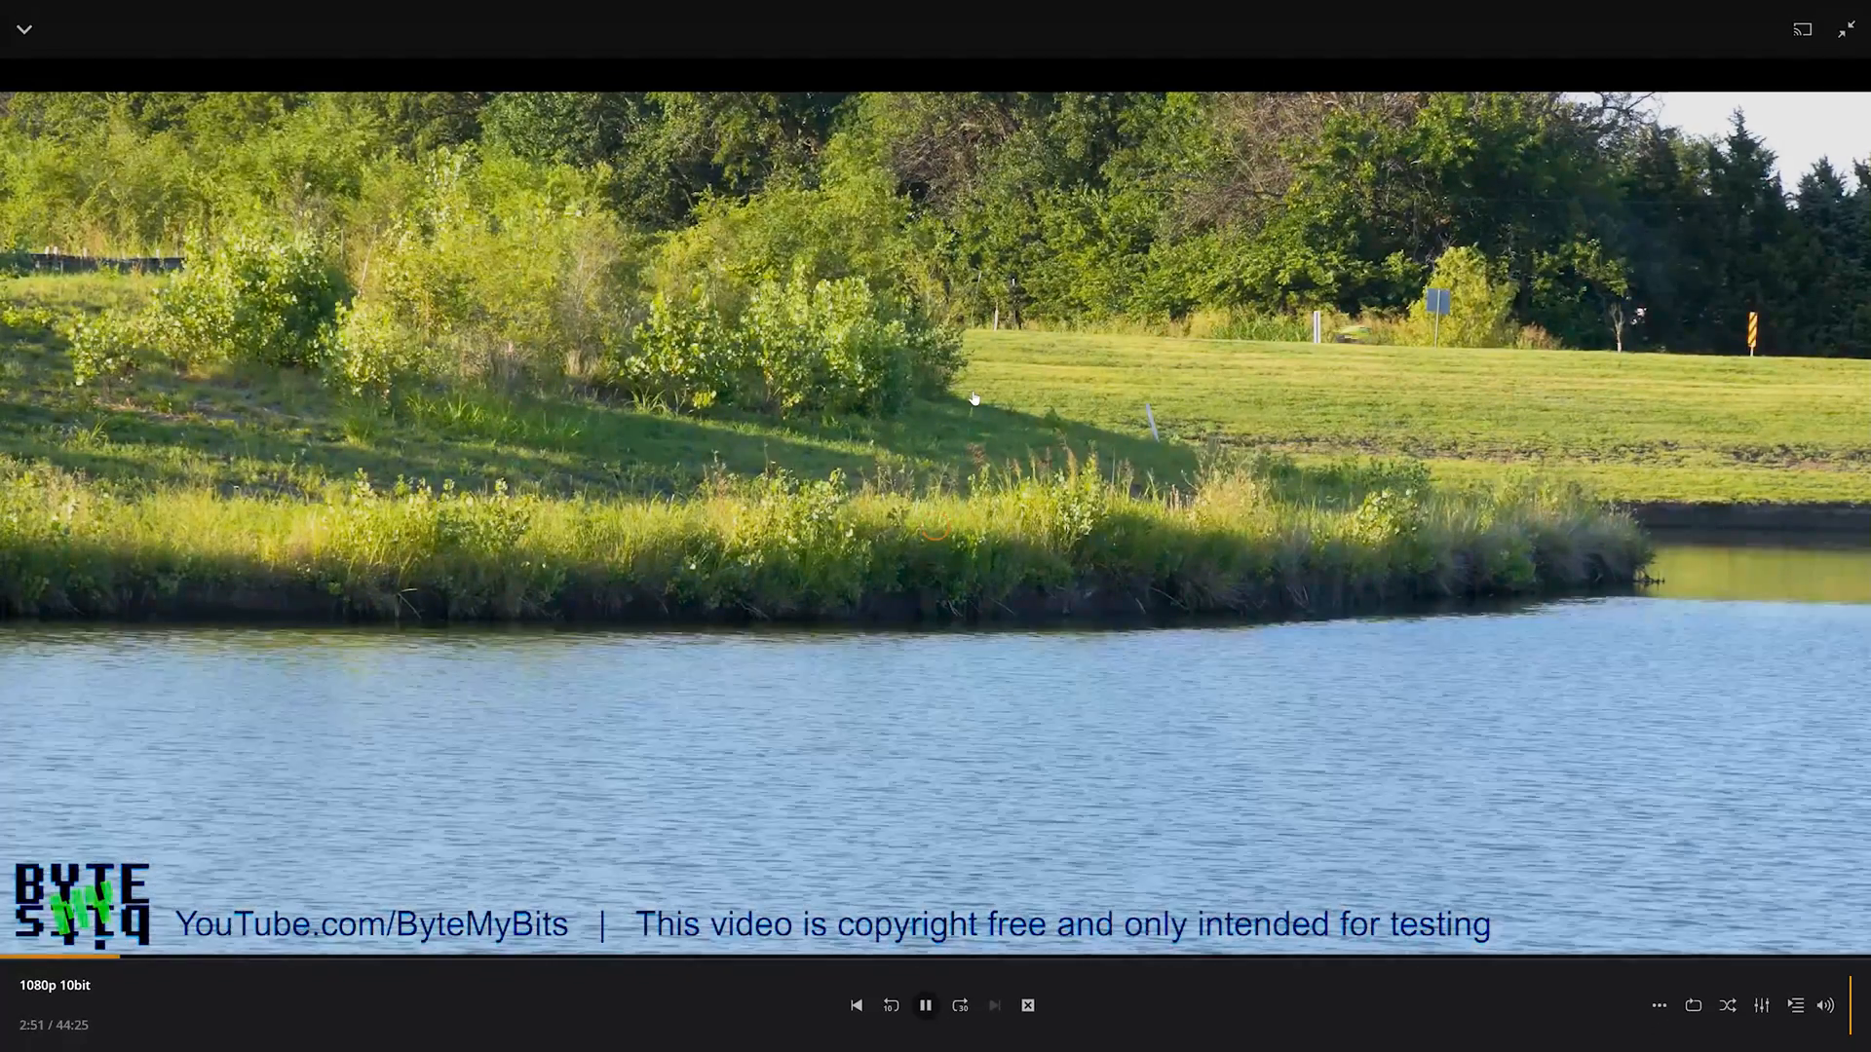
Step: Switch playback to Convert to 720p HD (Medium), then view the server dashboard's current playback
{"action": "left_click", "coordinate": [1762, 1005]}
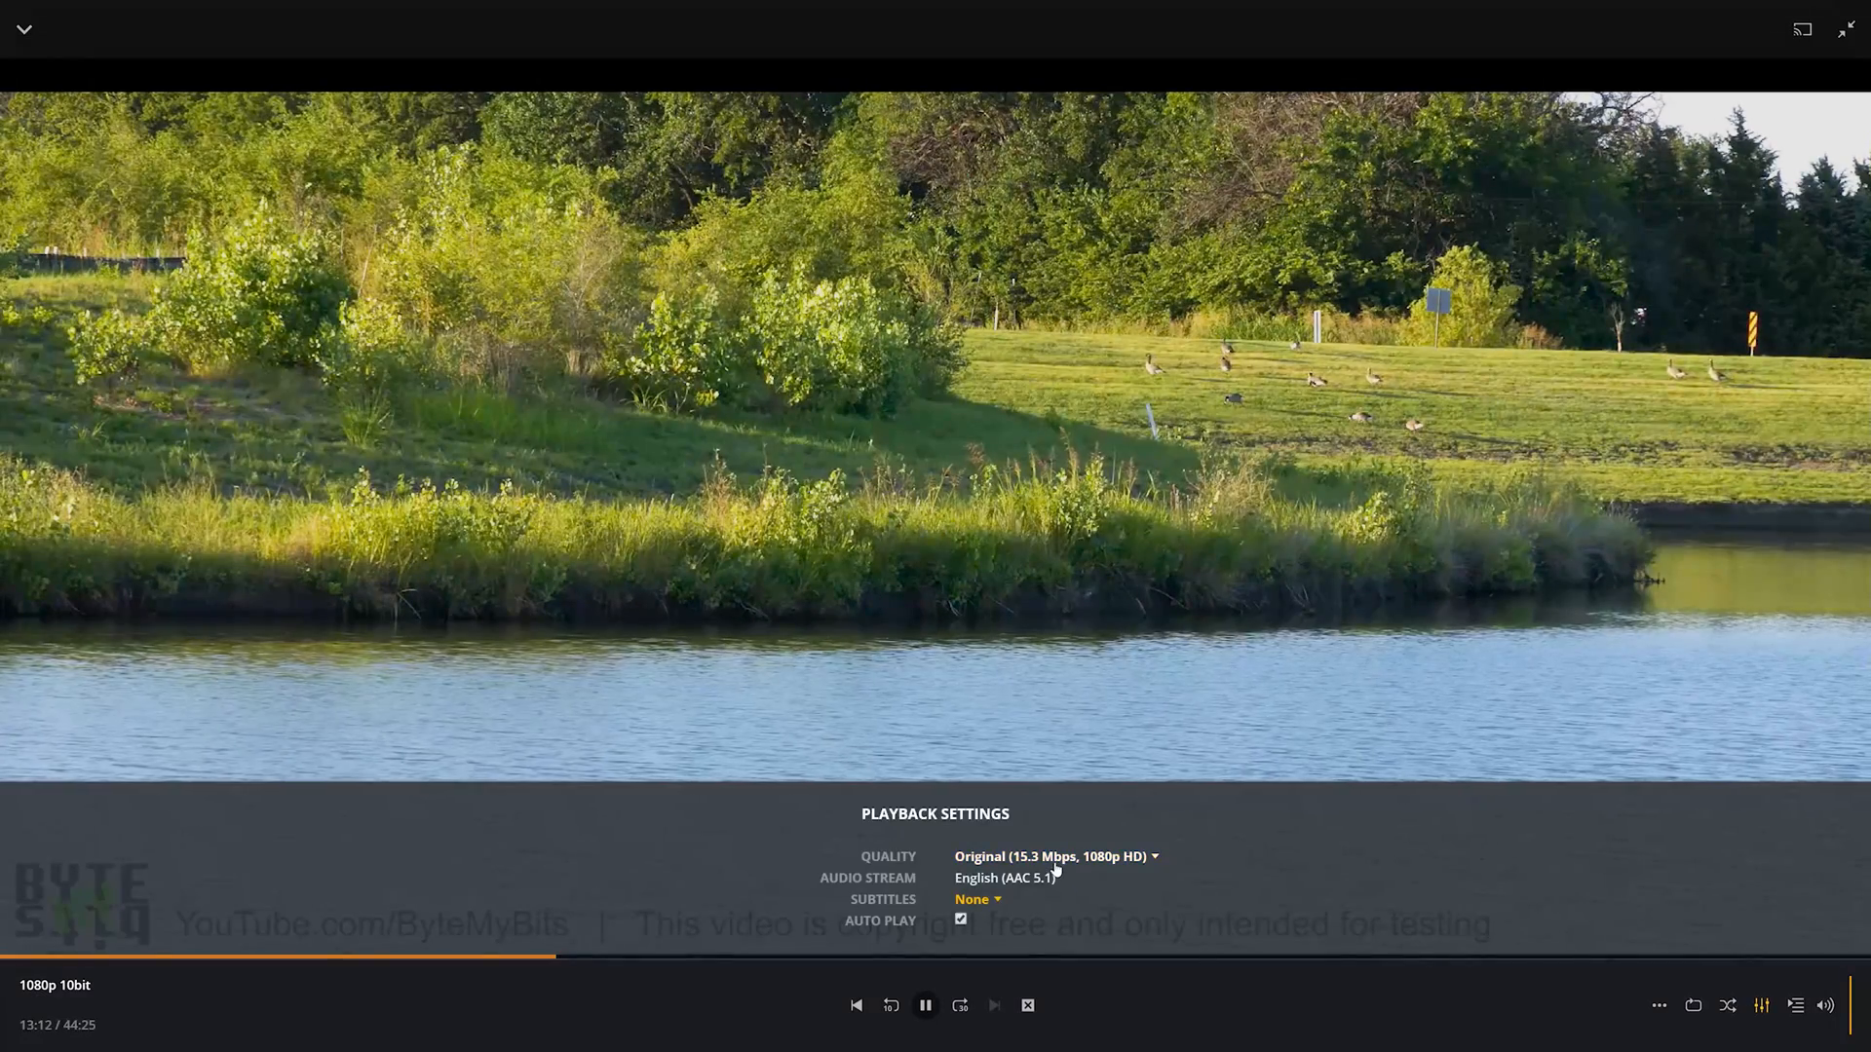
{"action": "left_click", "coordinate": [1048, 858]}
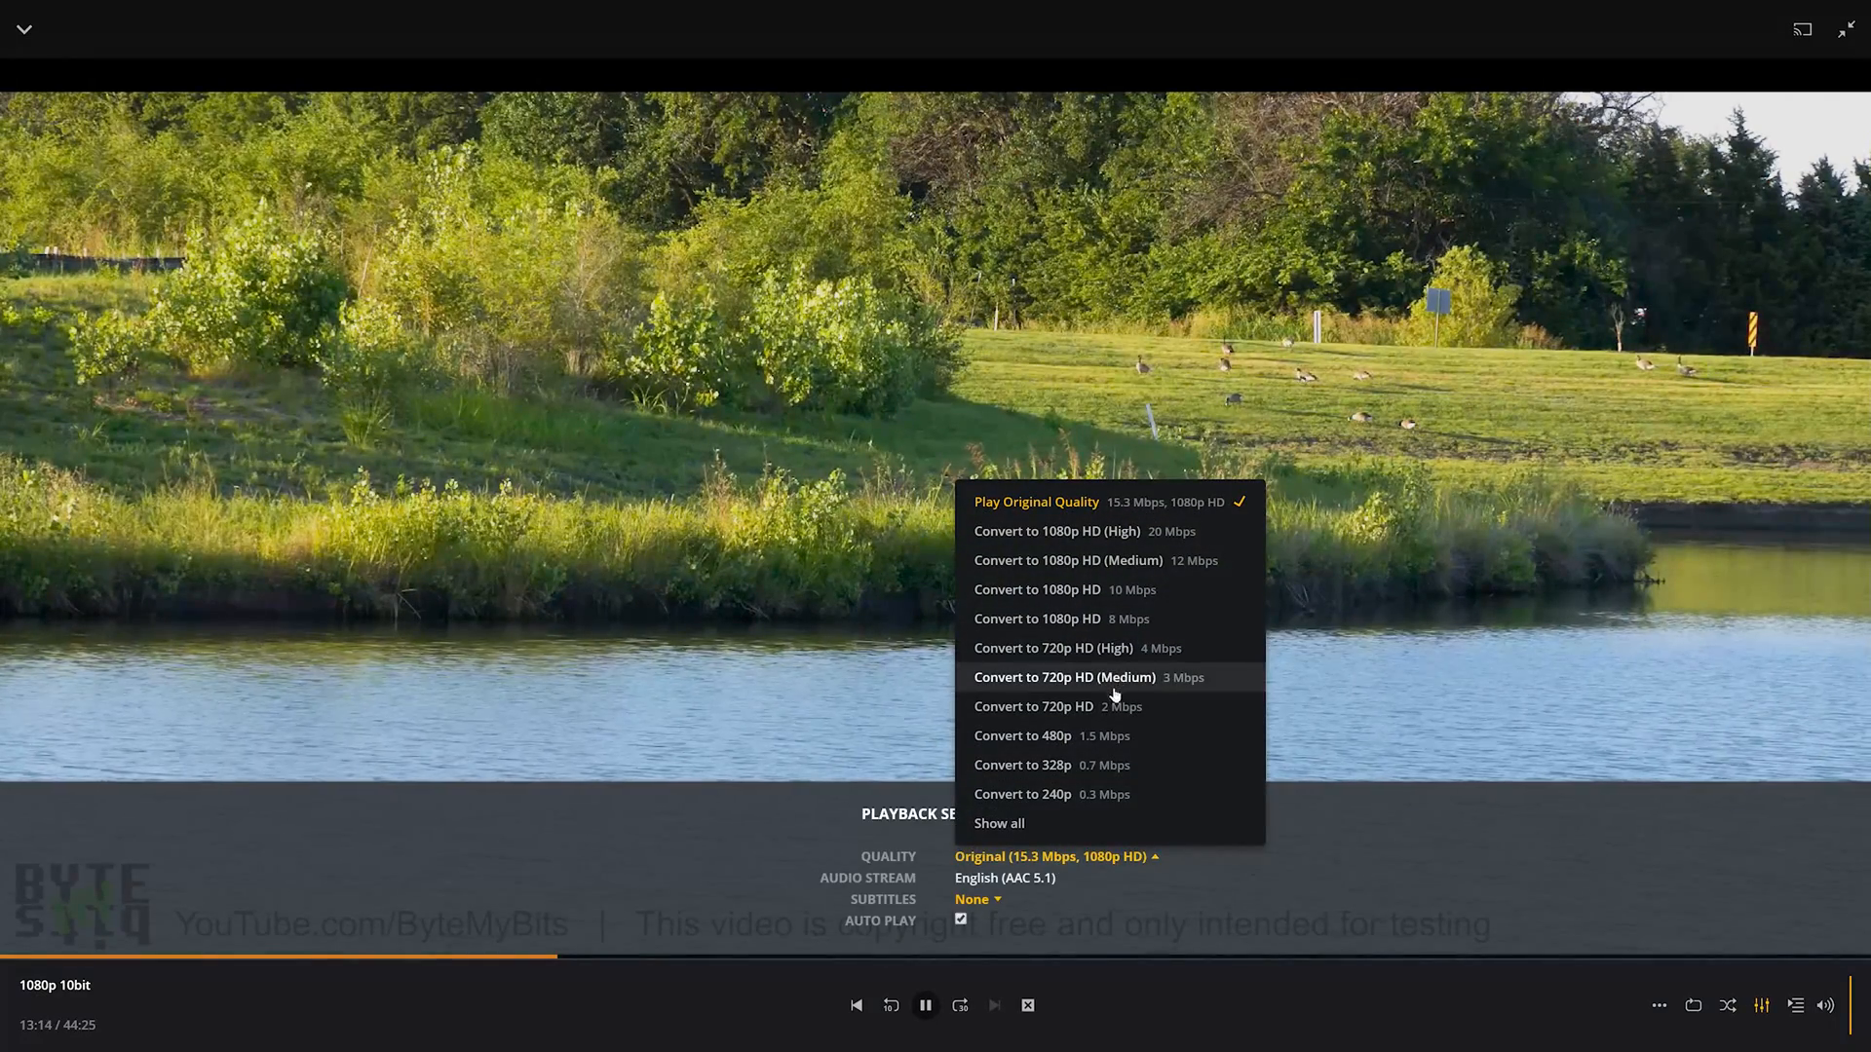
{"action": "left_click", "coordinate": [1032, 706]}
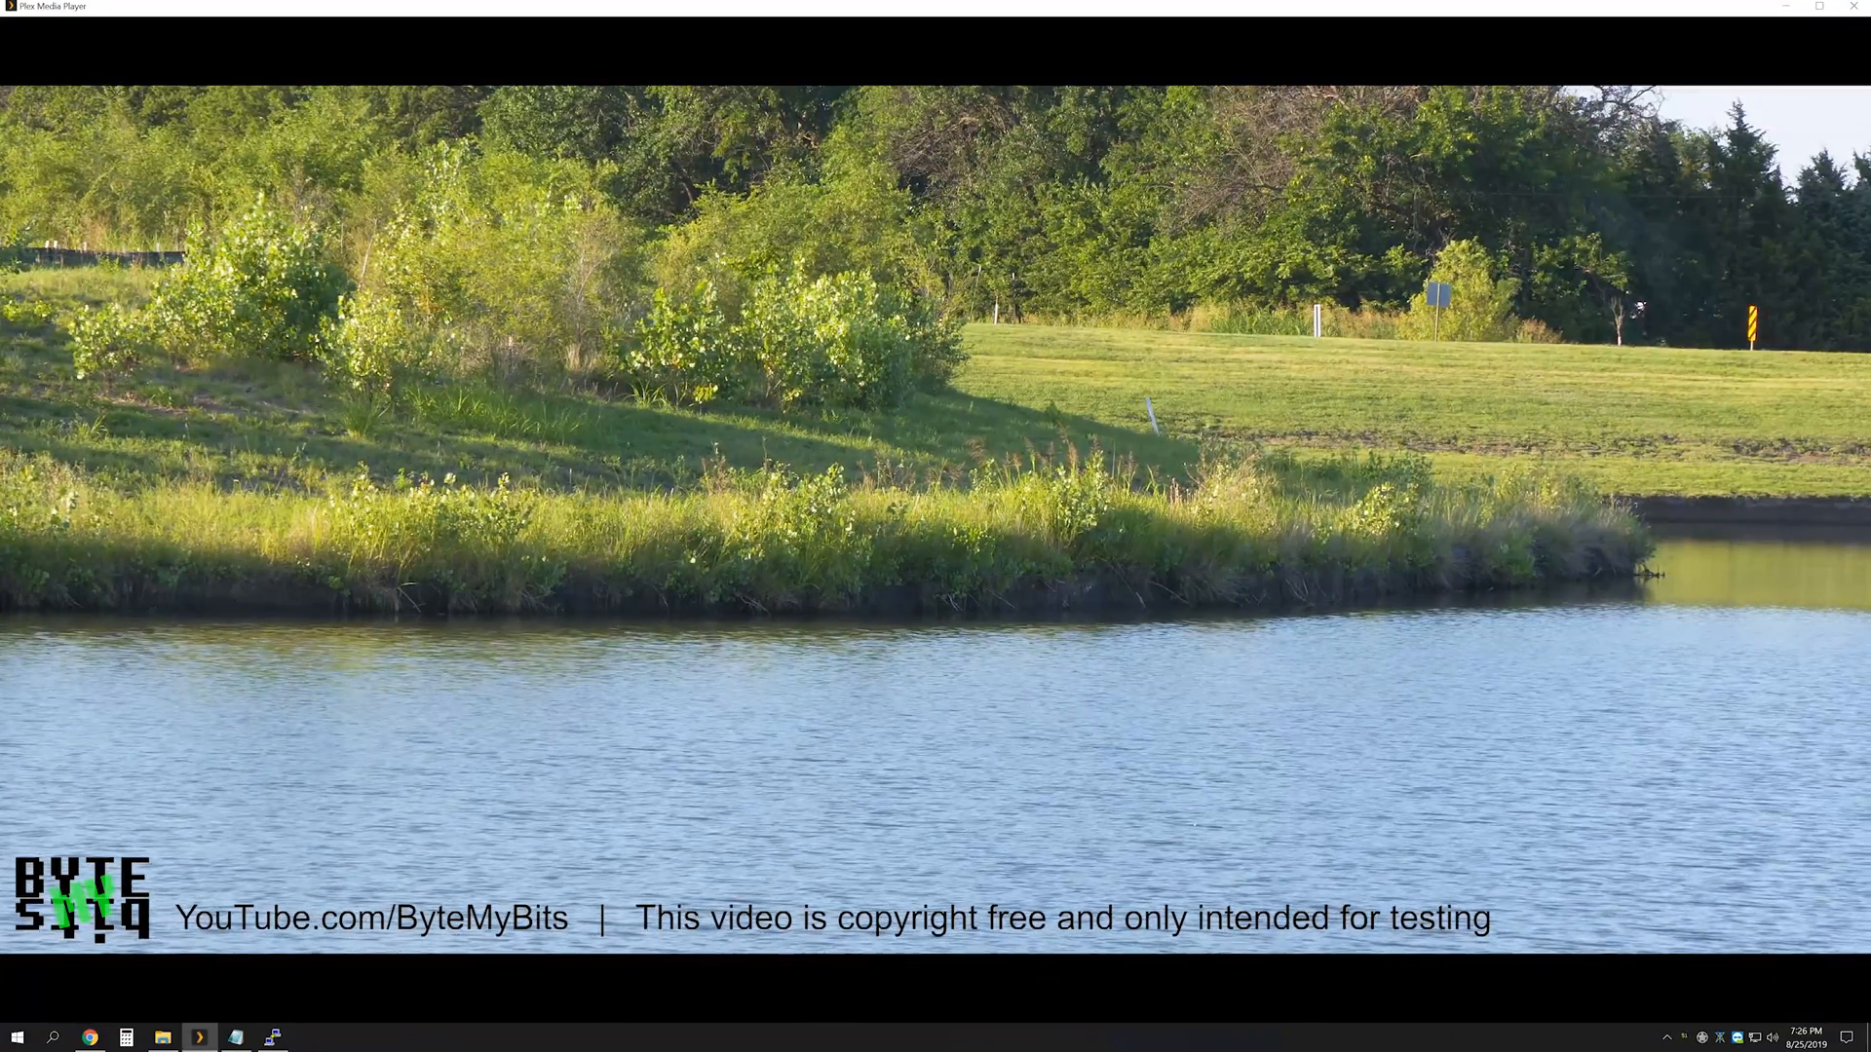
{"action": "left_click", "coordinate": [90, 1037]}
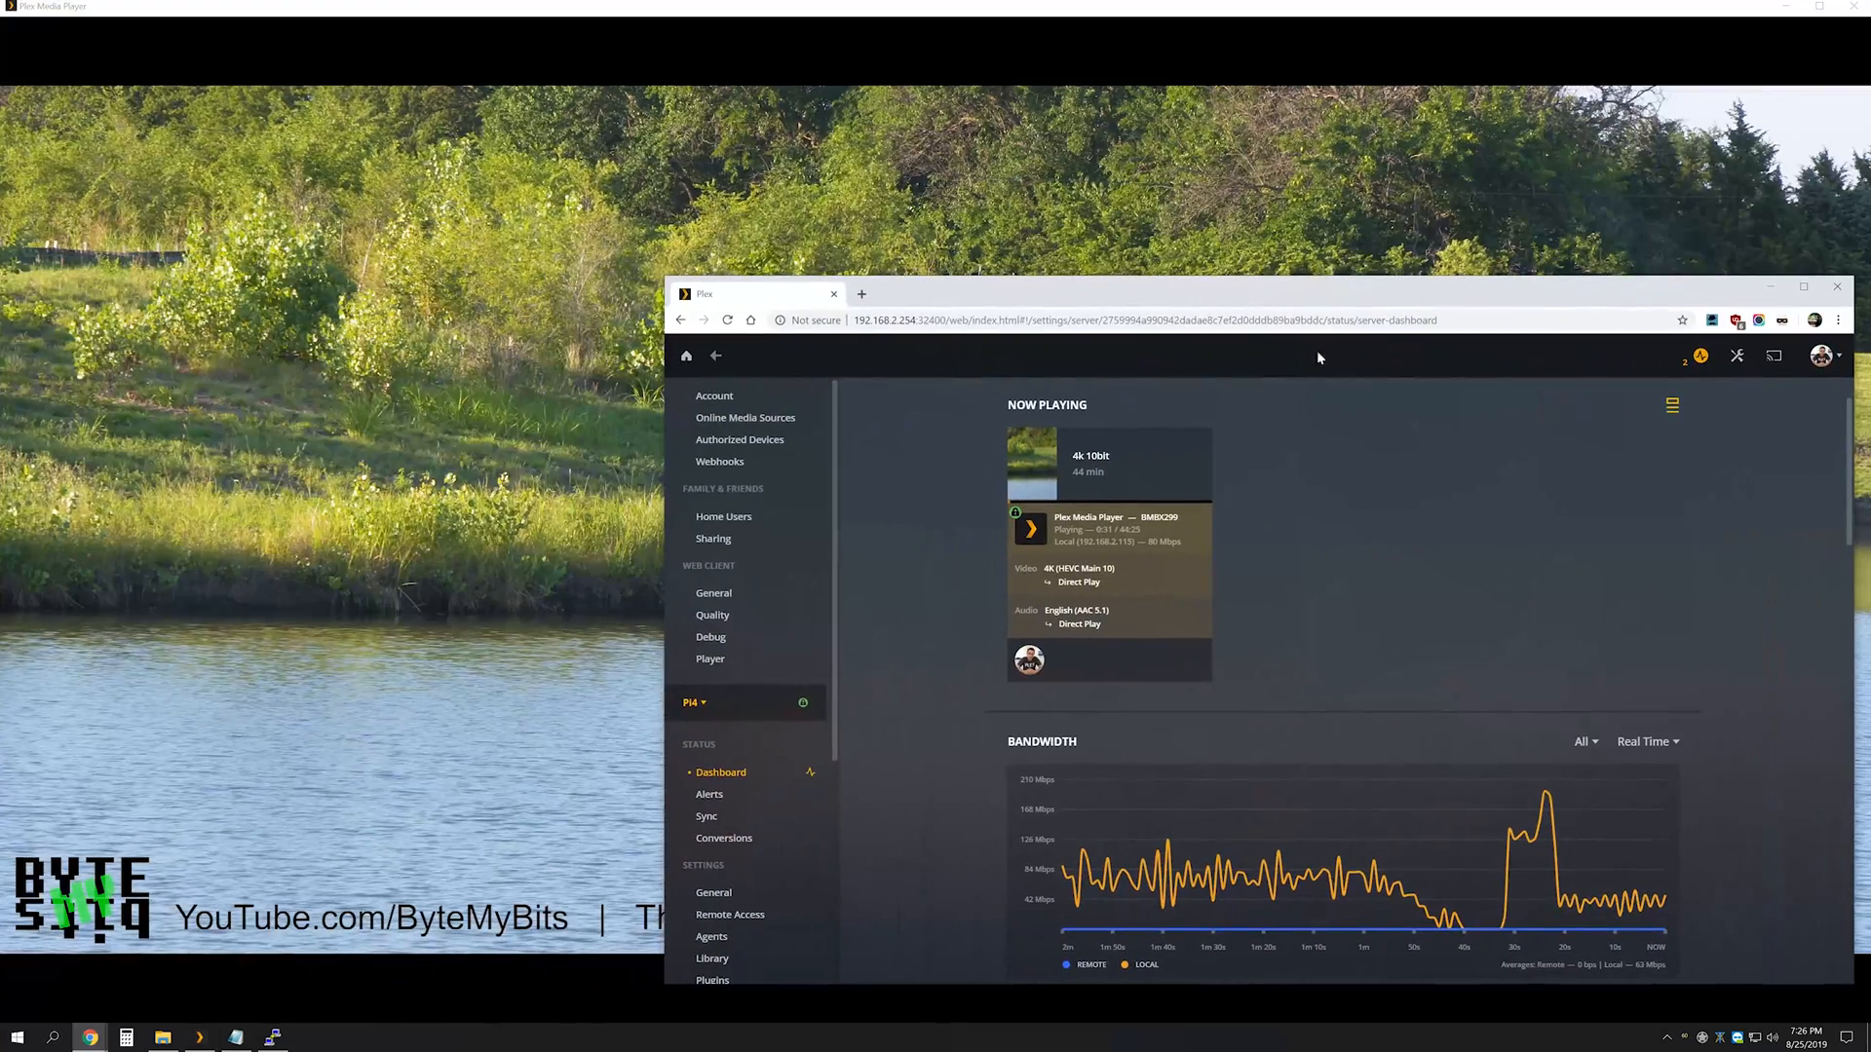